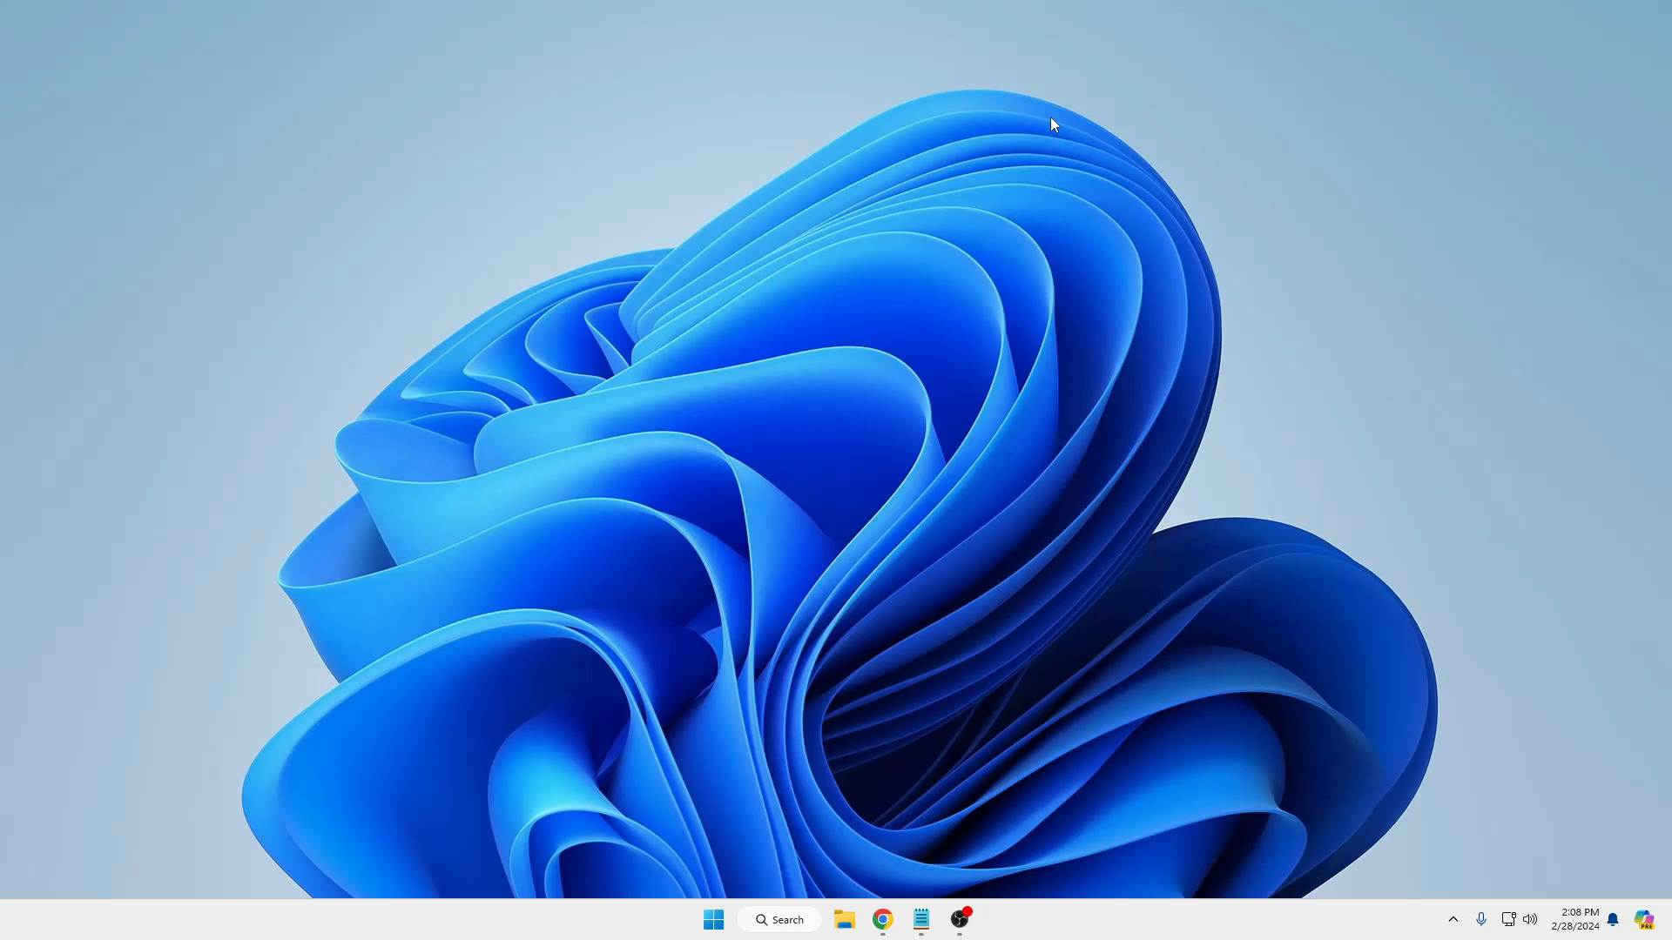
Step: Launch the Settings app from the Start button's right-click Quick Link menu
{"action": "left_click", "coordinate": [882, 919]}
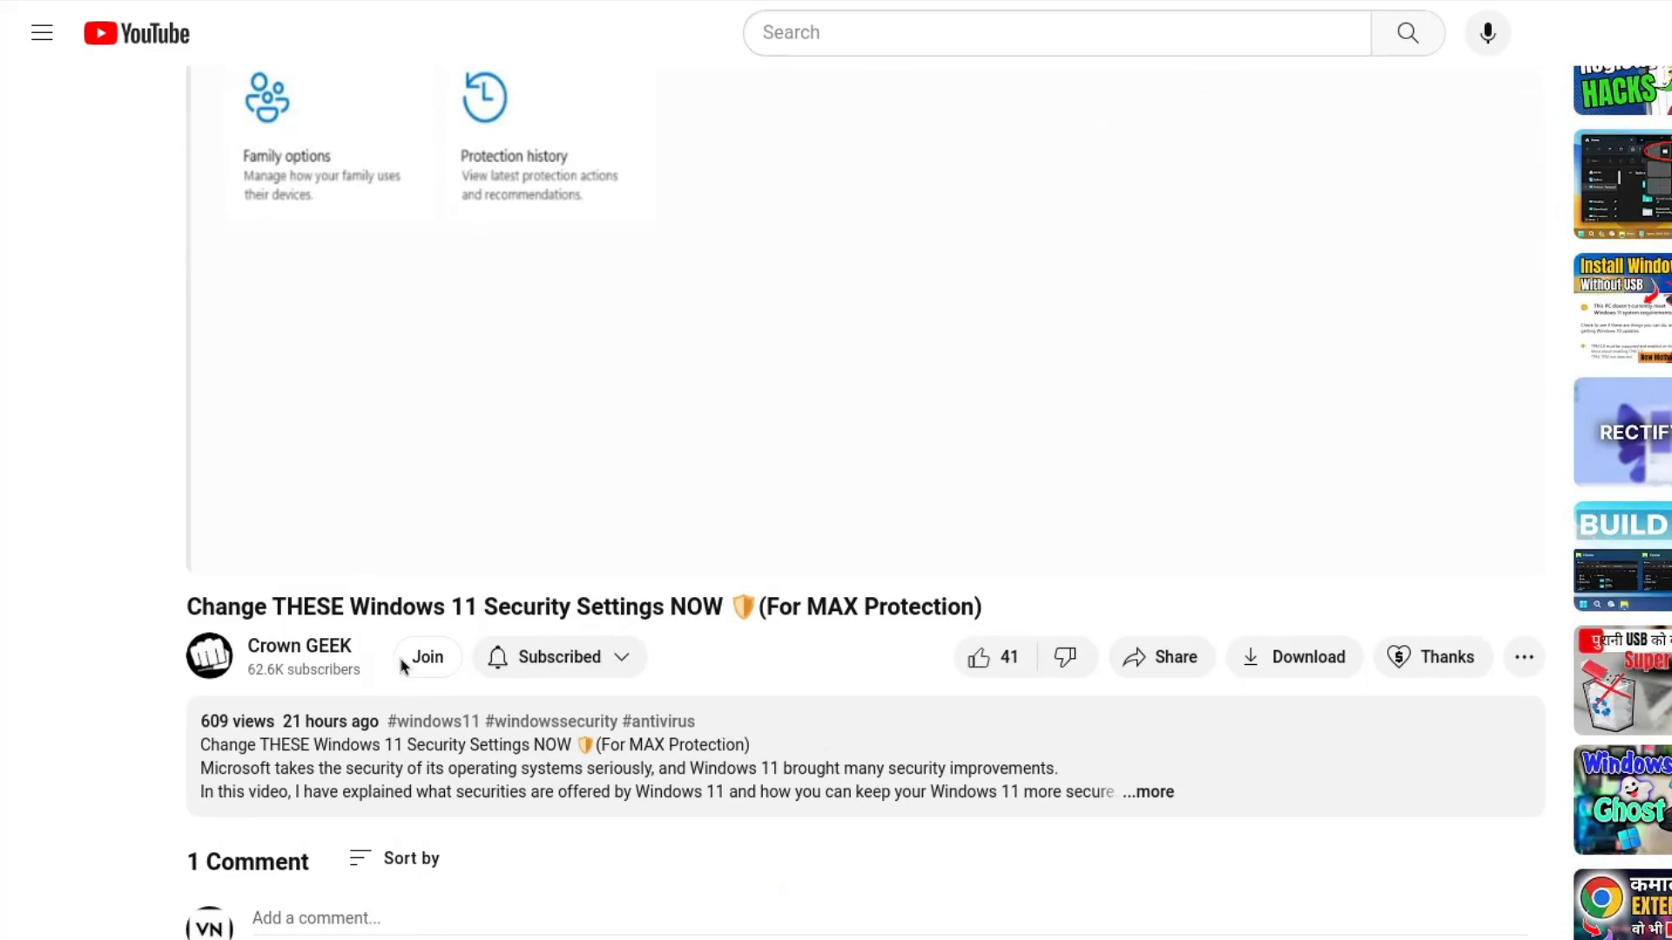
{"action": "left_click", "coordinate": [427, 656]}
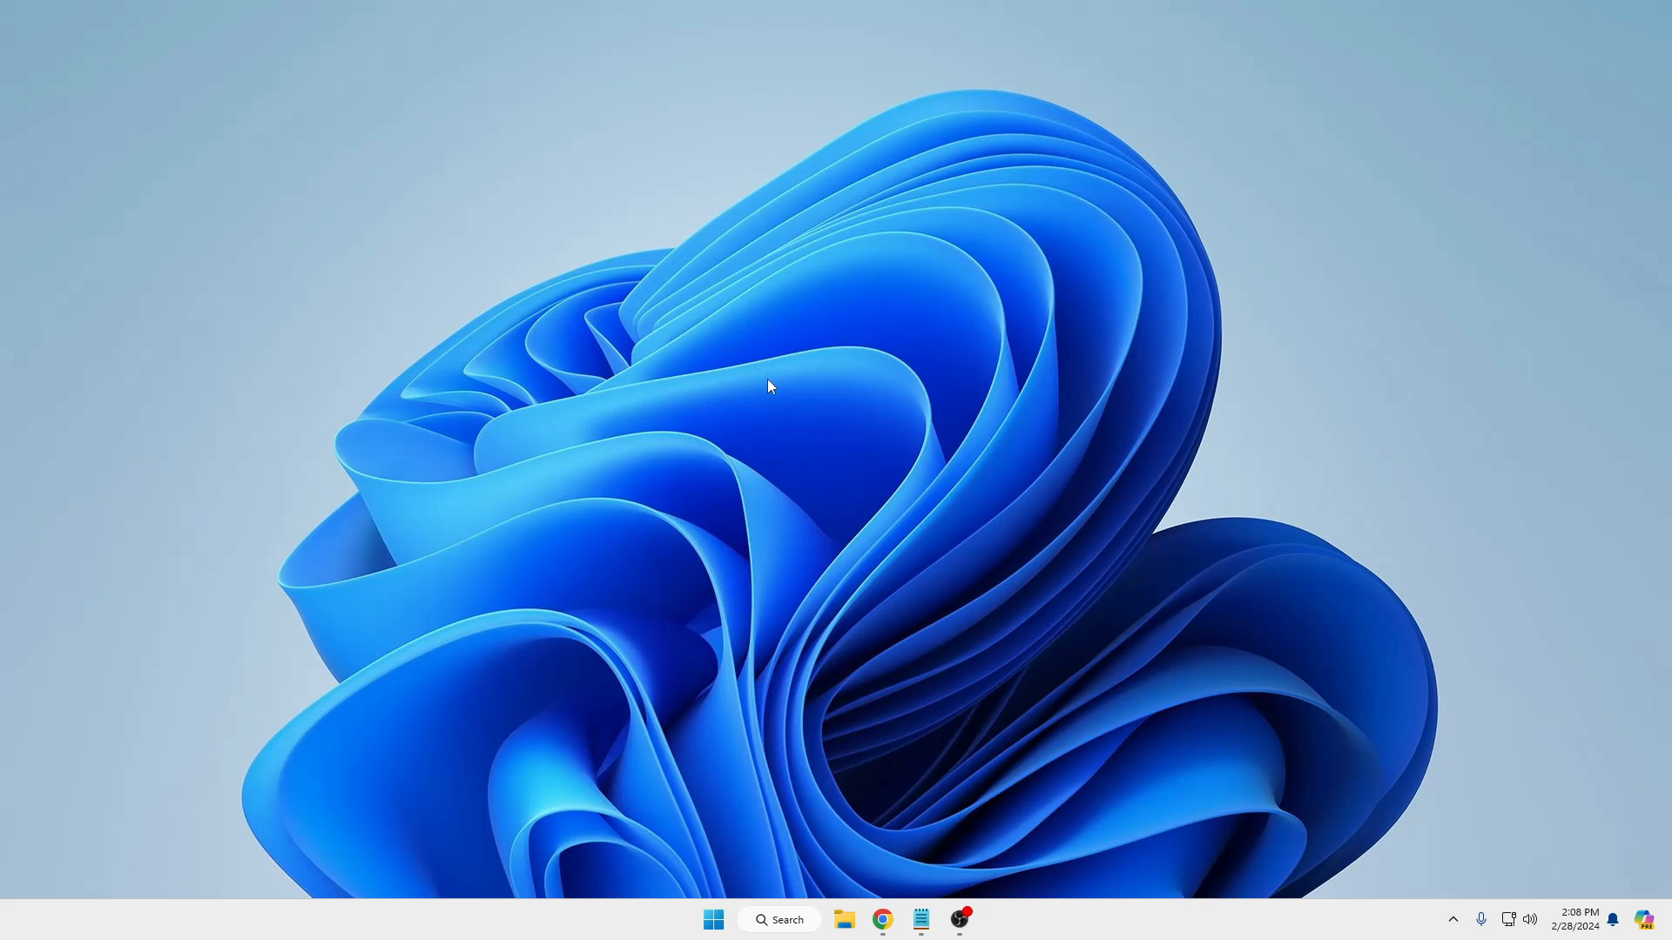
{"action": "mouse_move", "coordinate": [720, 718]}
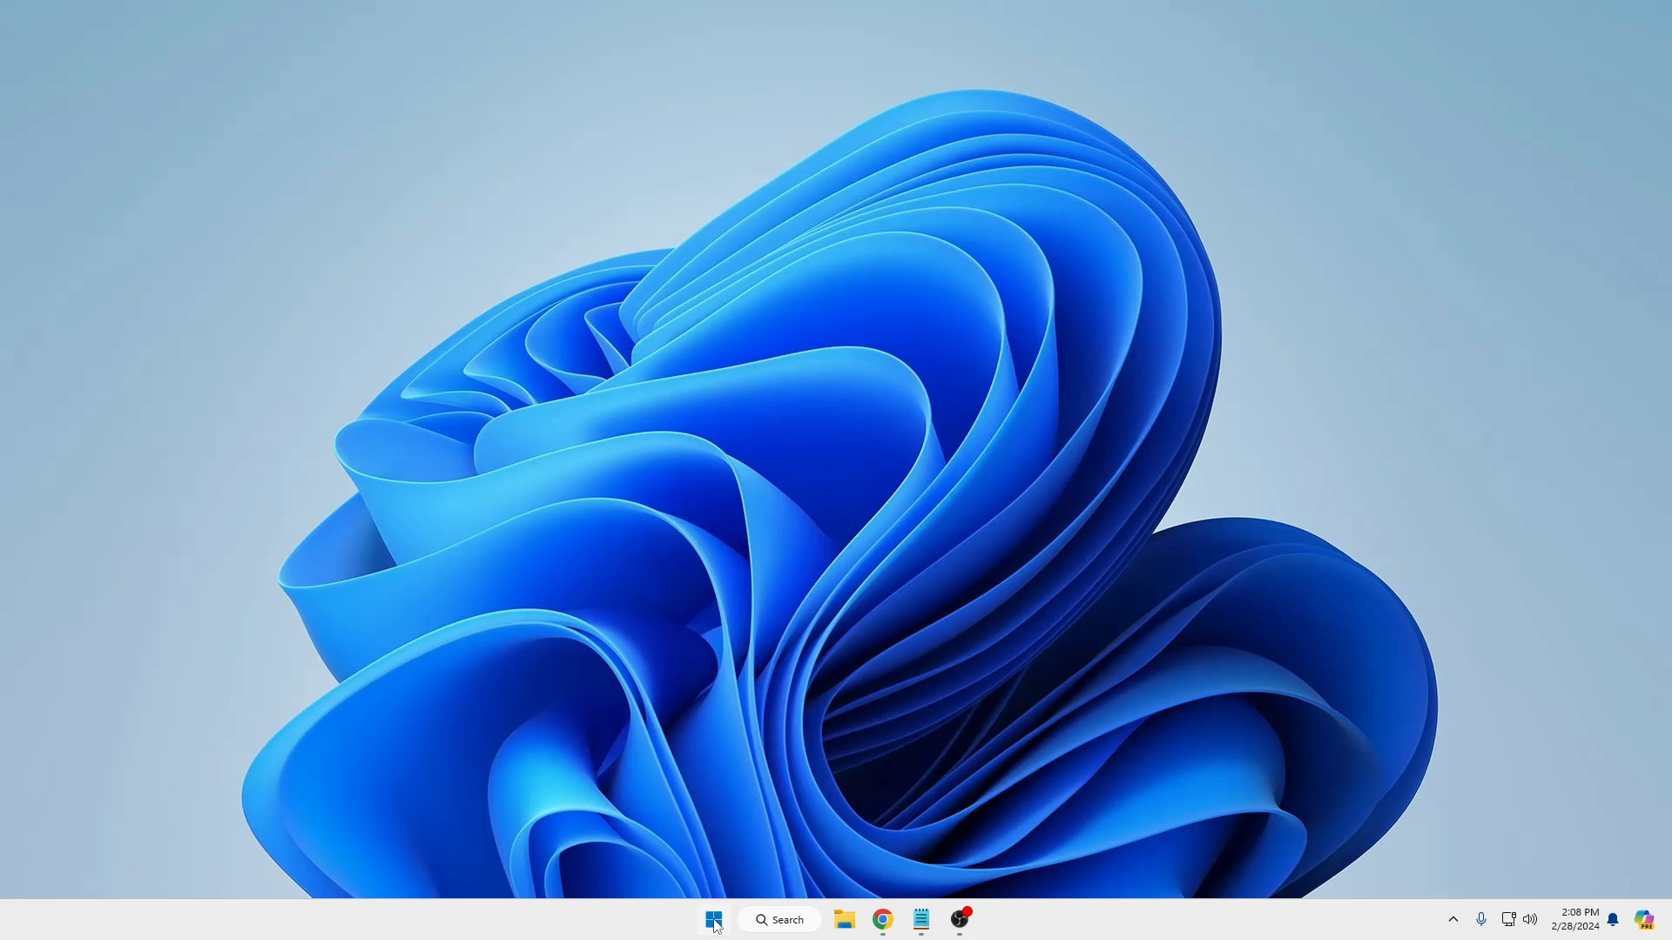
{"action": "right_click", "coordinate": [713, 919]}
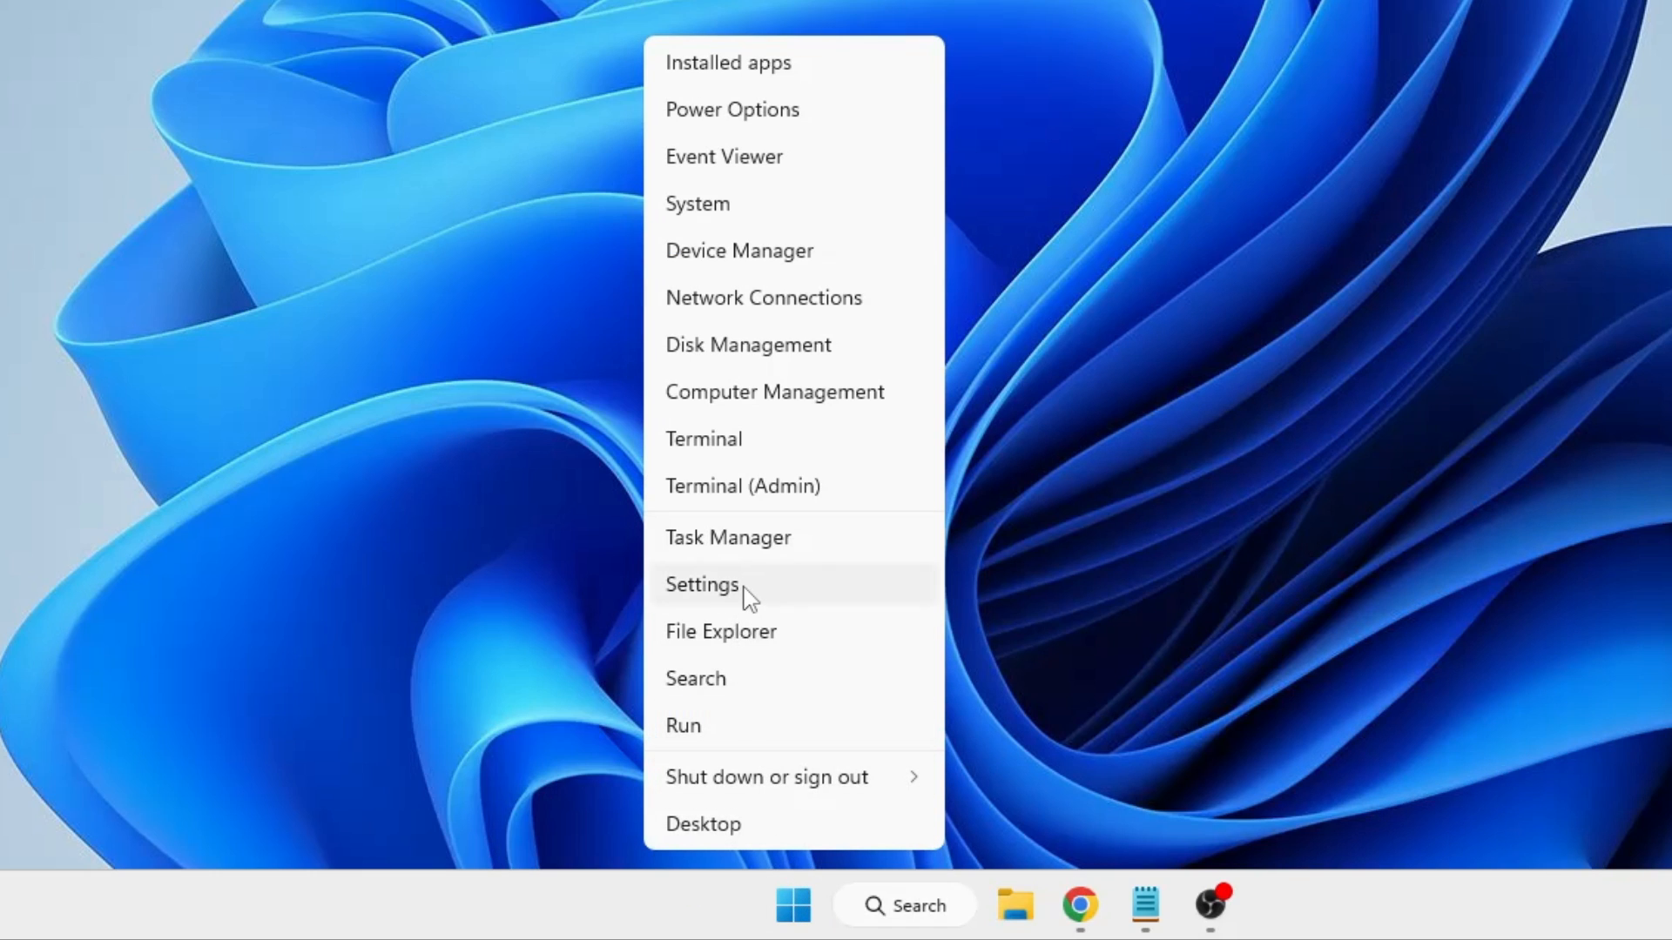
{"action": "left_click", "coordinate": [702, 584]}
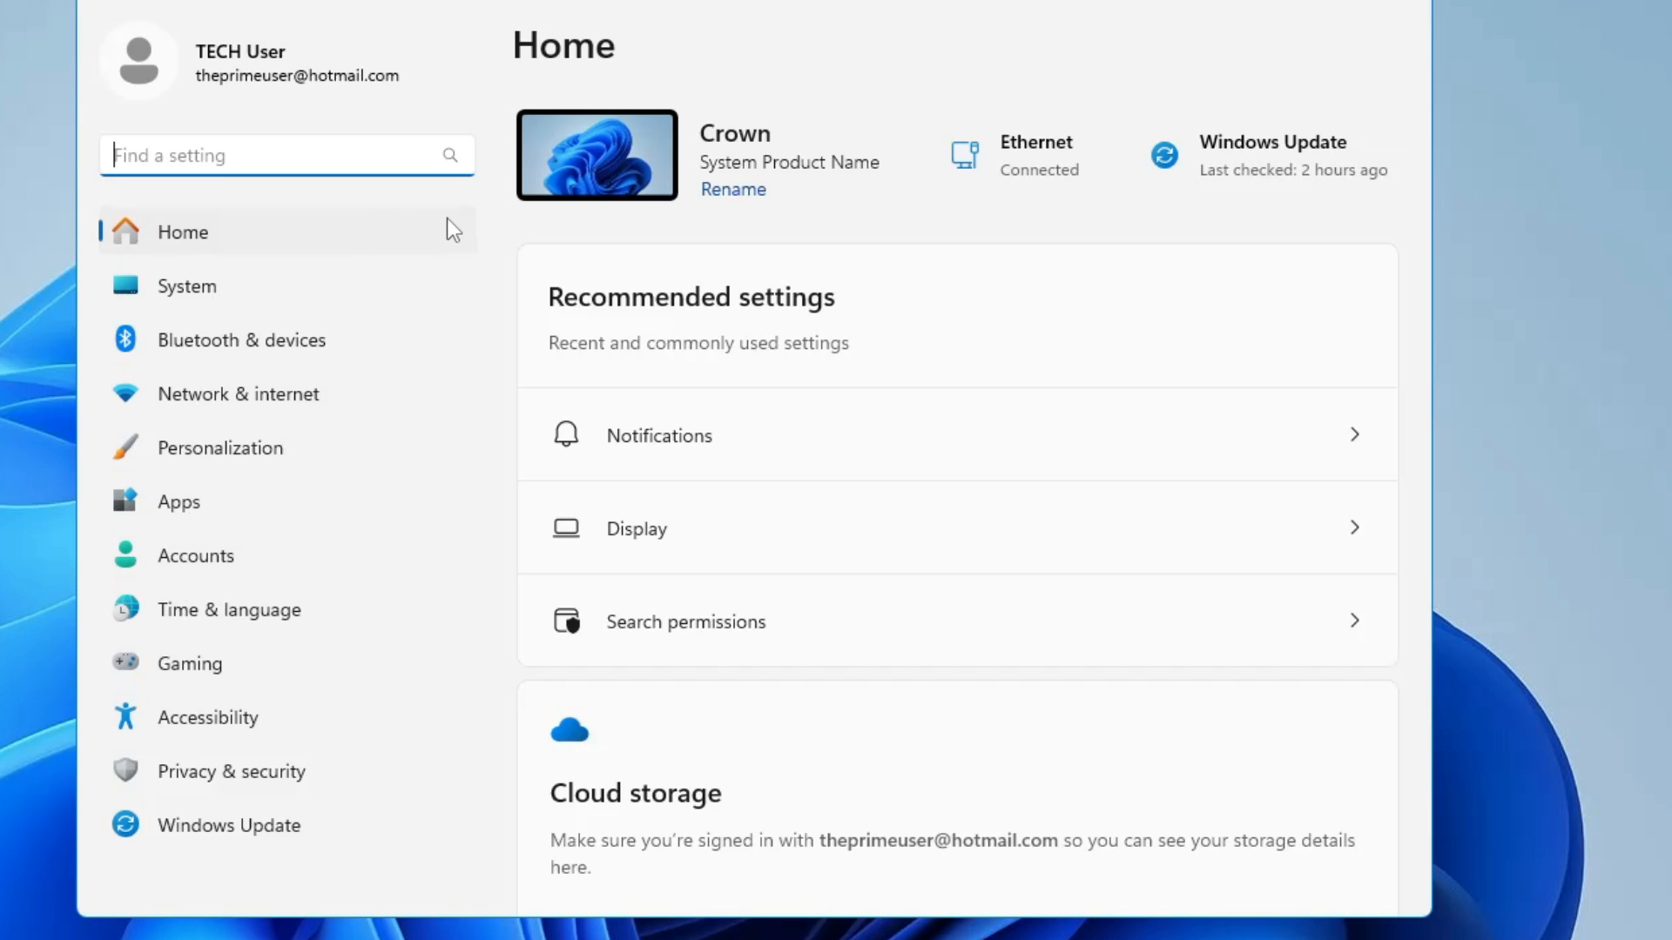
{"action": "mouse_move", "coordinate": [241, 339]}
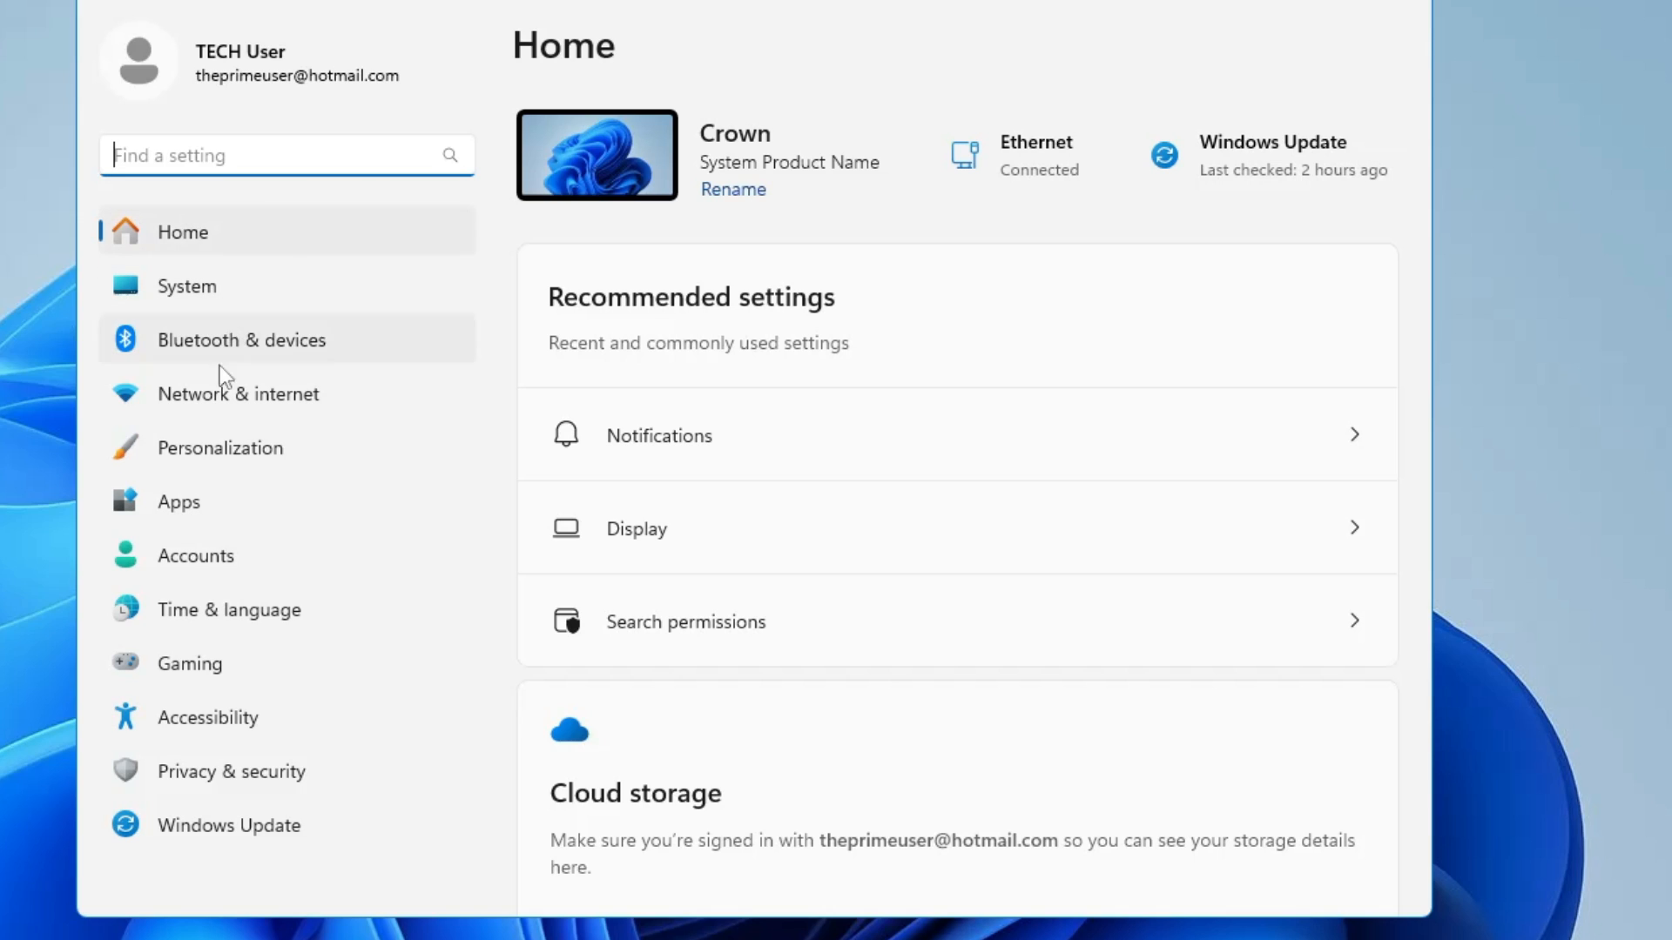
{"action": "mouse_move", "coordinate": [230, 771]}
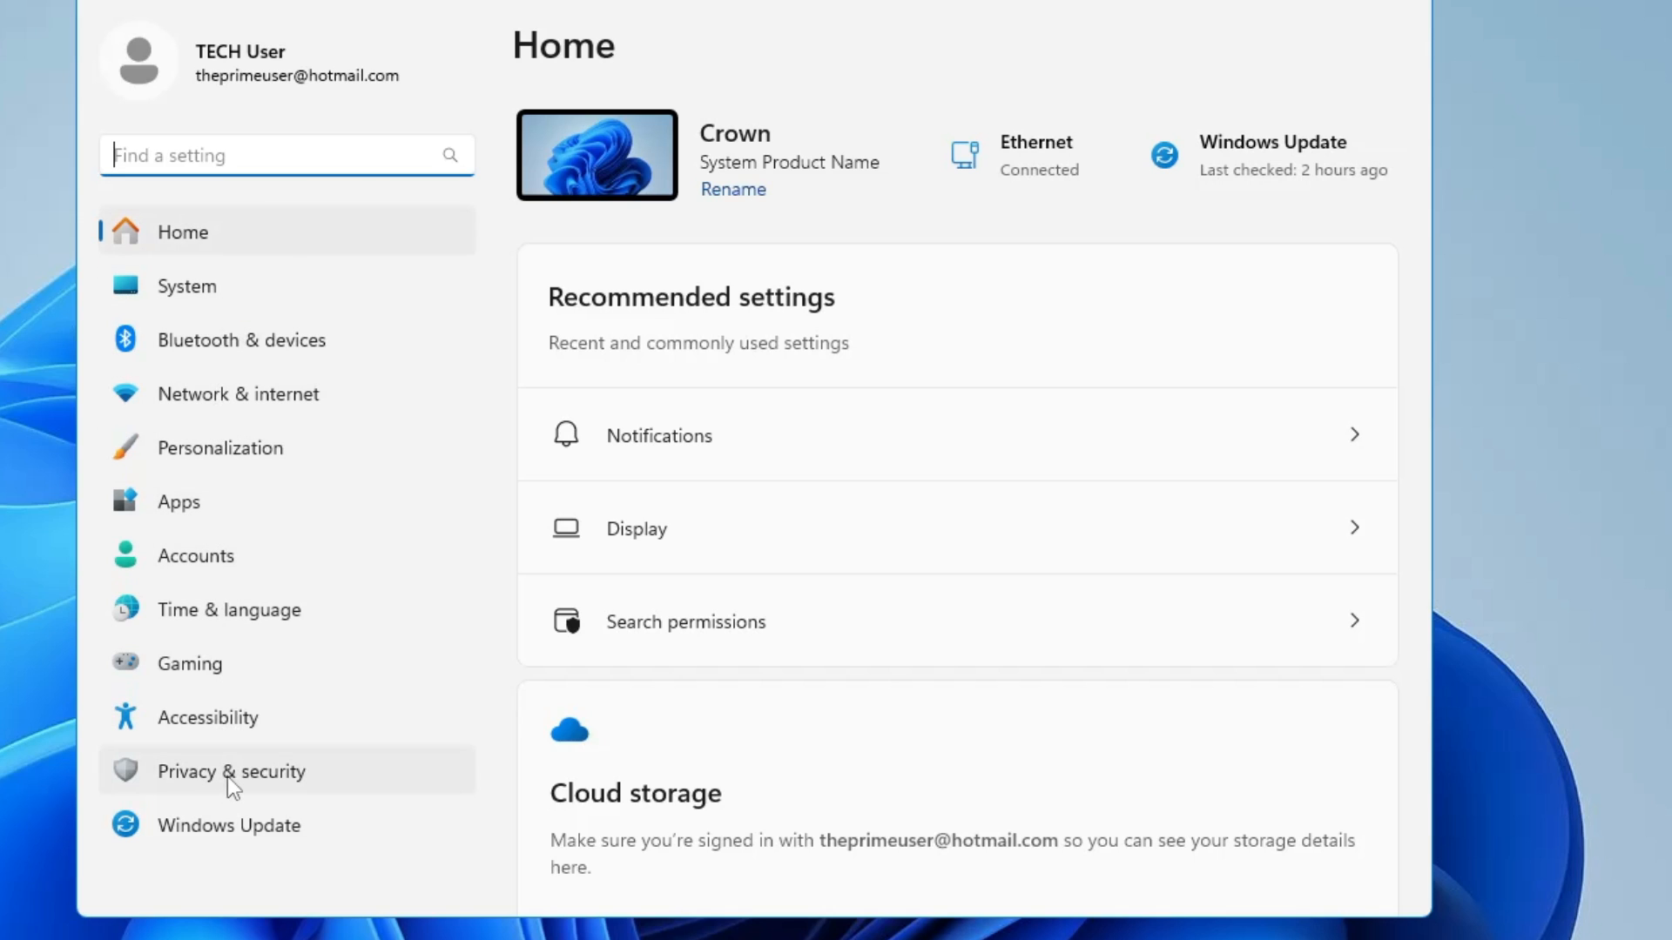
Step: In Privacy & security > General, turn off advertising ID, language list, app-launch tracking and suggested content
{"action": "left_click", "coordinate": [230, 770]}
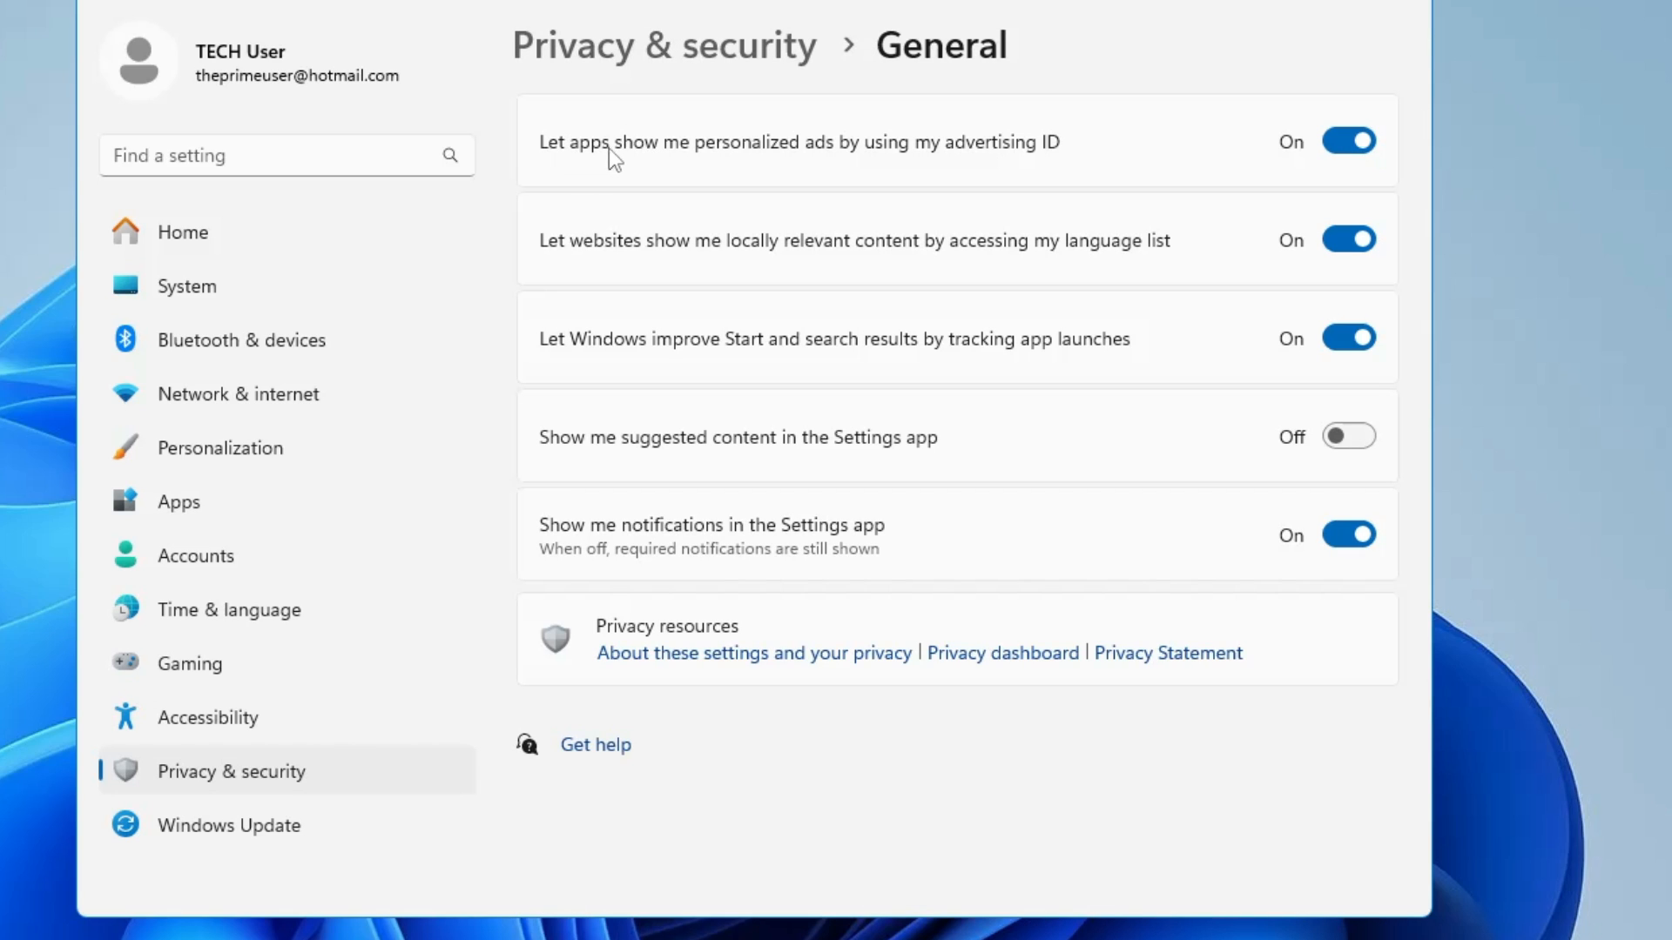
{"action": "mouse_move", "coordinate": [922, 155]}
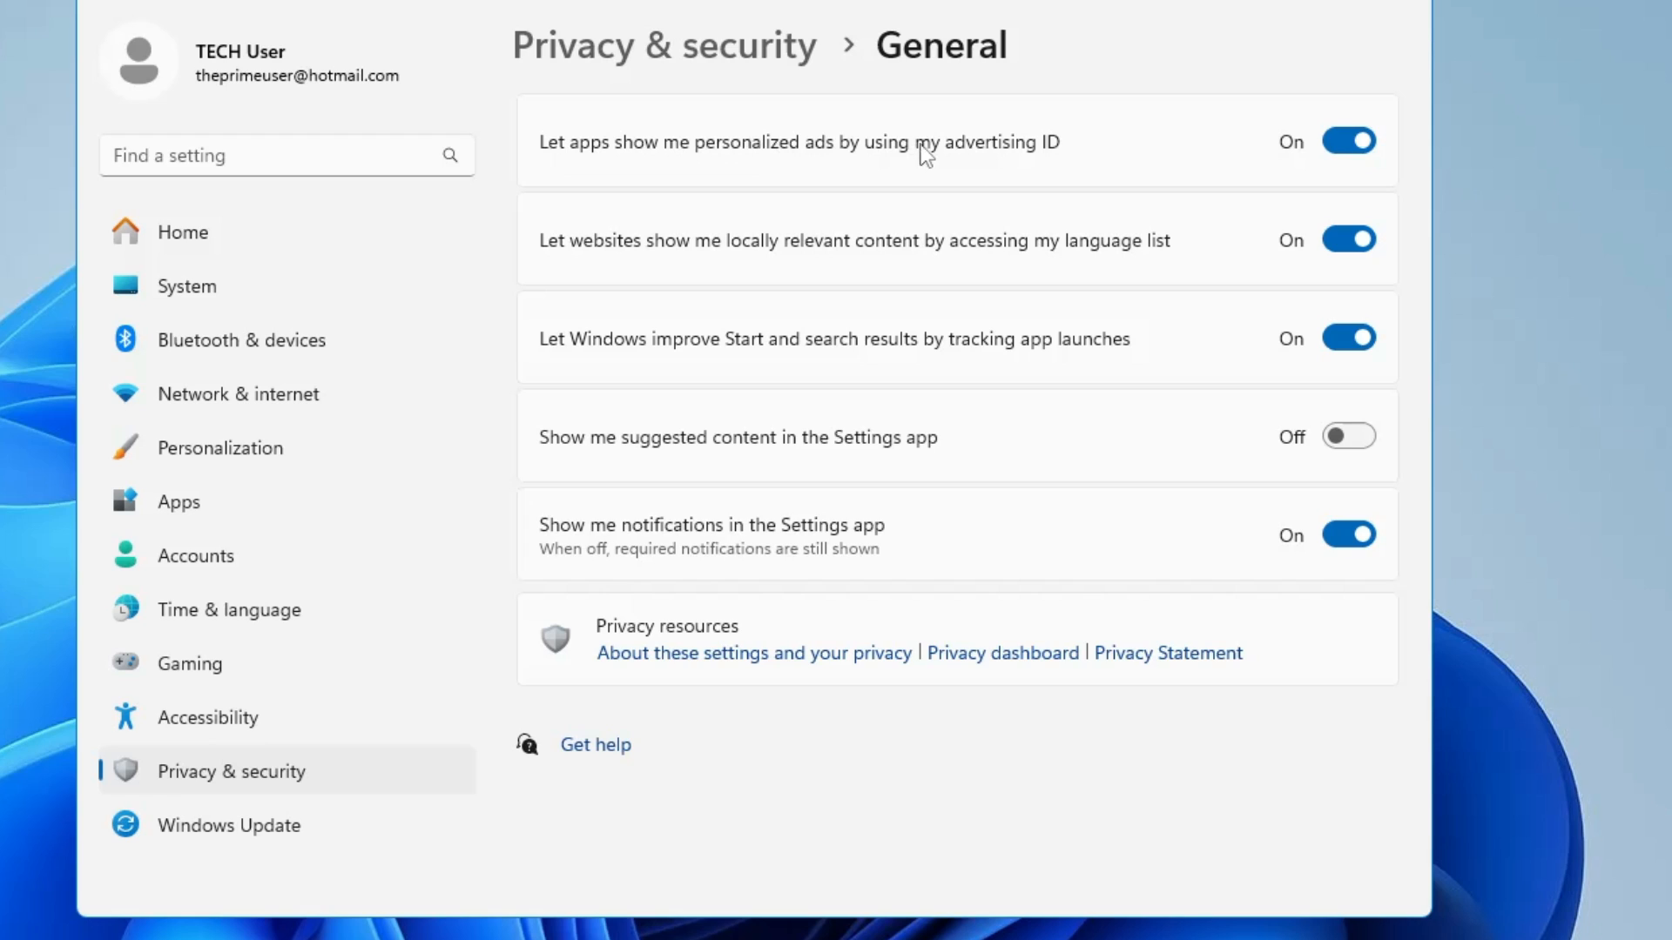
{"action": "mouse_move", "coordinate": [1055, 162]}
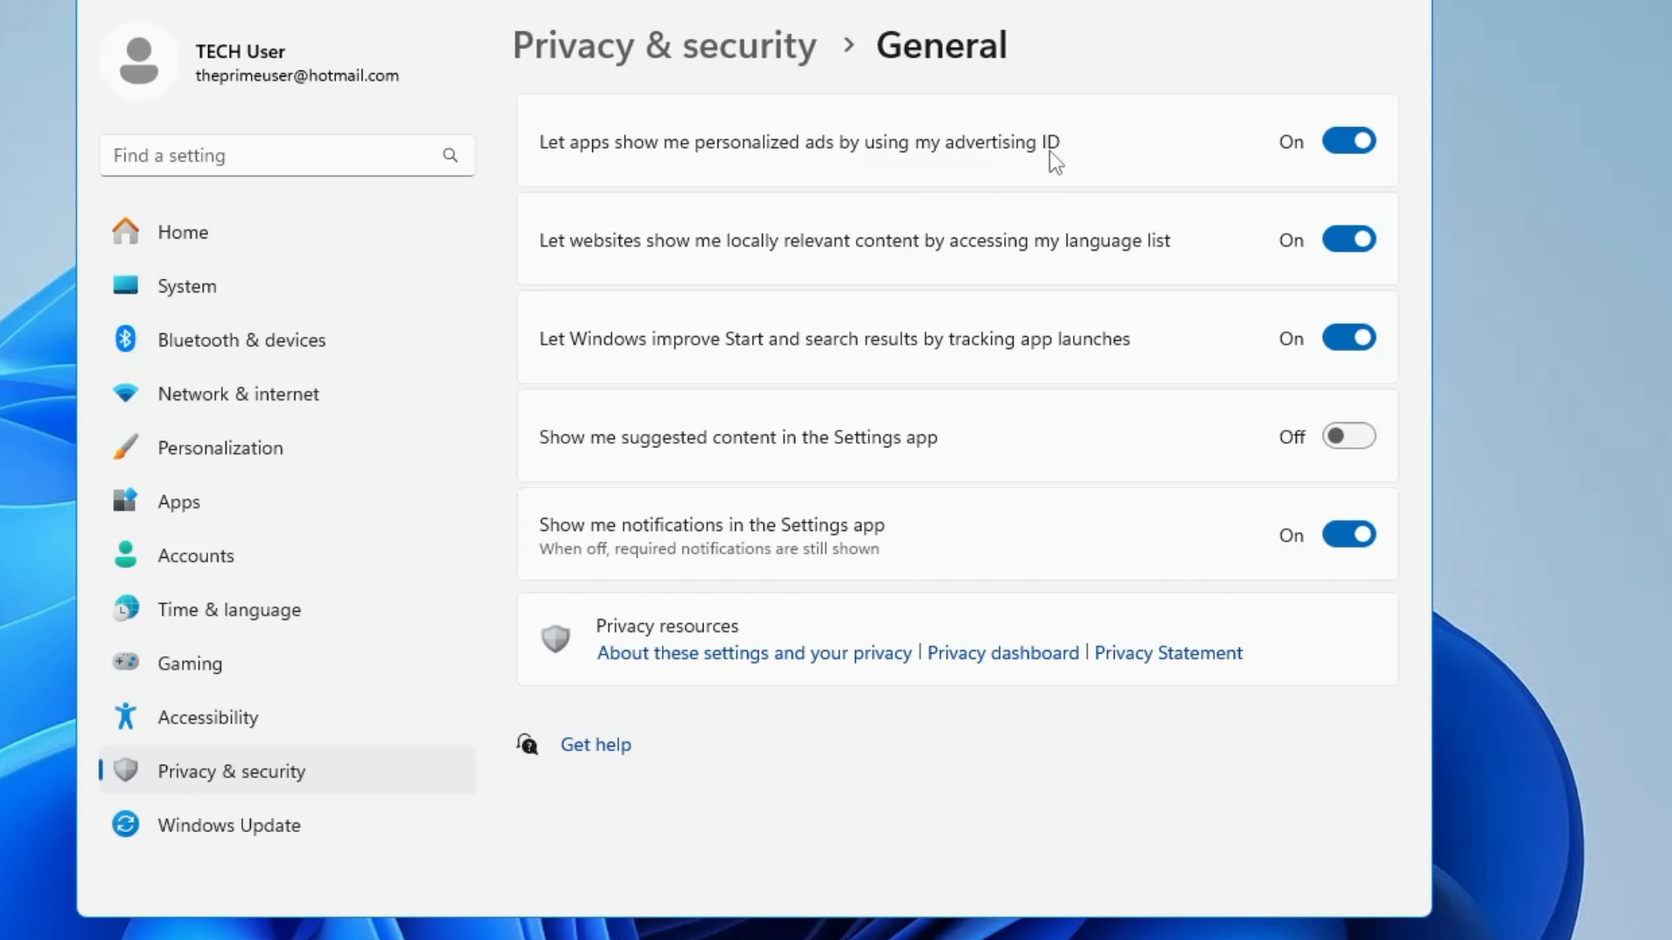
{"action": "left_click", "coordinate": [1347, 141]}
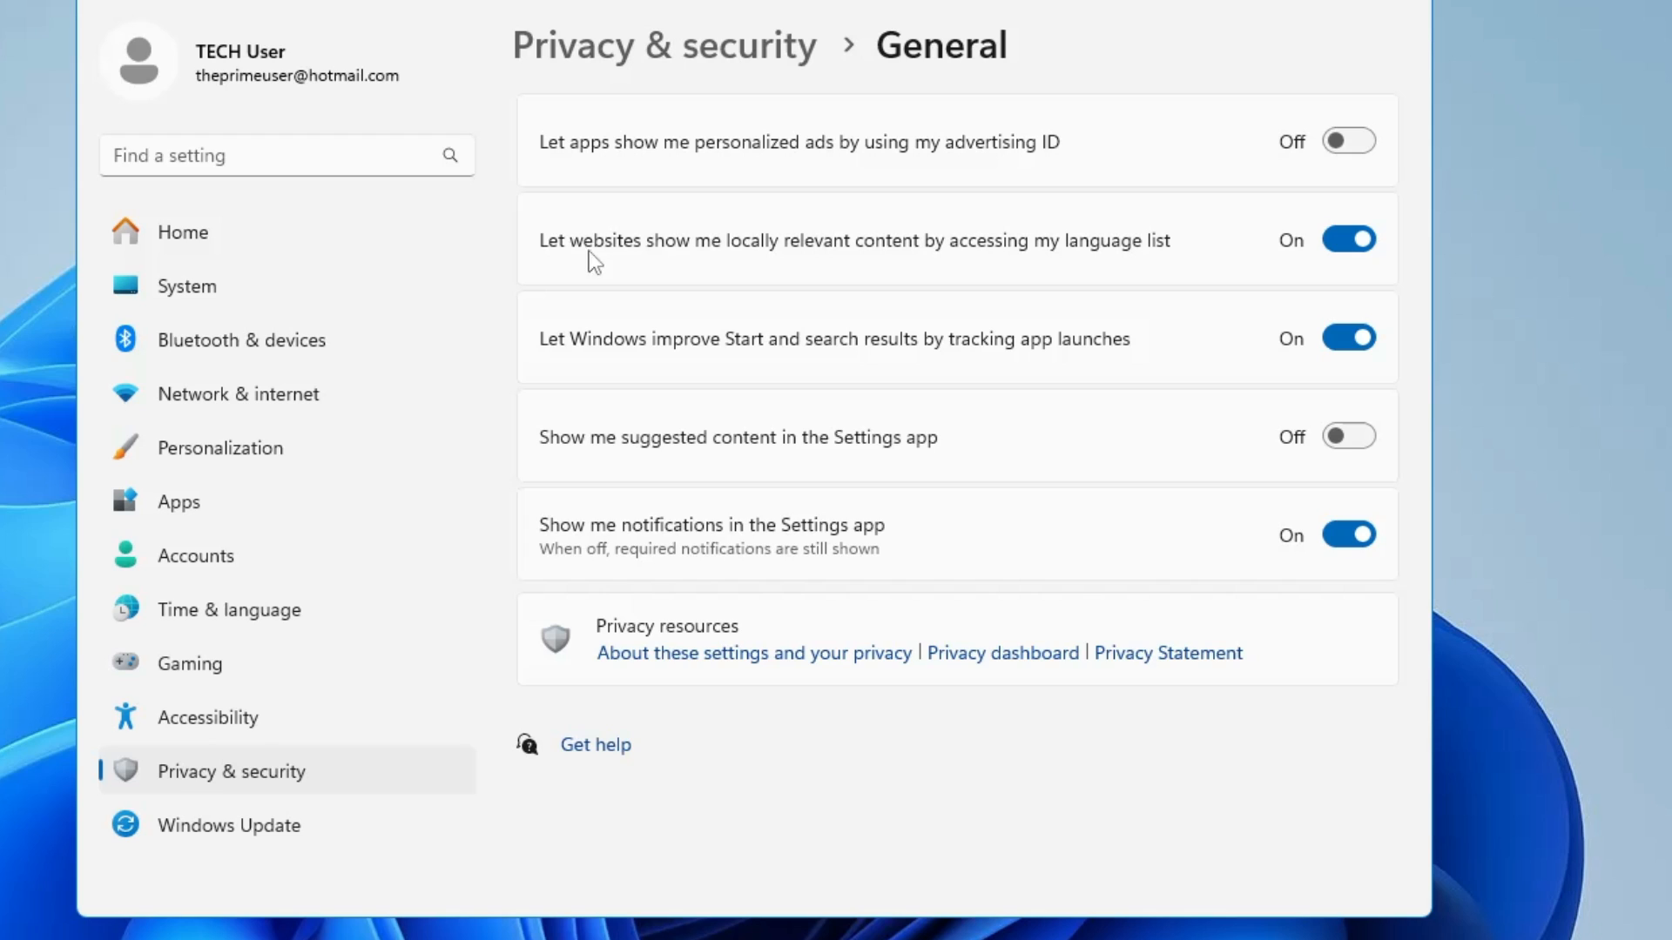
{"action": "mouse_move", "coordinate": [968, 261]}
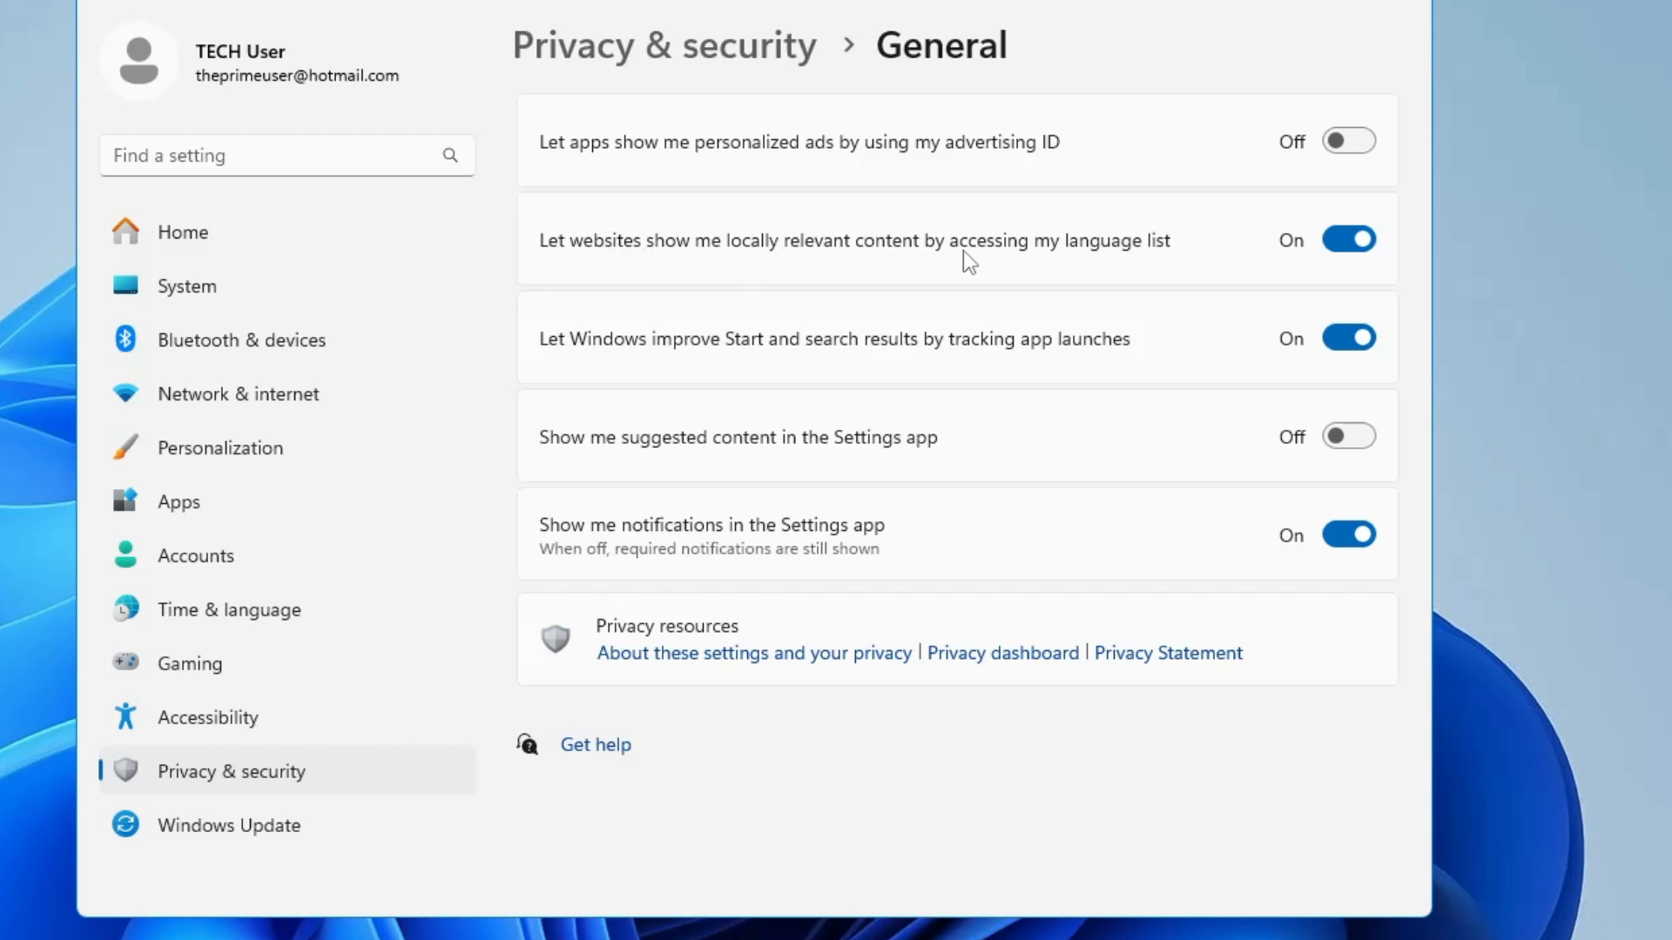
{"action": "mouse_move", "coordinate": [1155, 256]}
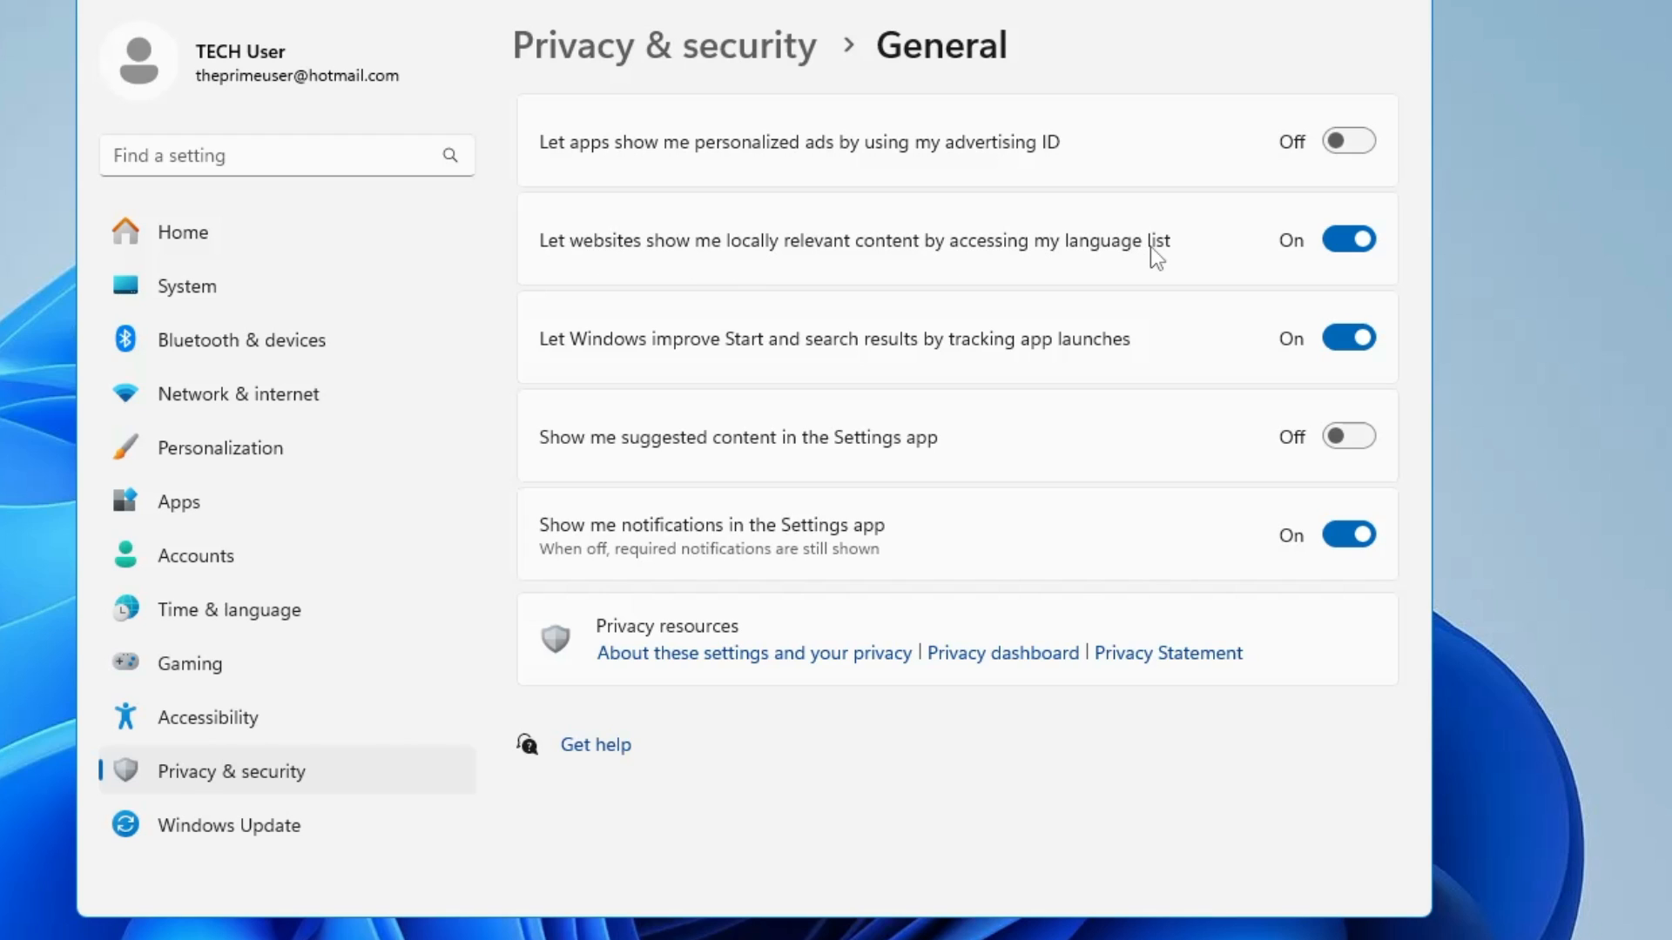
{"action": "left_click", "coordinate": [1348, 238]}
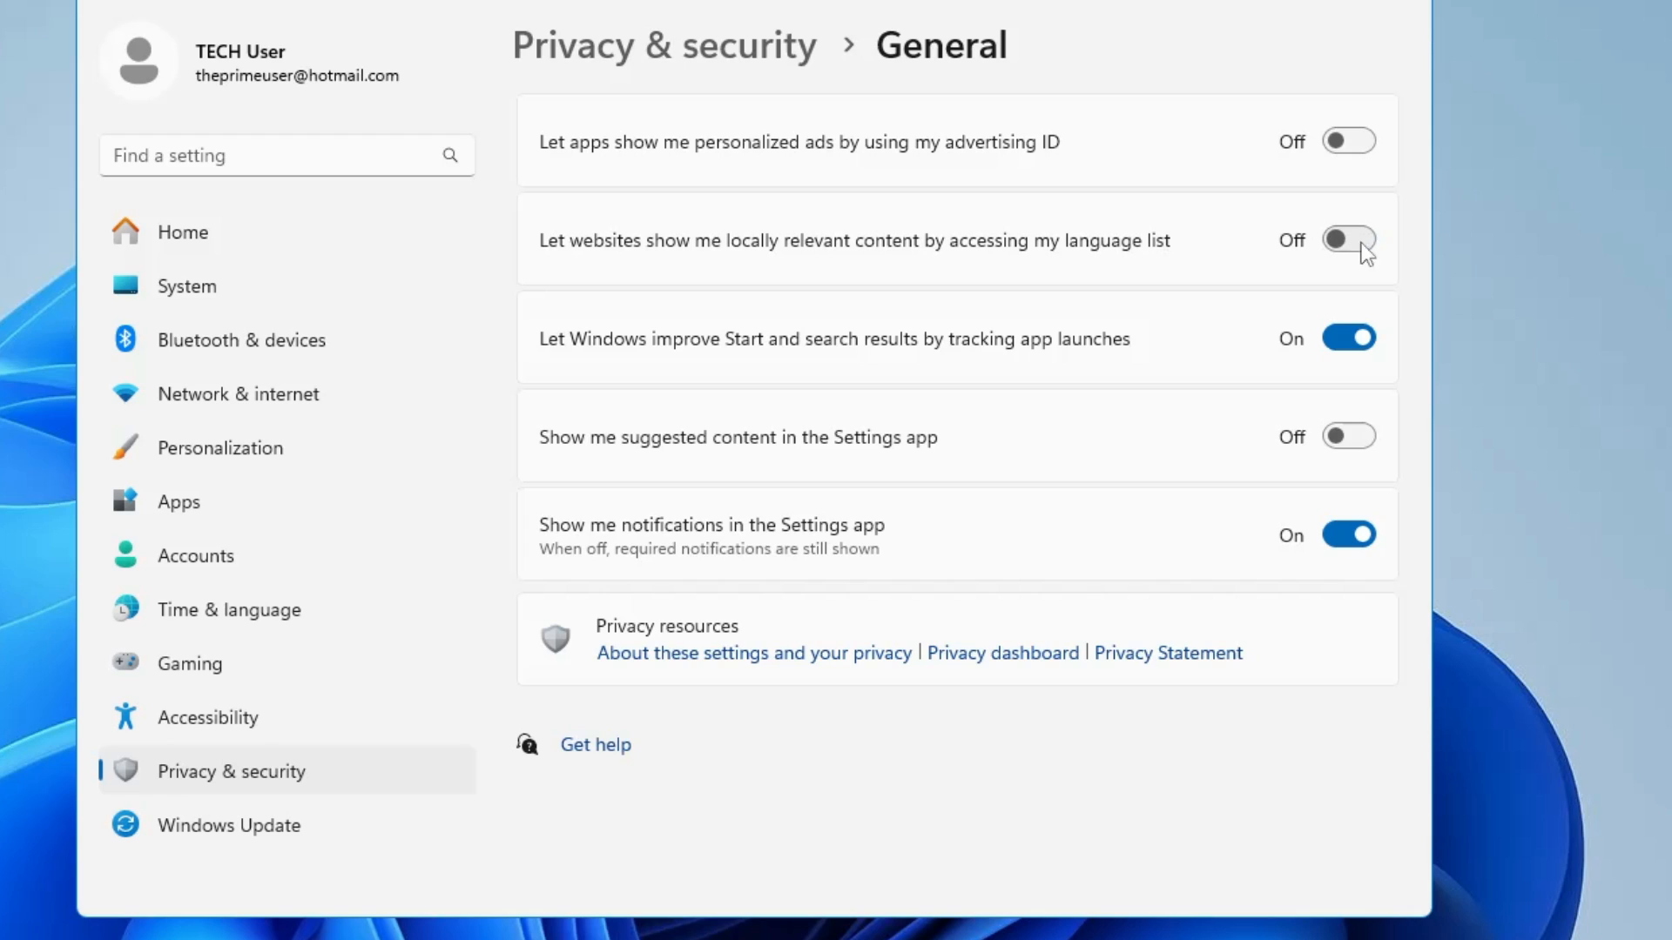
{"action": "left_click", "coordinate": [1347, 437]}
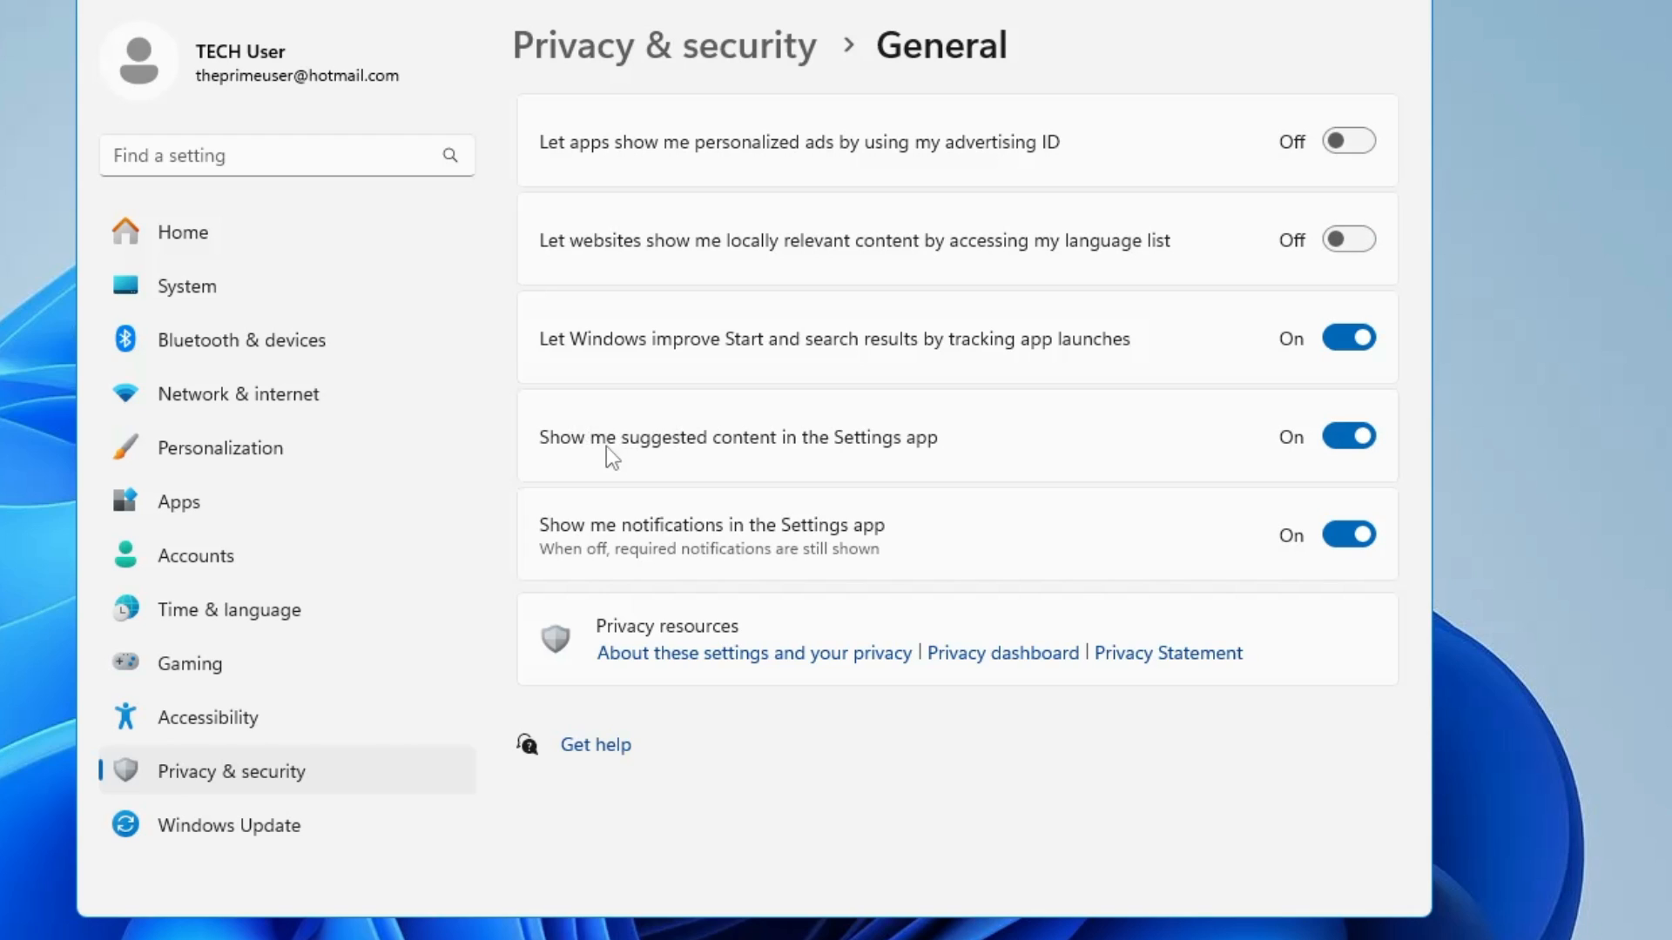
{"action": "mouse_move", "coordinate": [948, 457]}
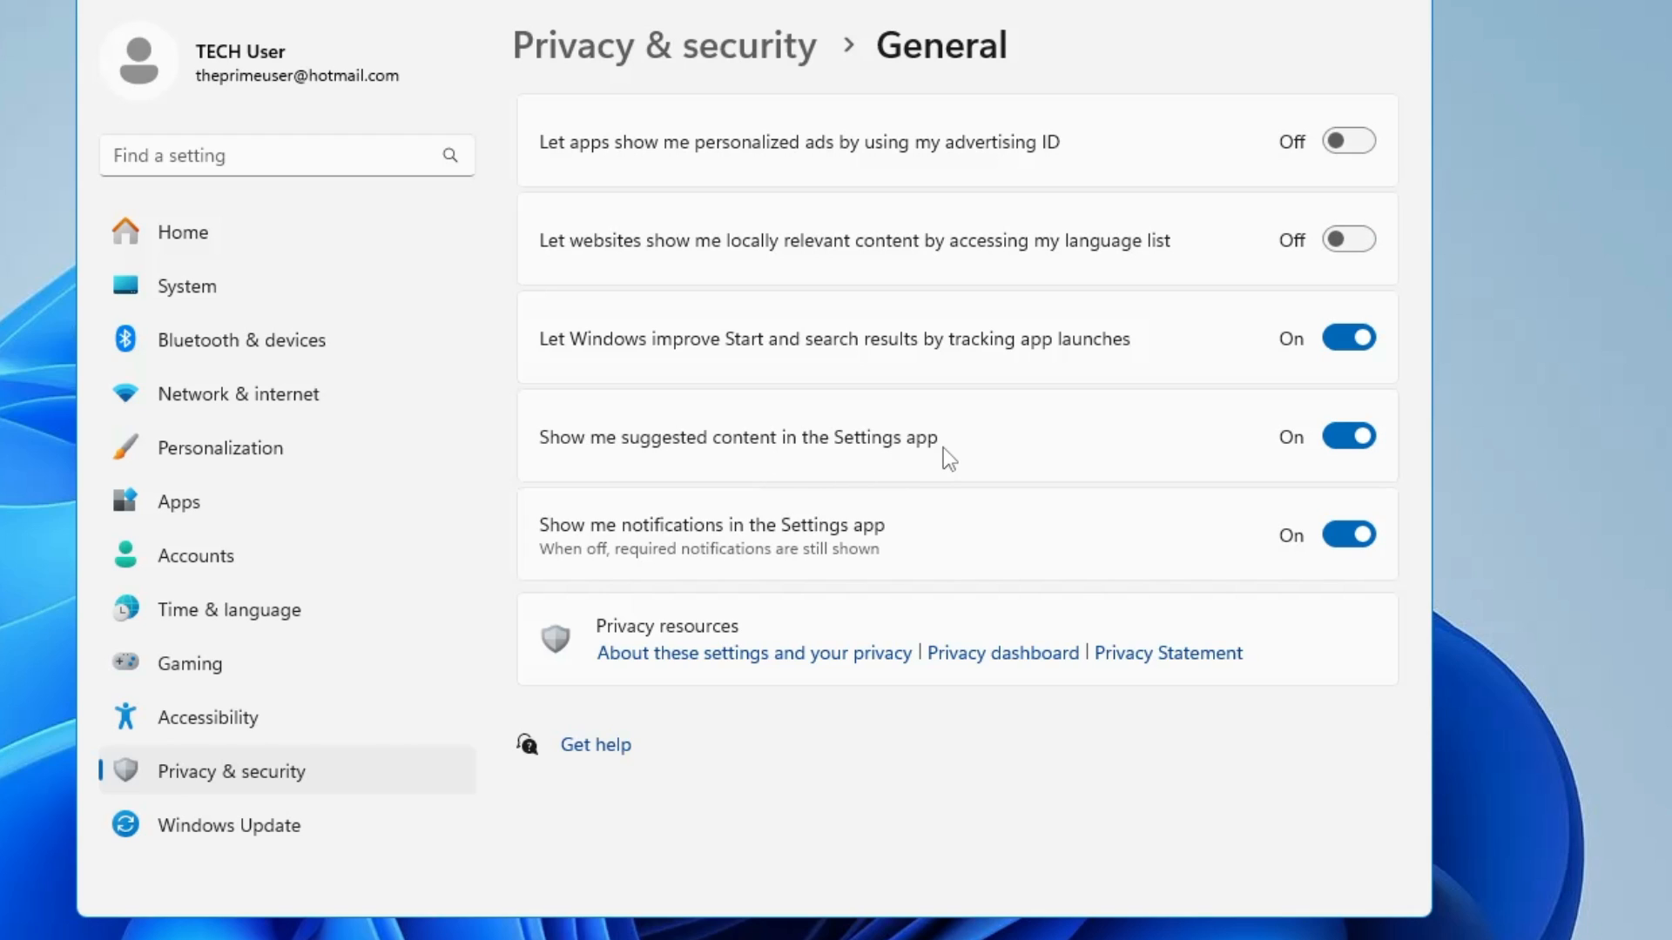
{"action": "left_click", "coordinate": [1347, 436]}
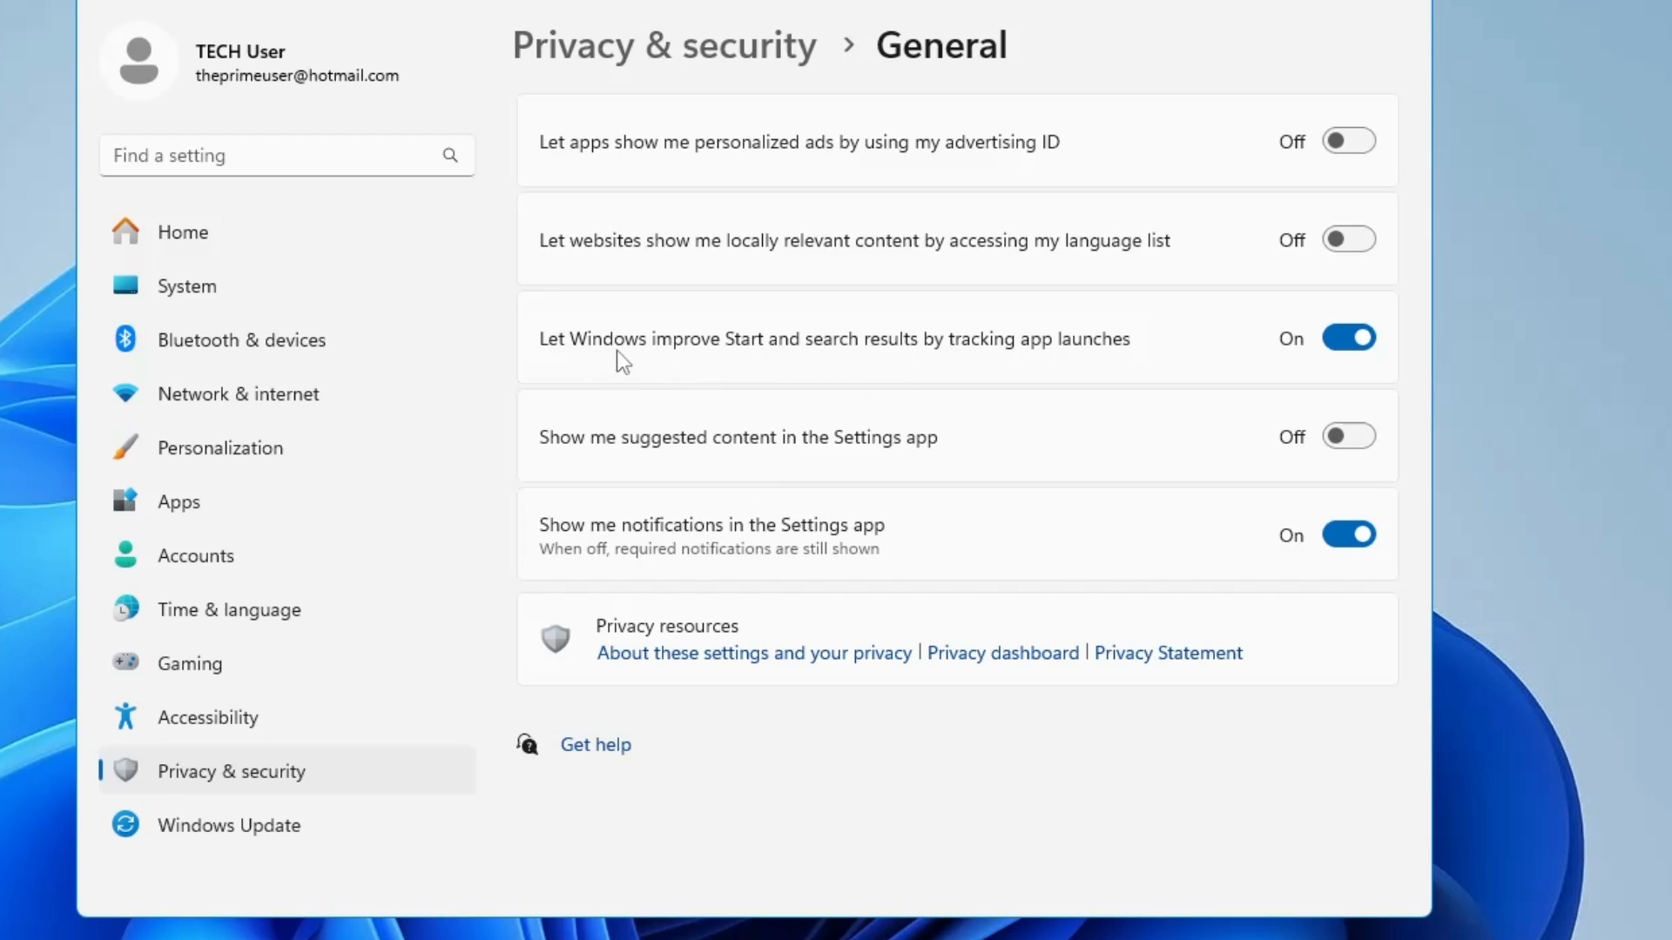
{"action": "mouse_move", "coordinate": [1024, 363]}
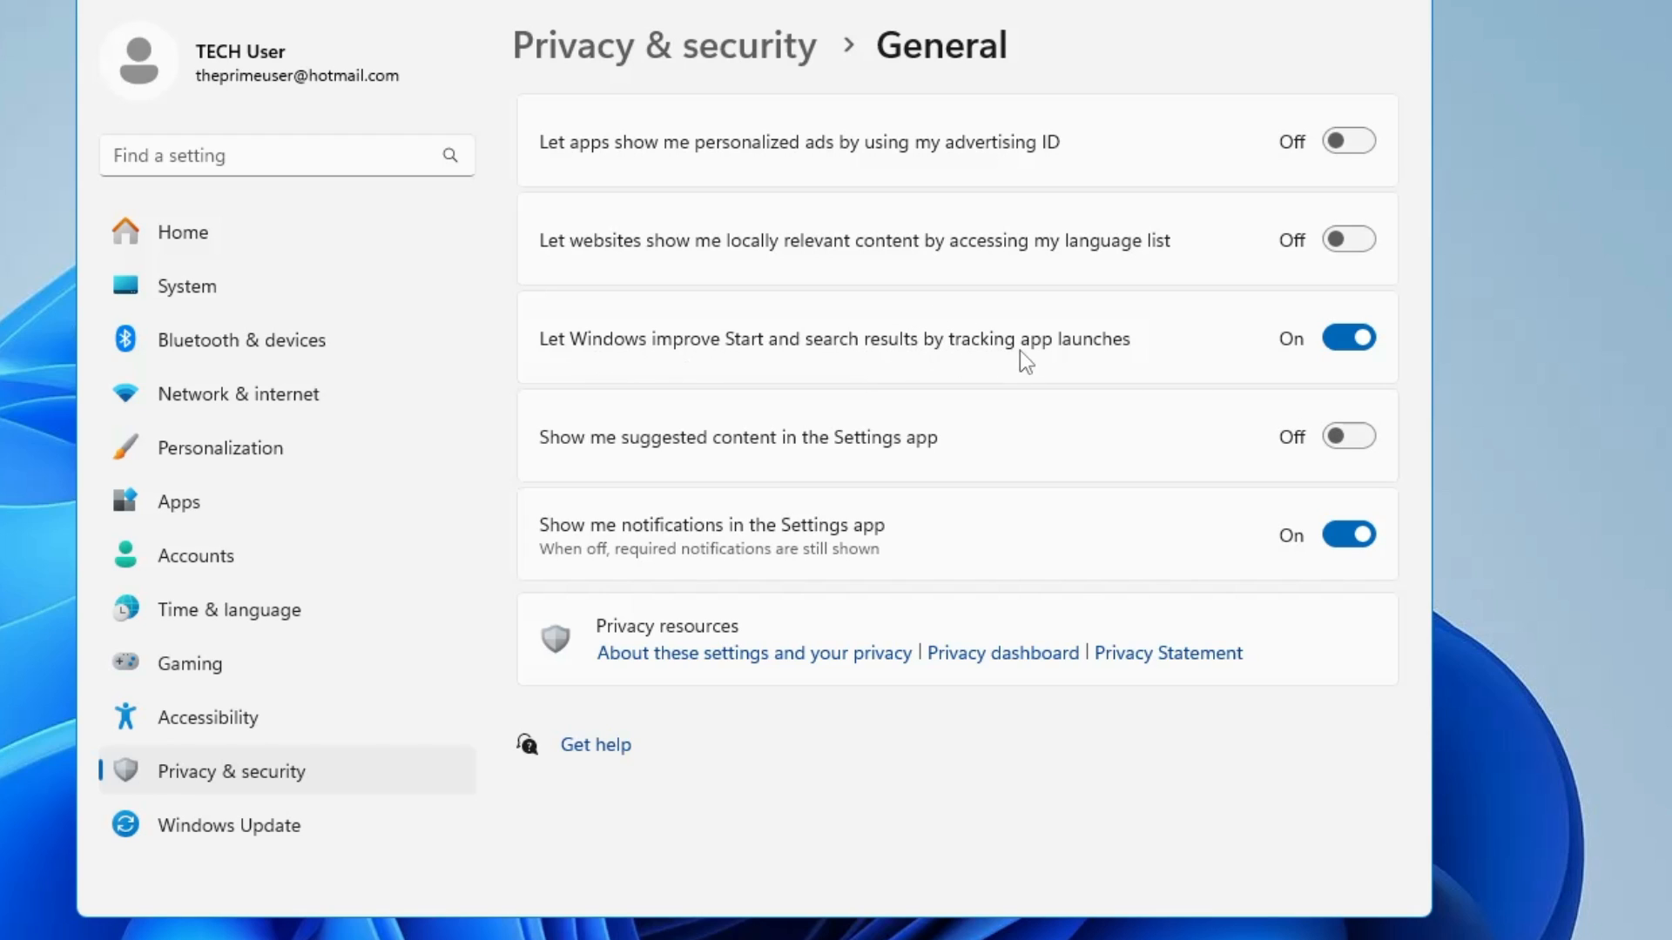
{"action": "mouse_move", "coordinate": [1064, 360]}
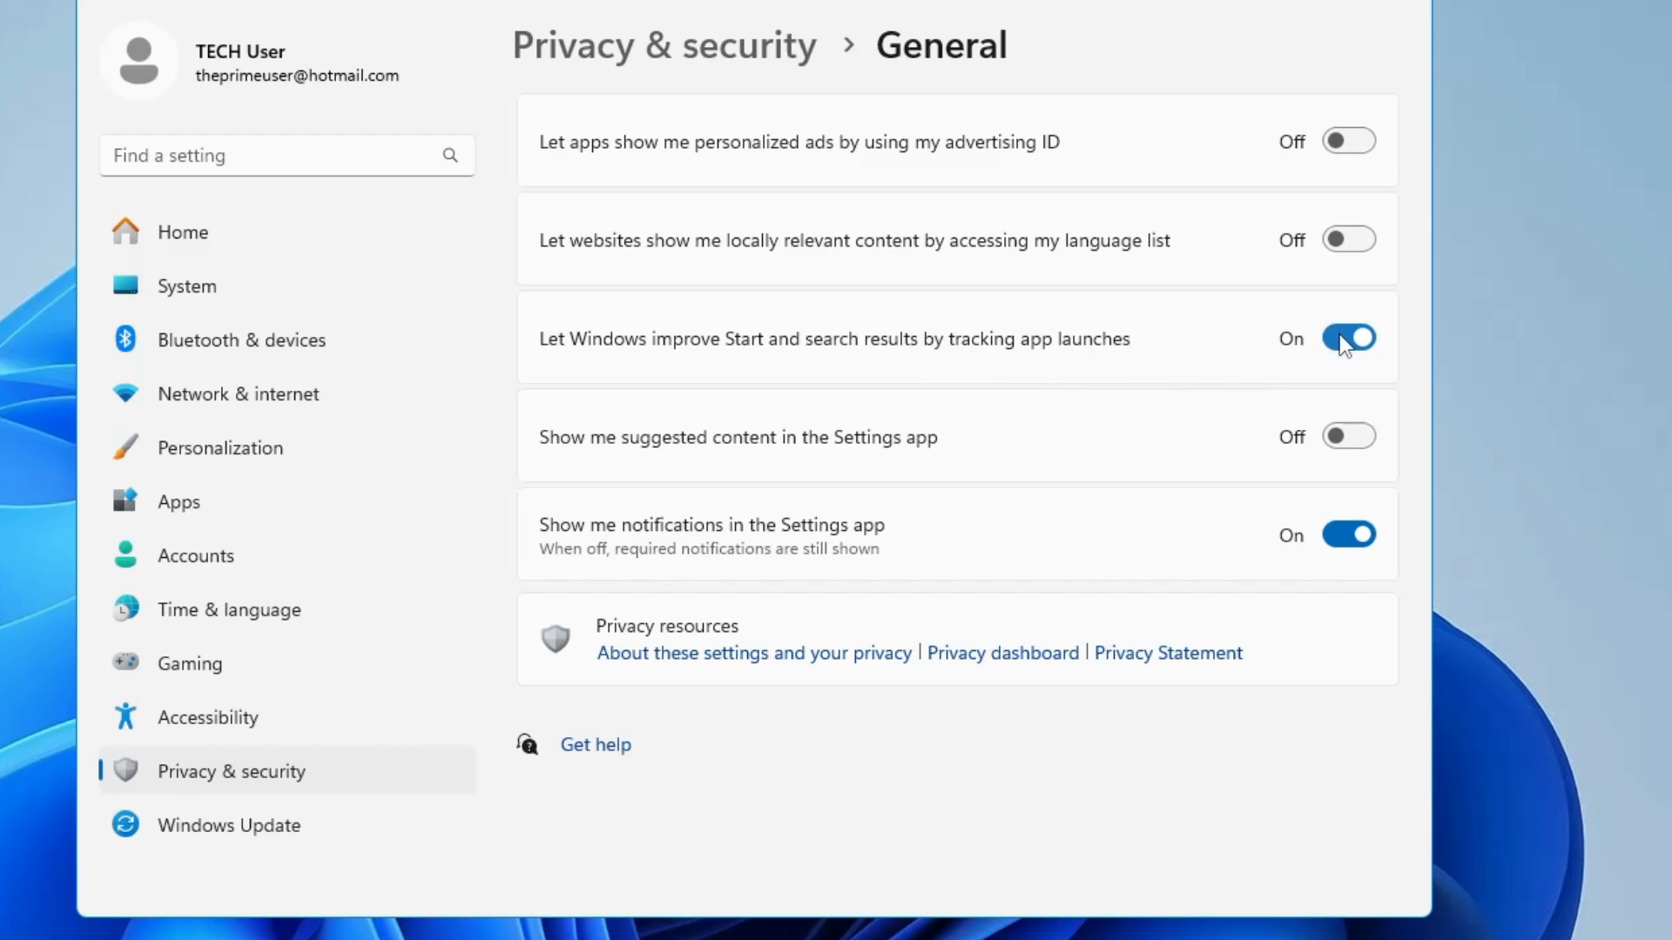
{"action": "left_click", "coordinate": [1348, 339]}
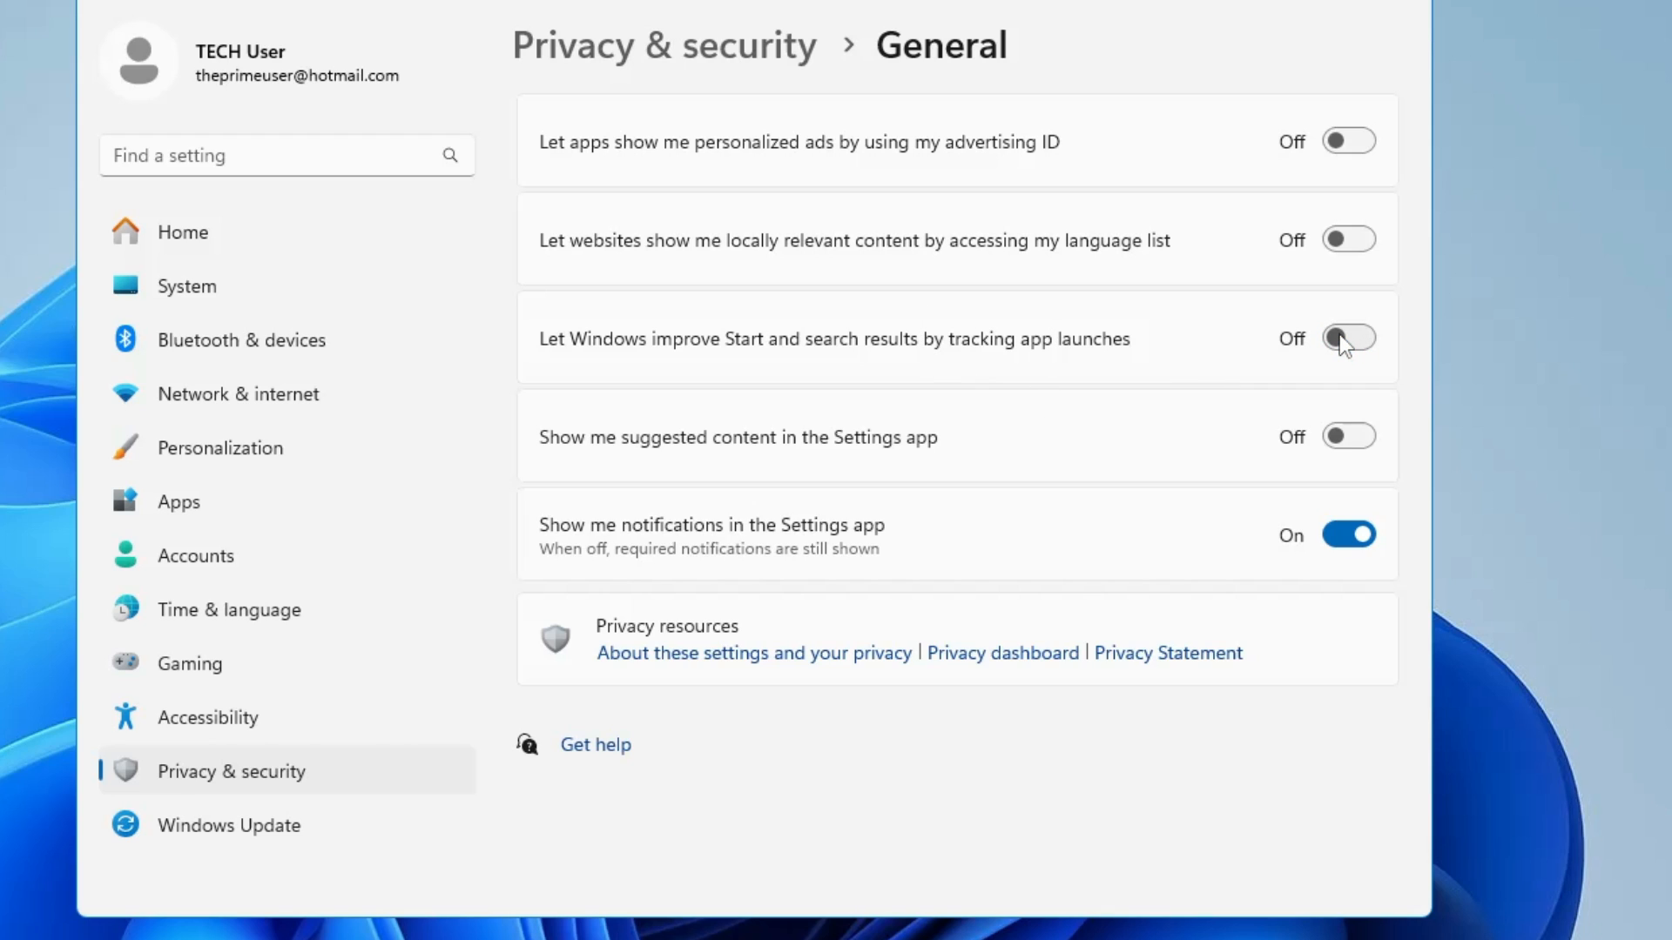
{"action": "mouse_move", "coordinate": [1122, 219]}
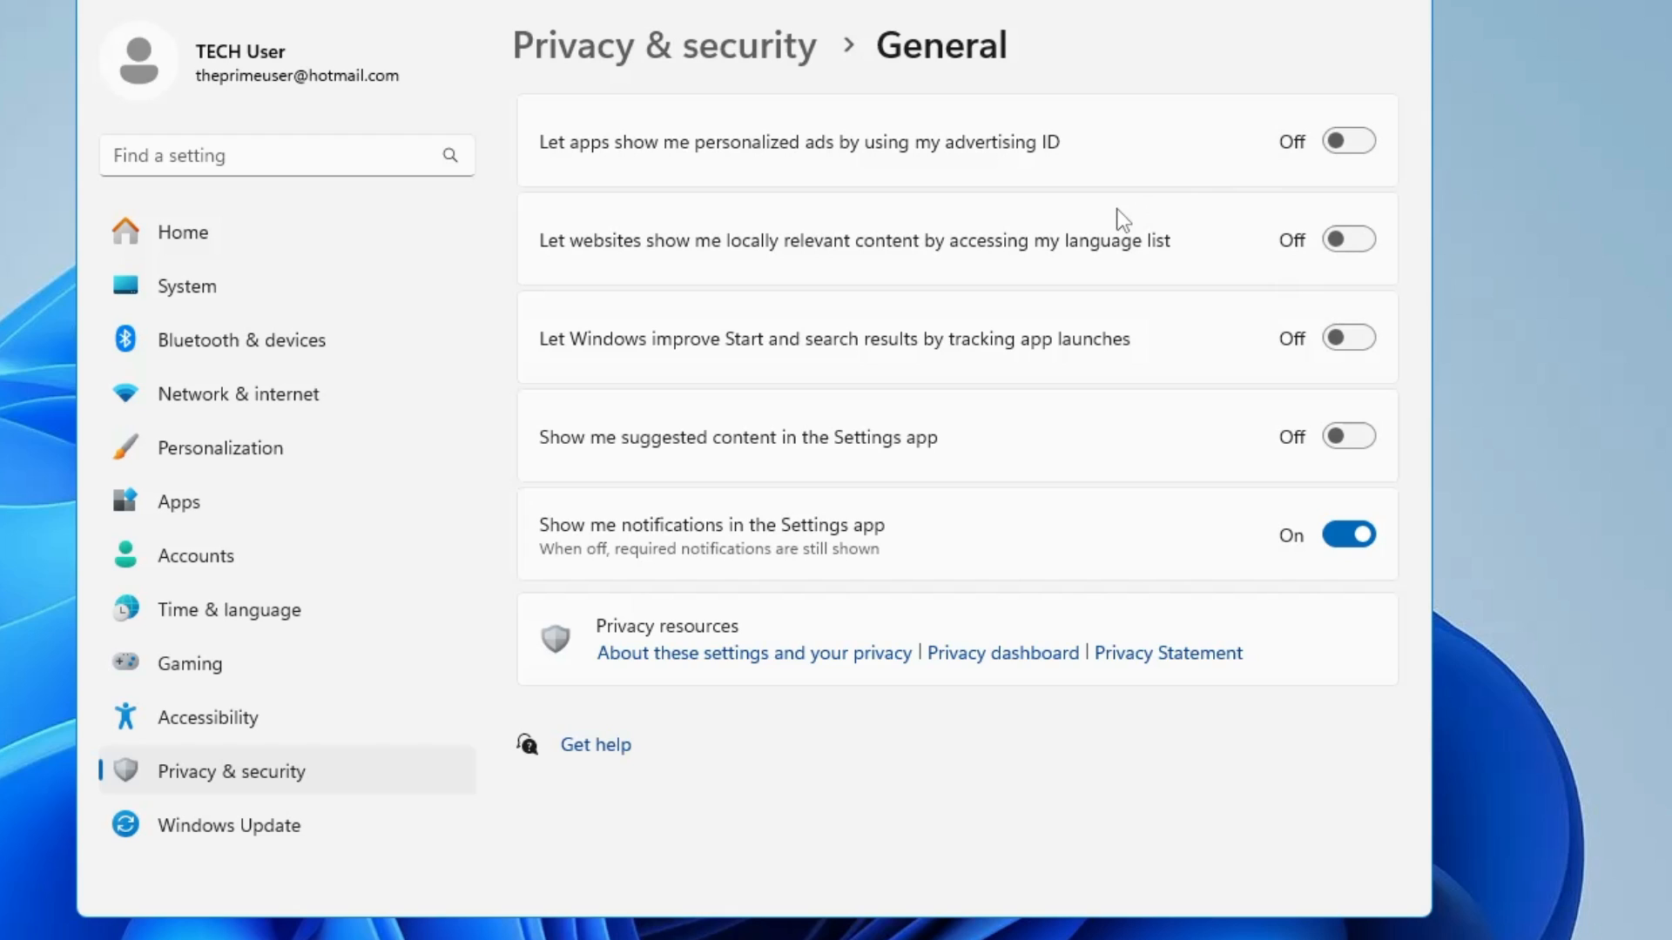
{"action": "mouse_move", "coordinate": [194, 295]}
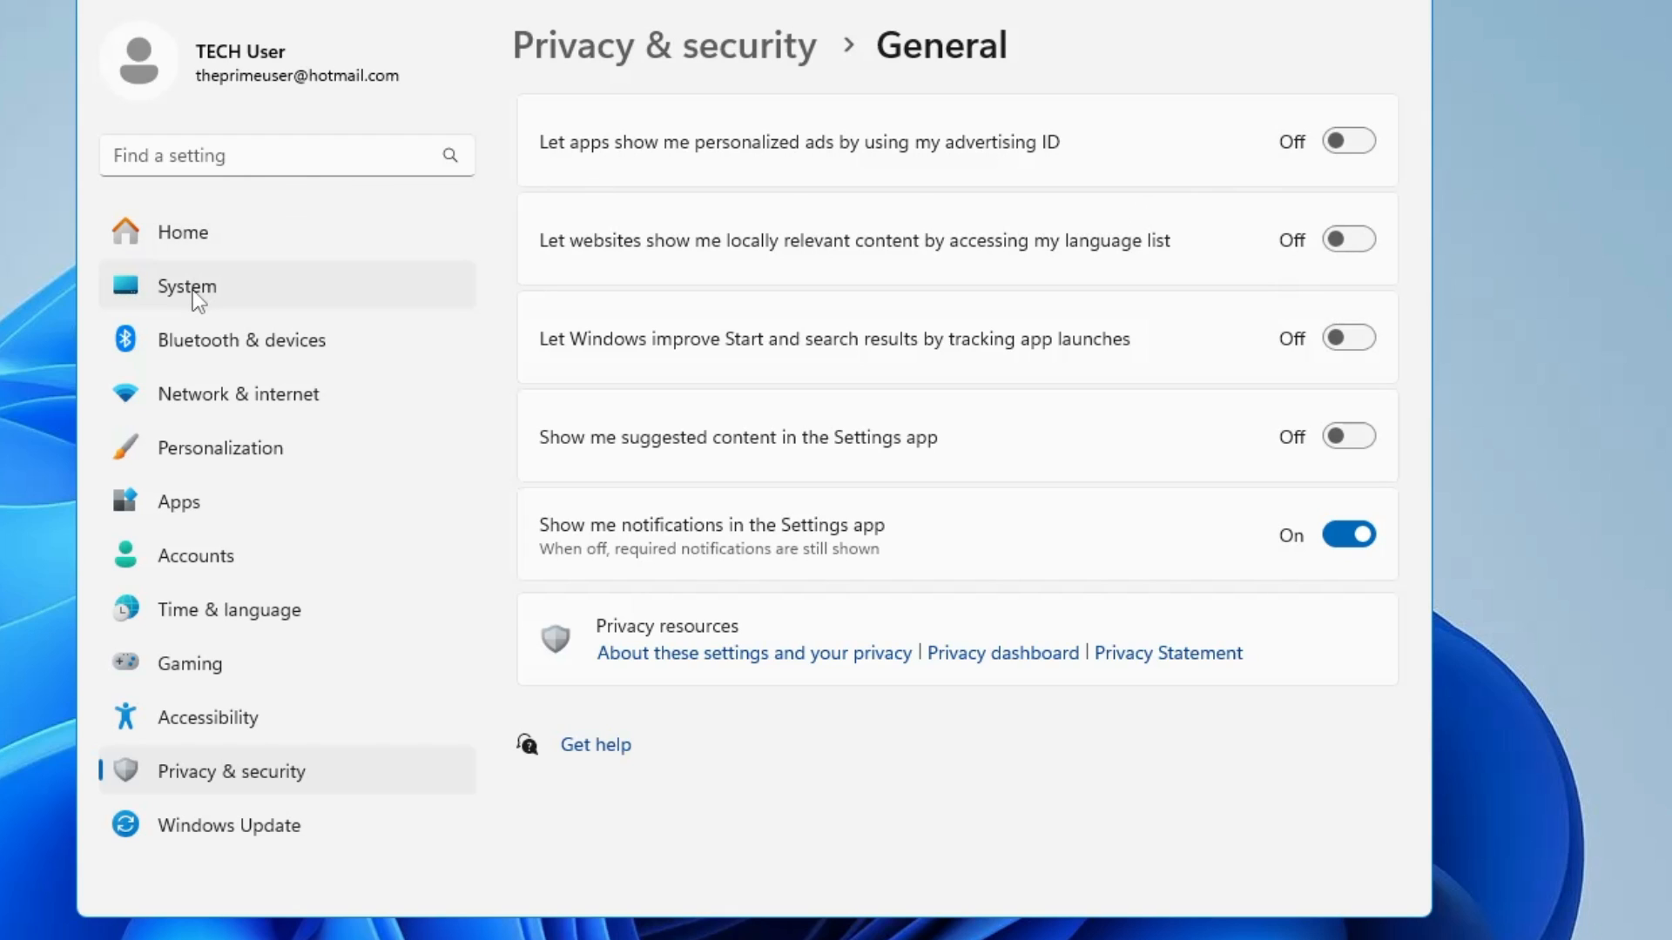
{"action": "left_click", "coordinate": [186, 285]}
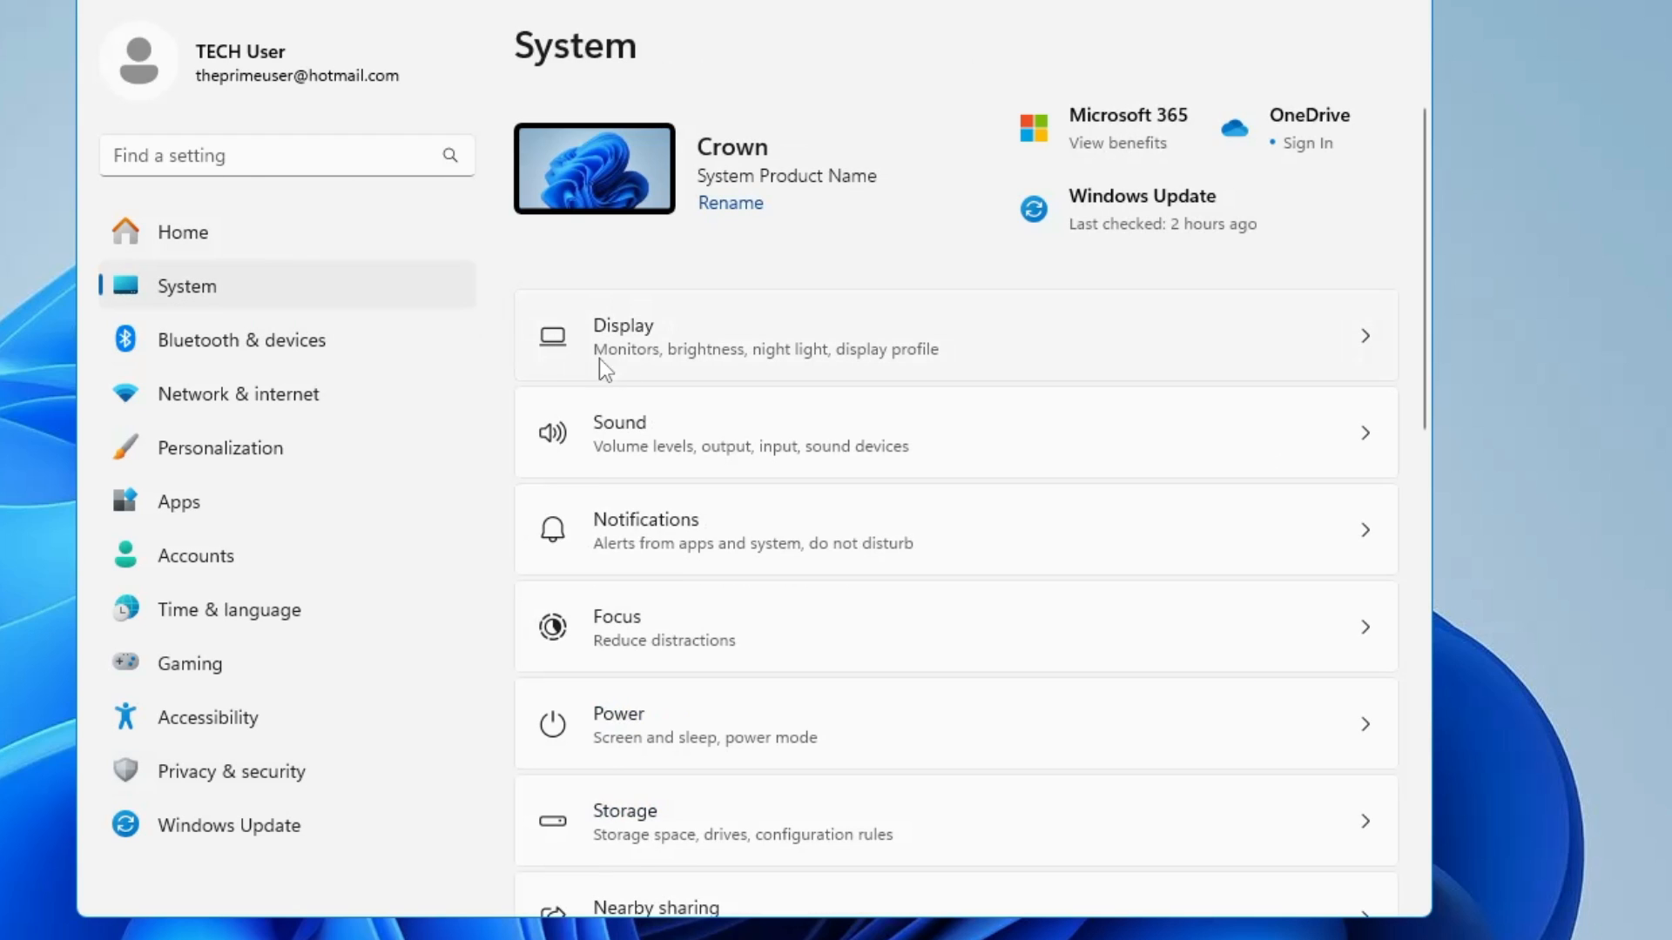
{"action": "mouse_move", "coordinate": [704, 551]}
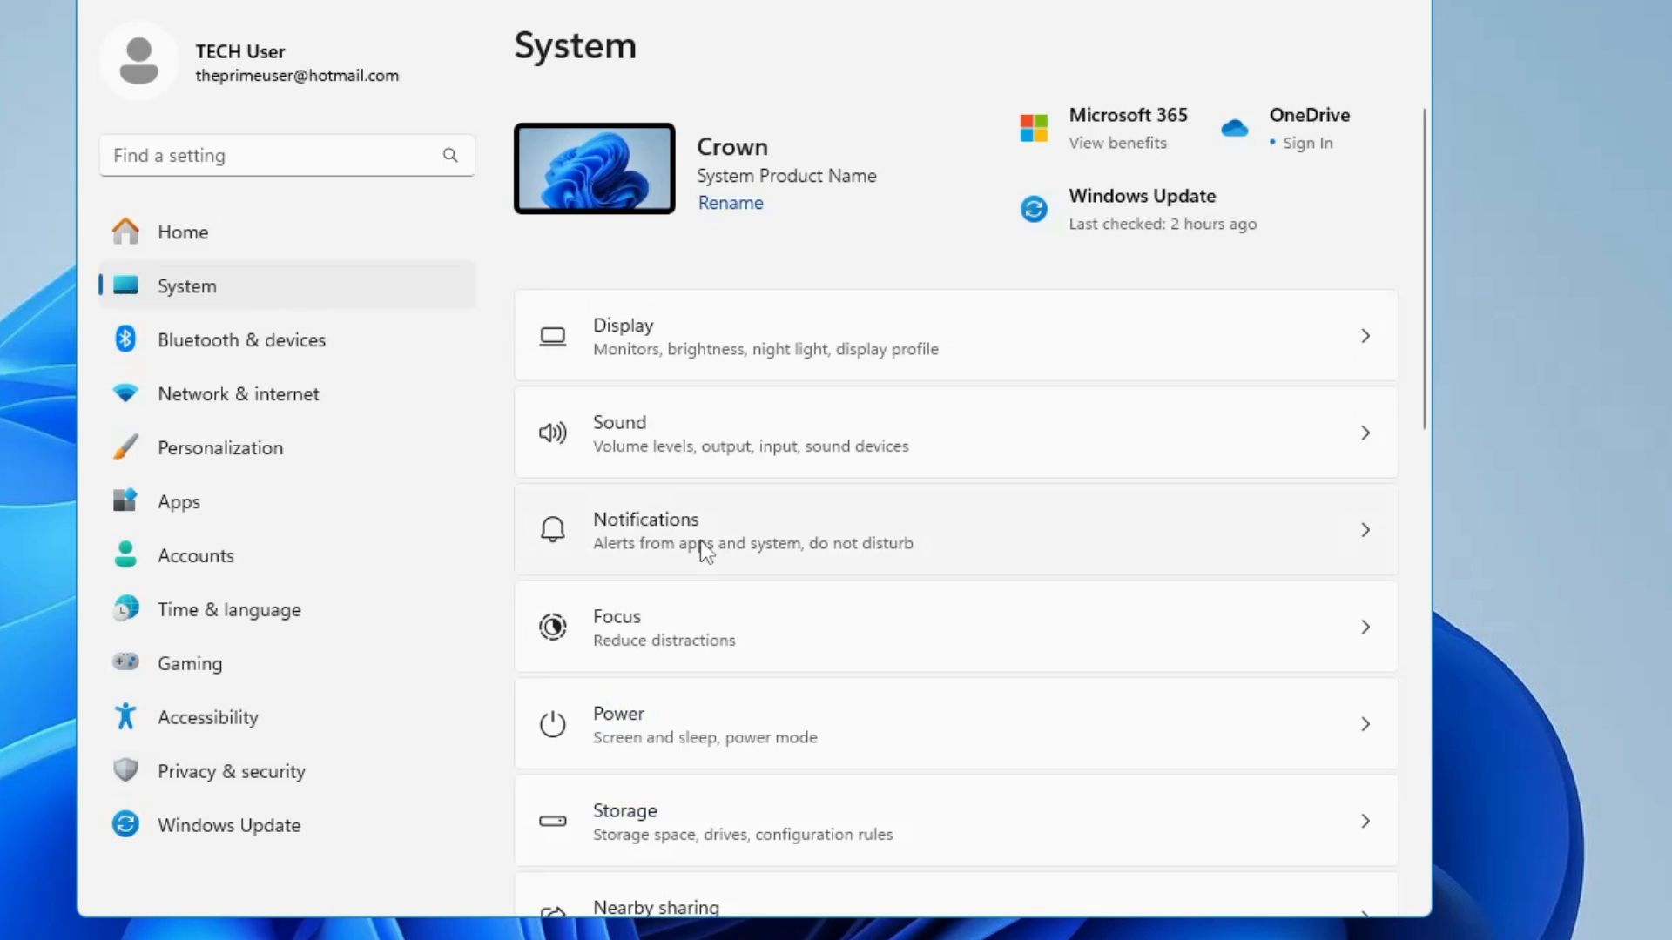
{"action": "left_click", "coordinate": [645, 531]}
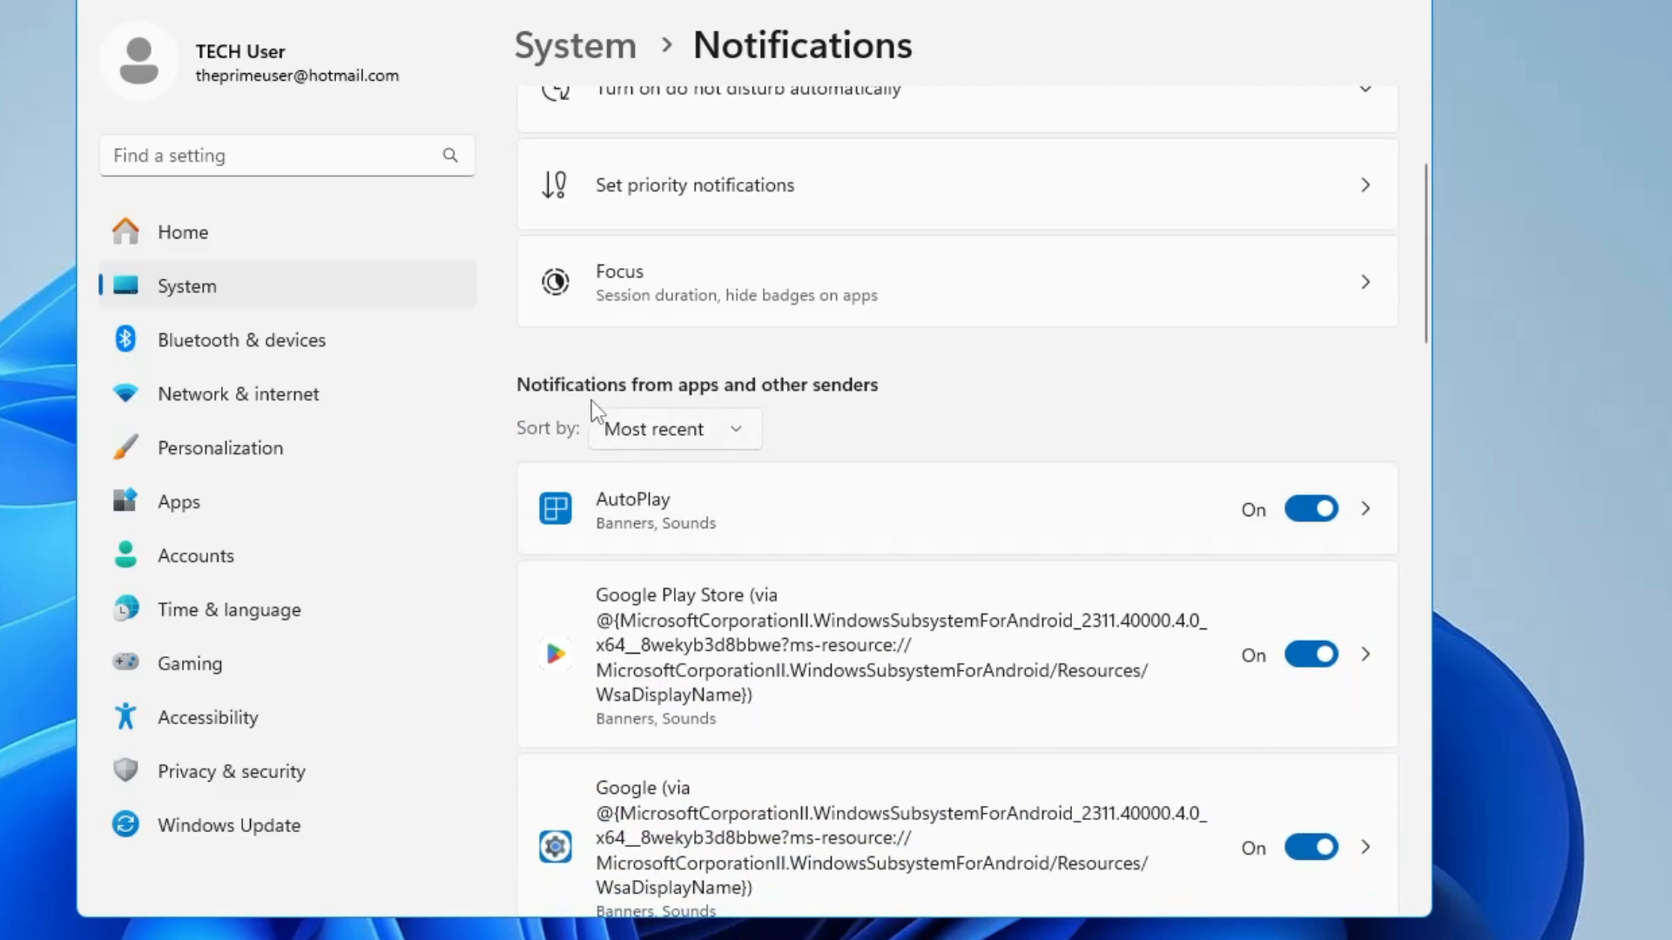
{"action": "mouse_move", "coordinate": [825, 398]}
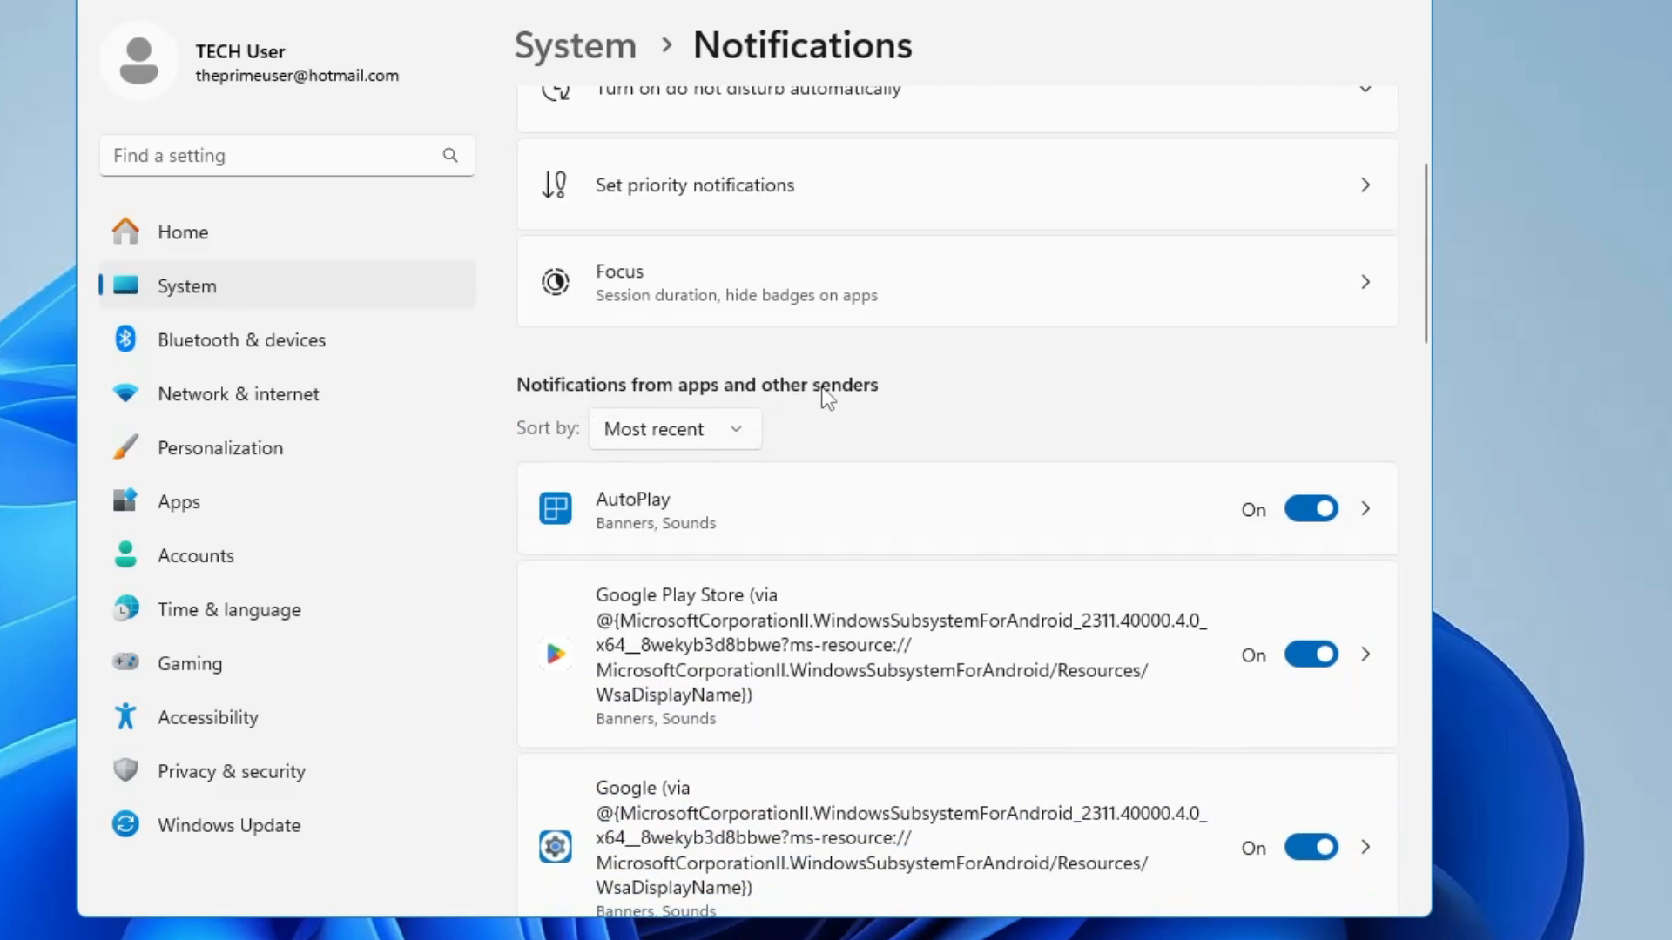
{"action": "mouse_move", "coordinate": [548, 446]}
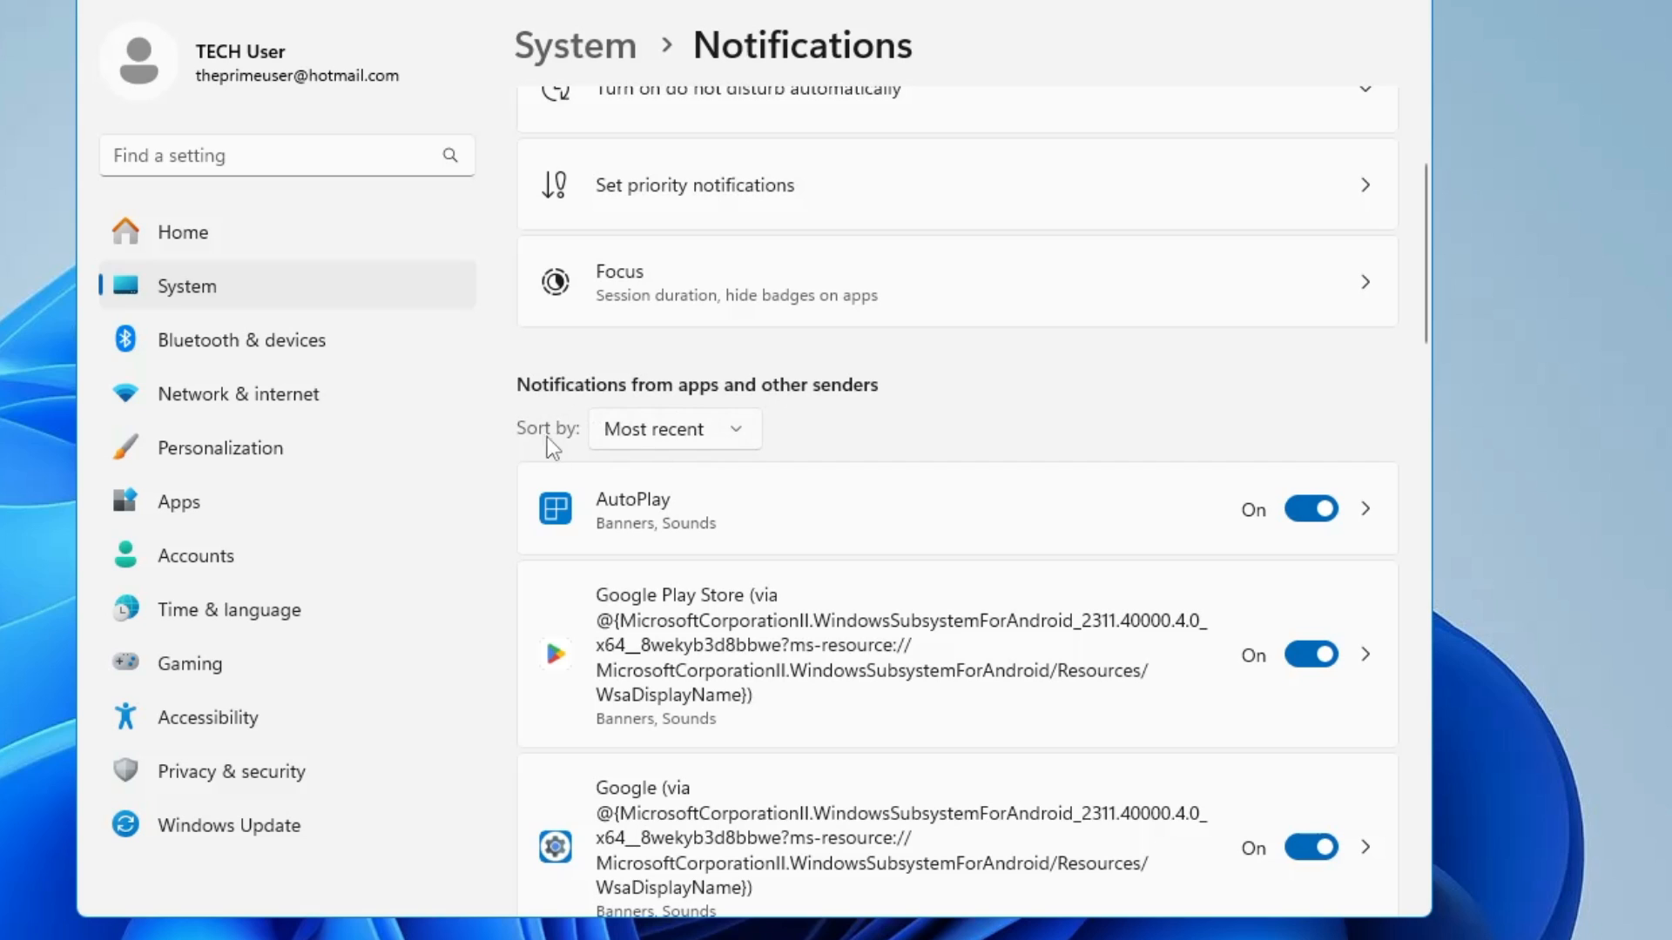
{"action": "mouse_move", "coordinate": [727, 441]}
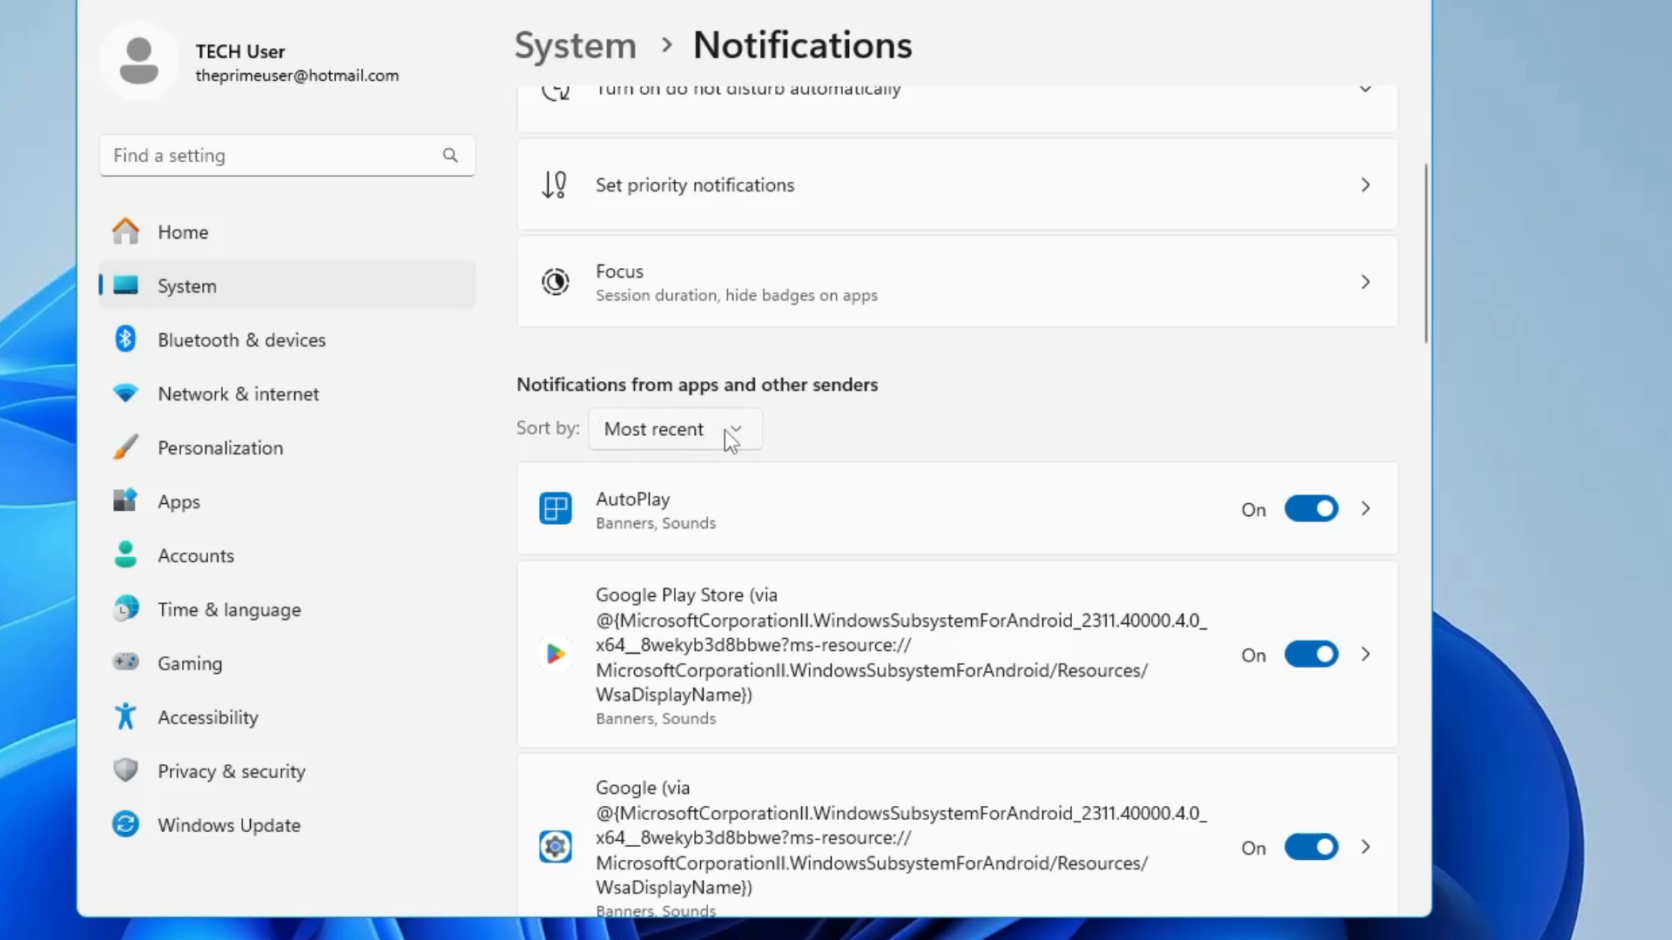
Step: Sort notification senders by Name and scroll down to Additional settings
{"action": "left_click", "coordinate": [674, 428]}
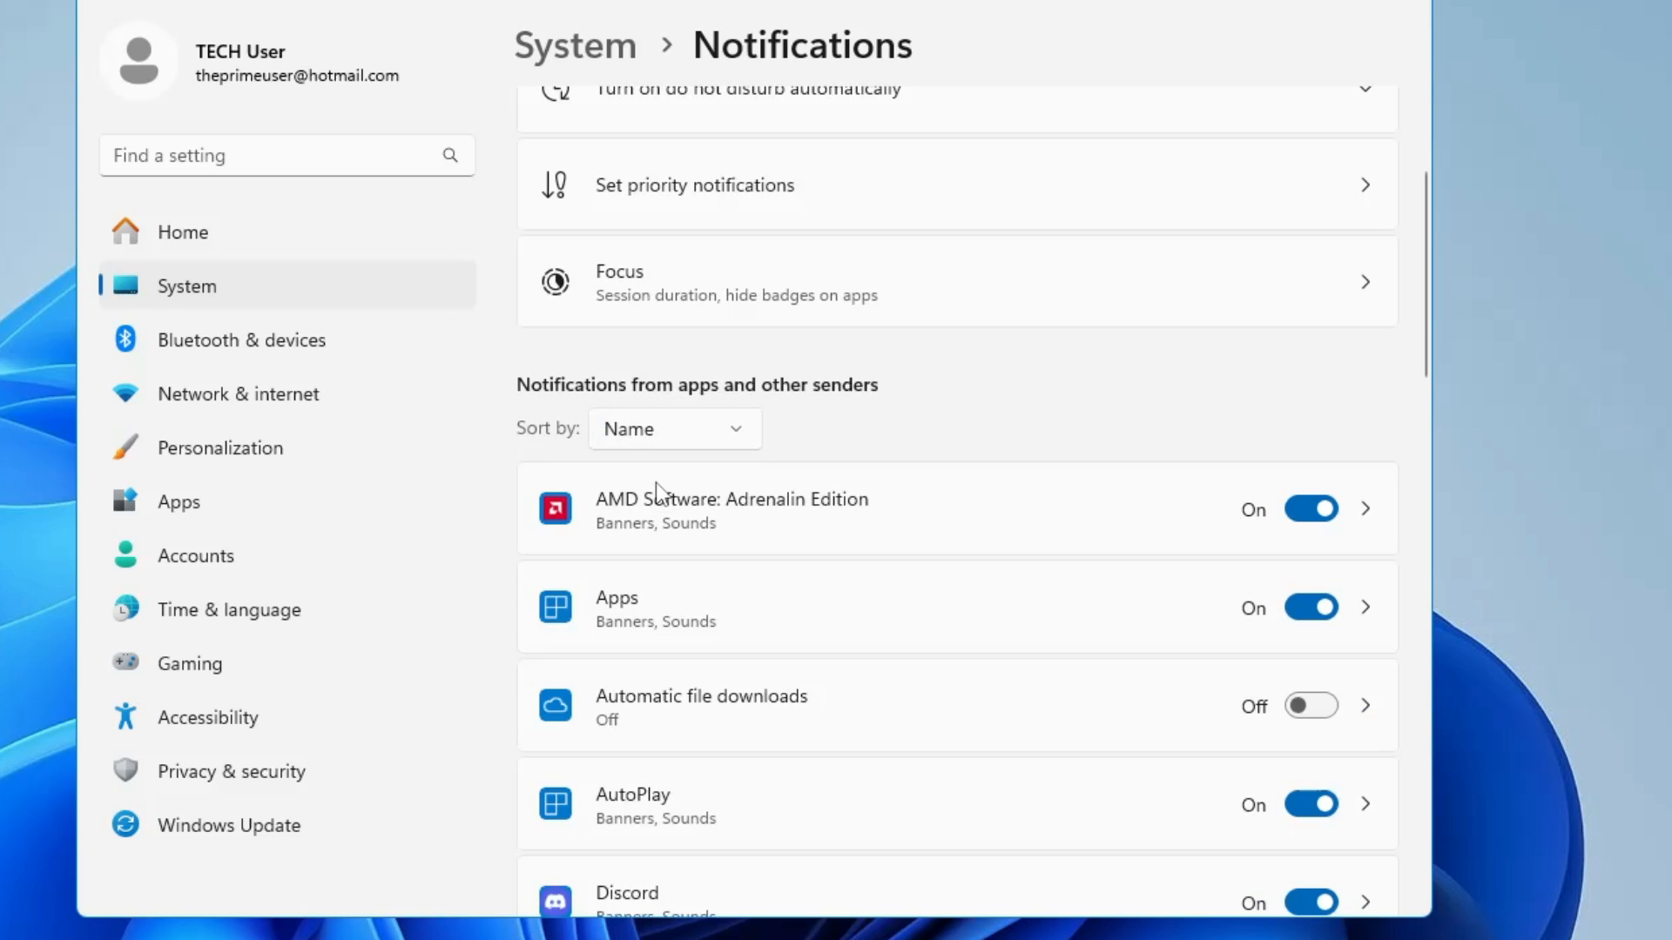
{"action": "scroll", "scroll_direction": "down", "scroll_amount": 3}
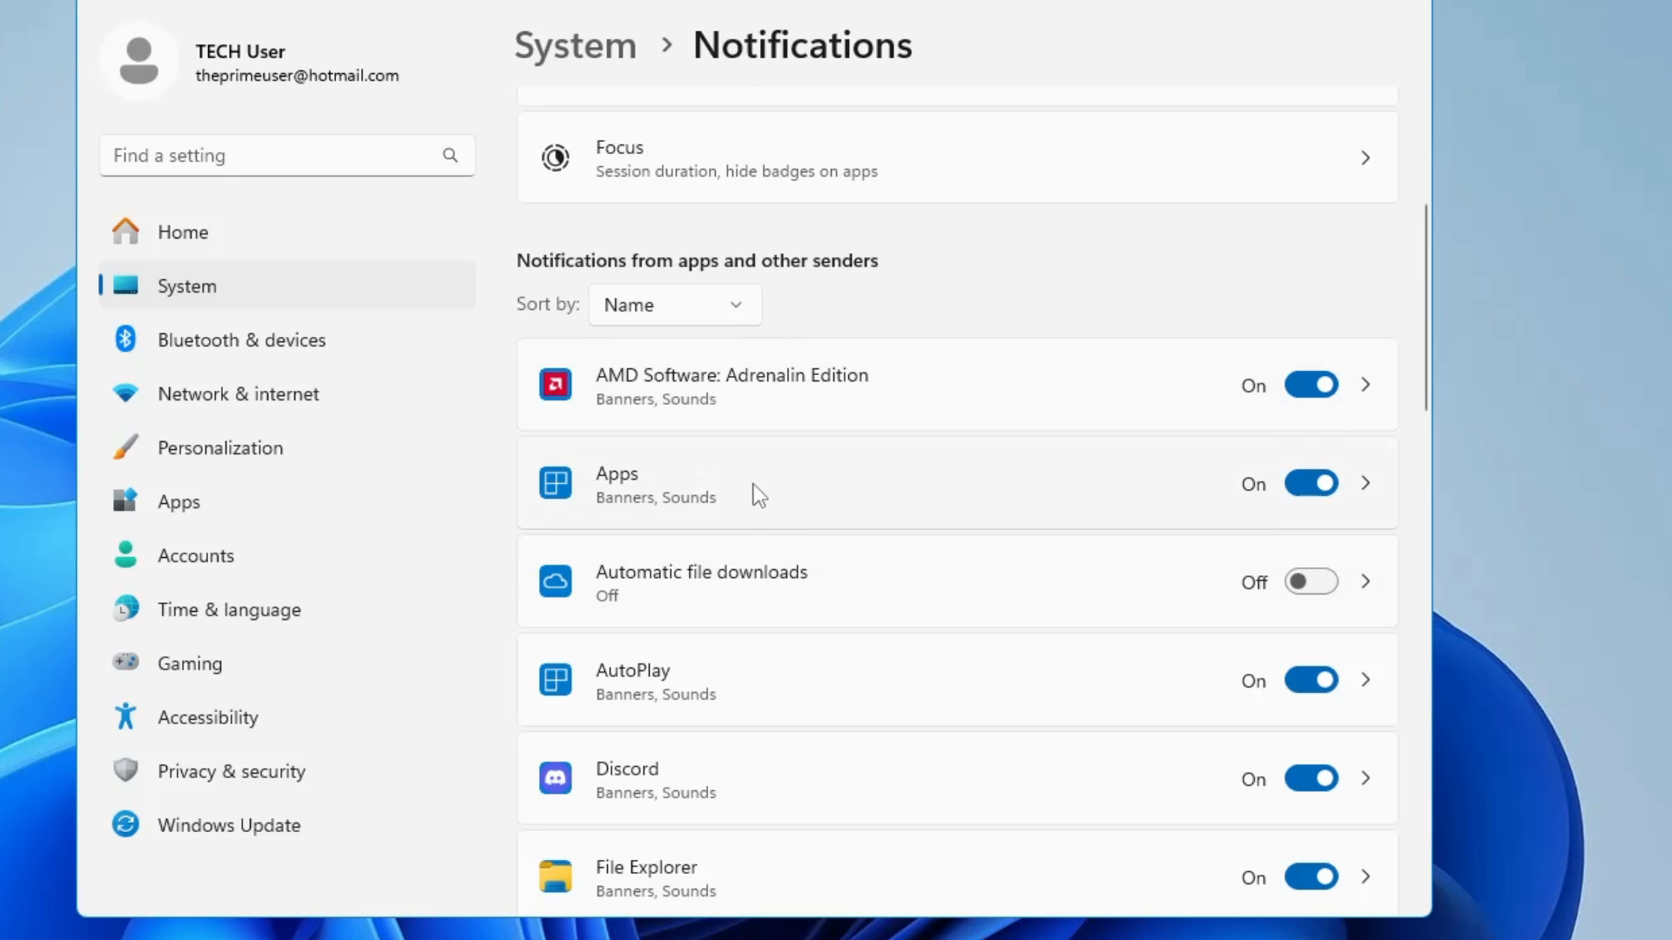
{"action": "mouse_move", "coordinate": [712, 472]}
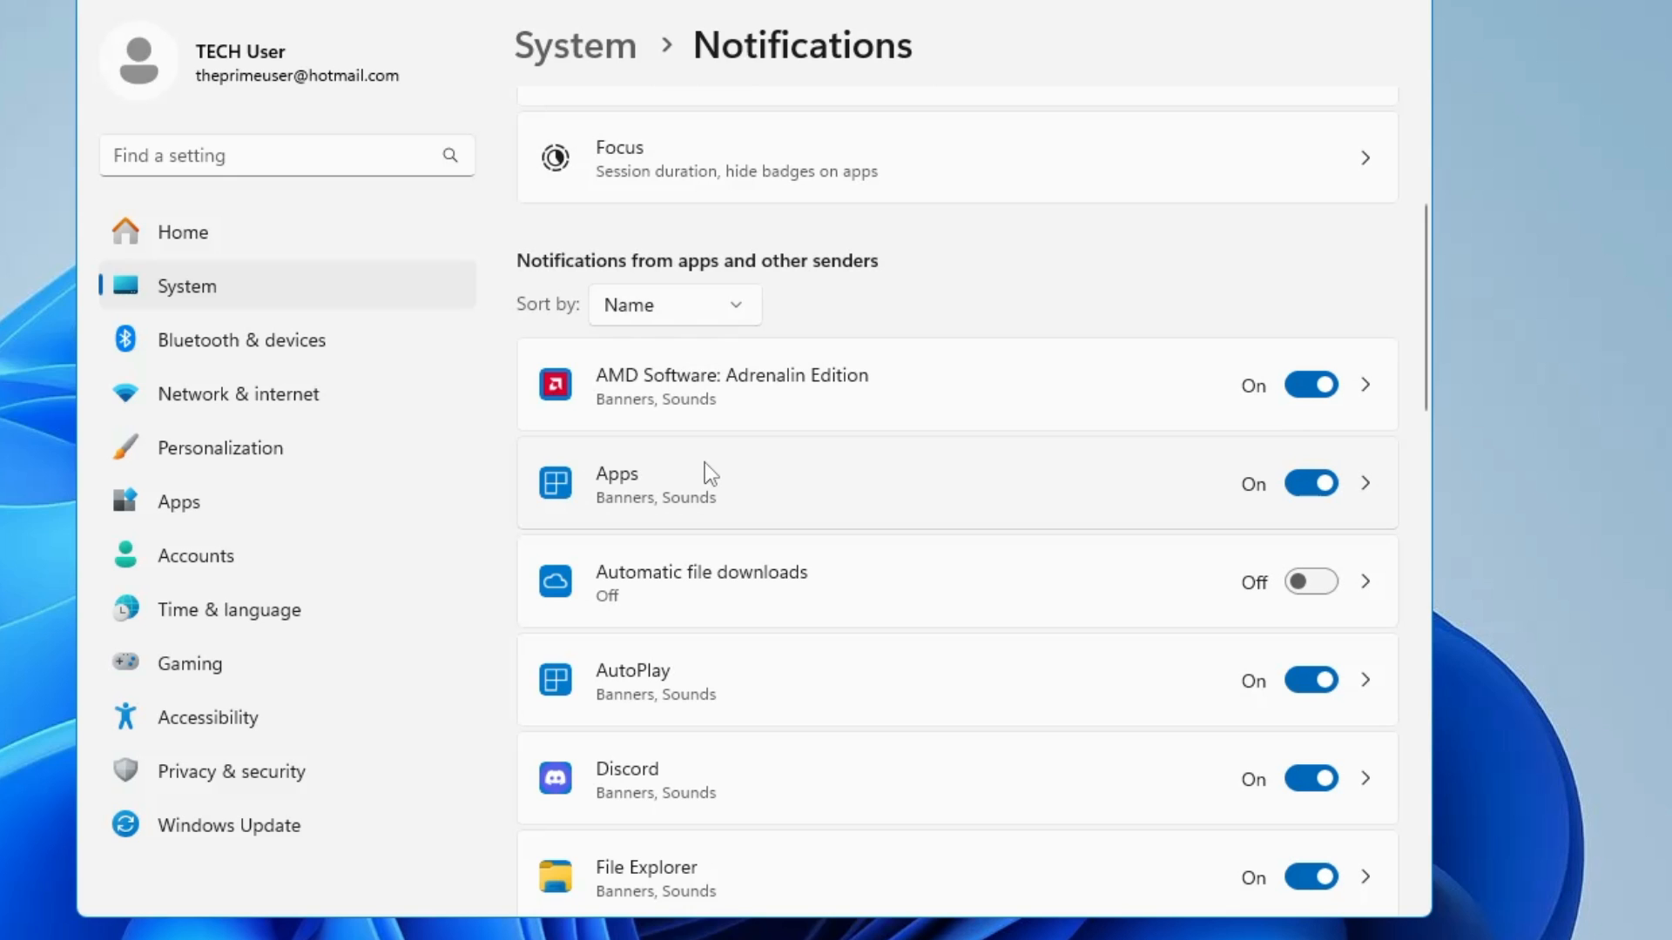
{"action": "scroll", "scroll_direction": "down", "scroll_amount": 3}
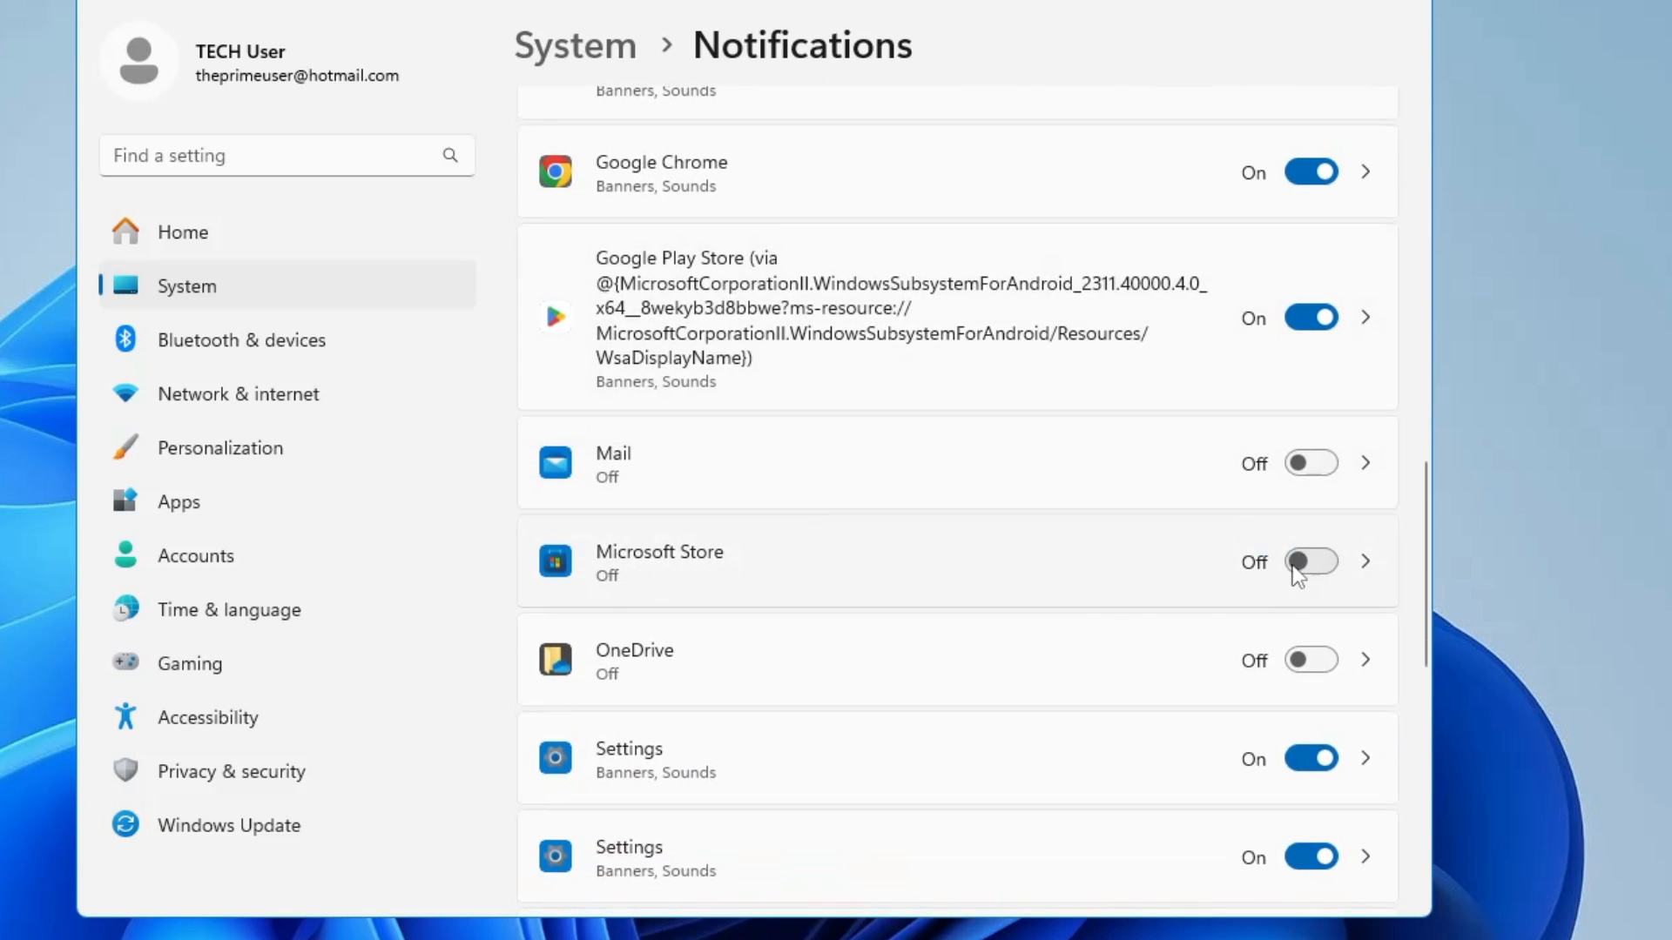
{"action": "scroll", "scroll_direction": "down", "scroll_amount": 3}
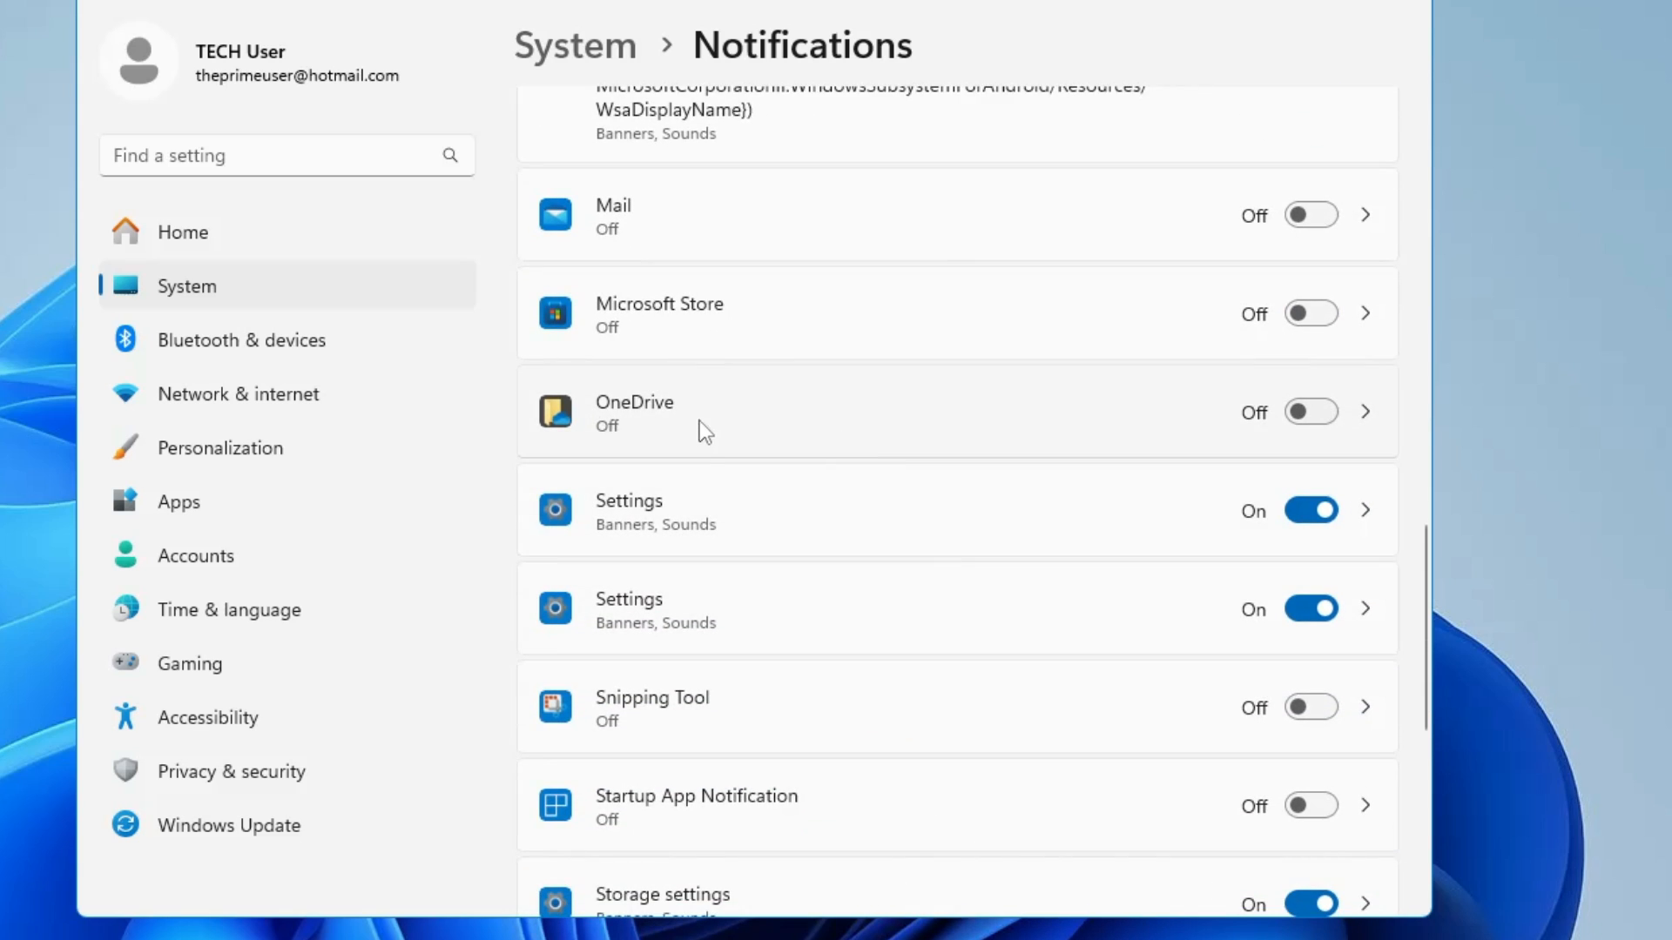
{"action": "scroll", "scroll_direction": "down", "scroll_amount": 3}
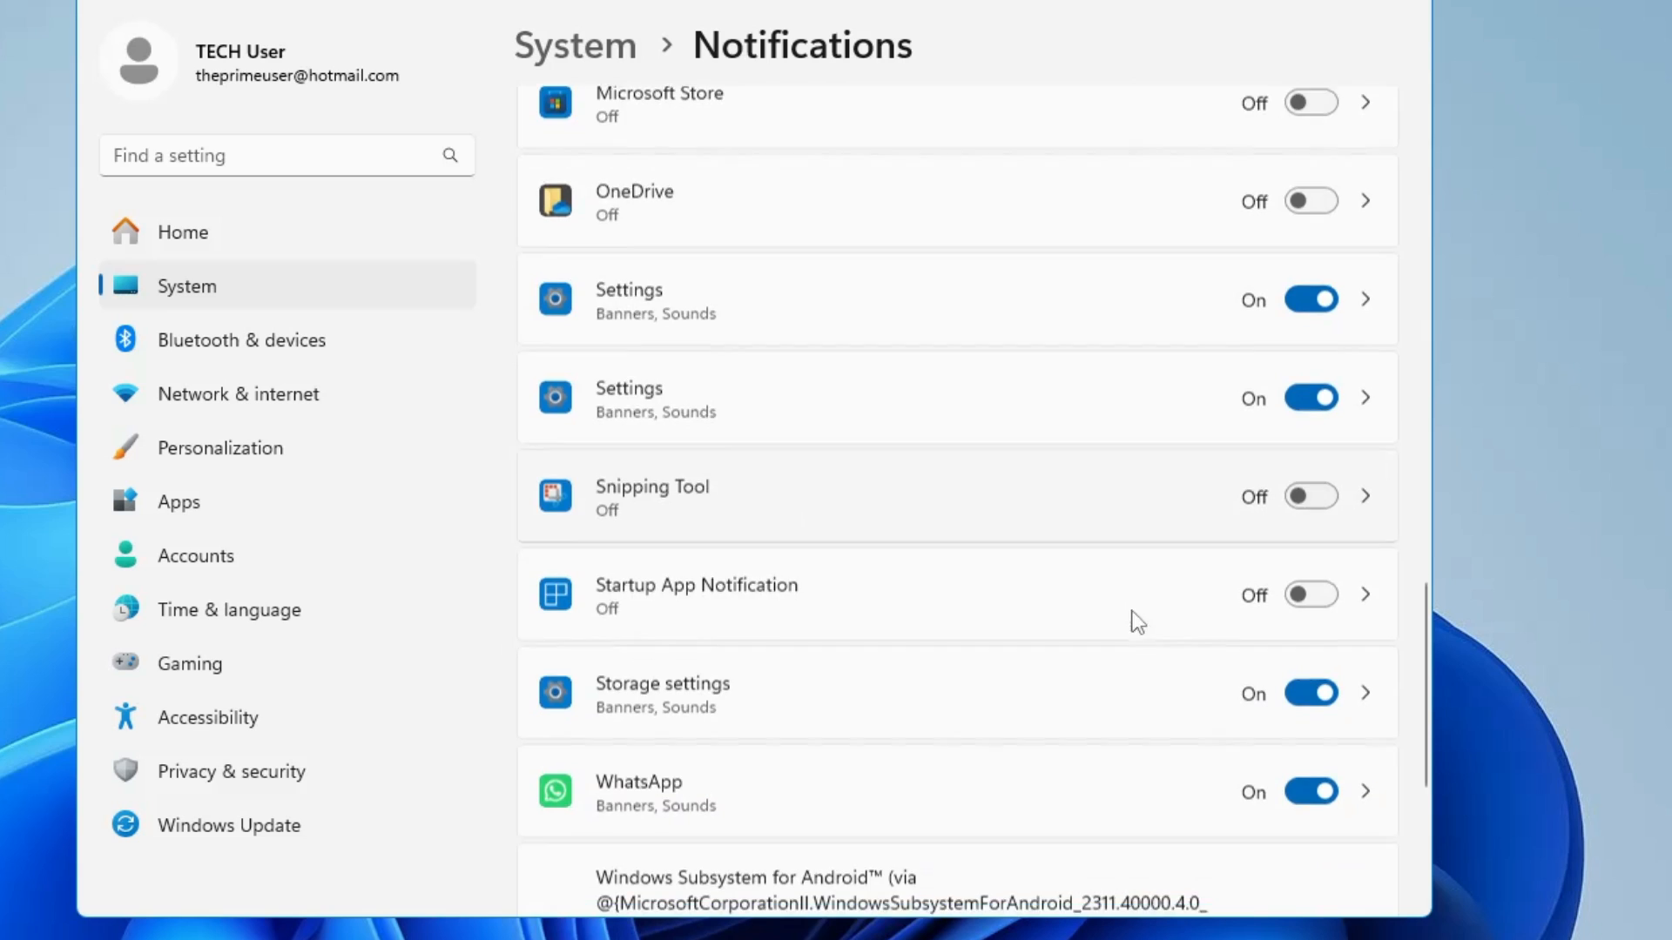
{"action": "scroll", "scroll_direction": "down", "scroll_amount": 3}
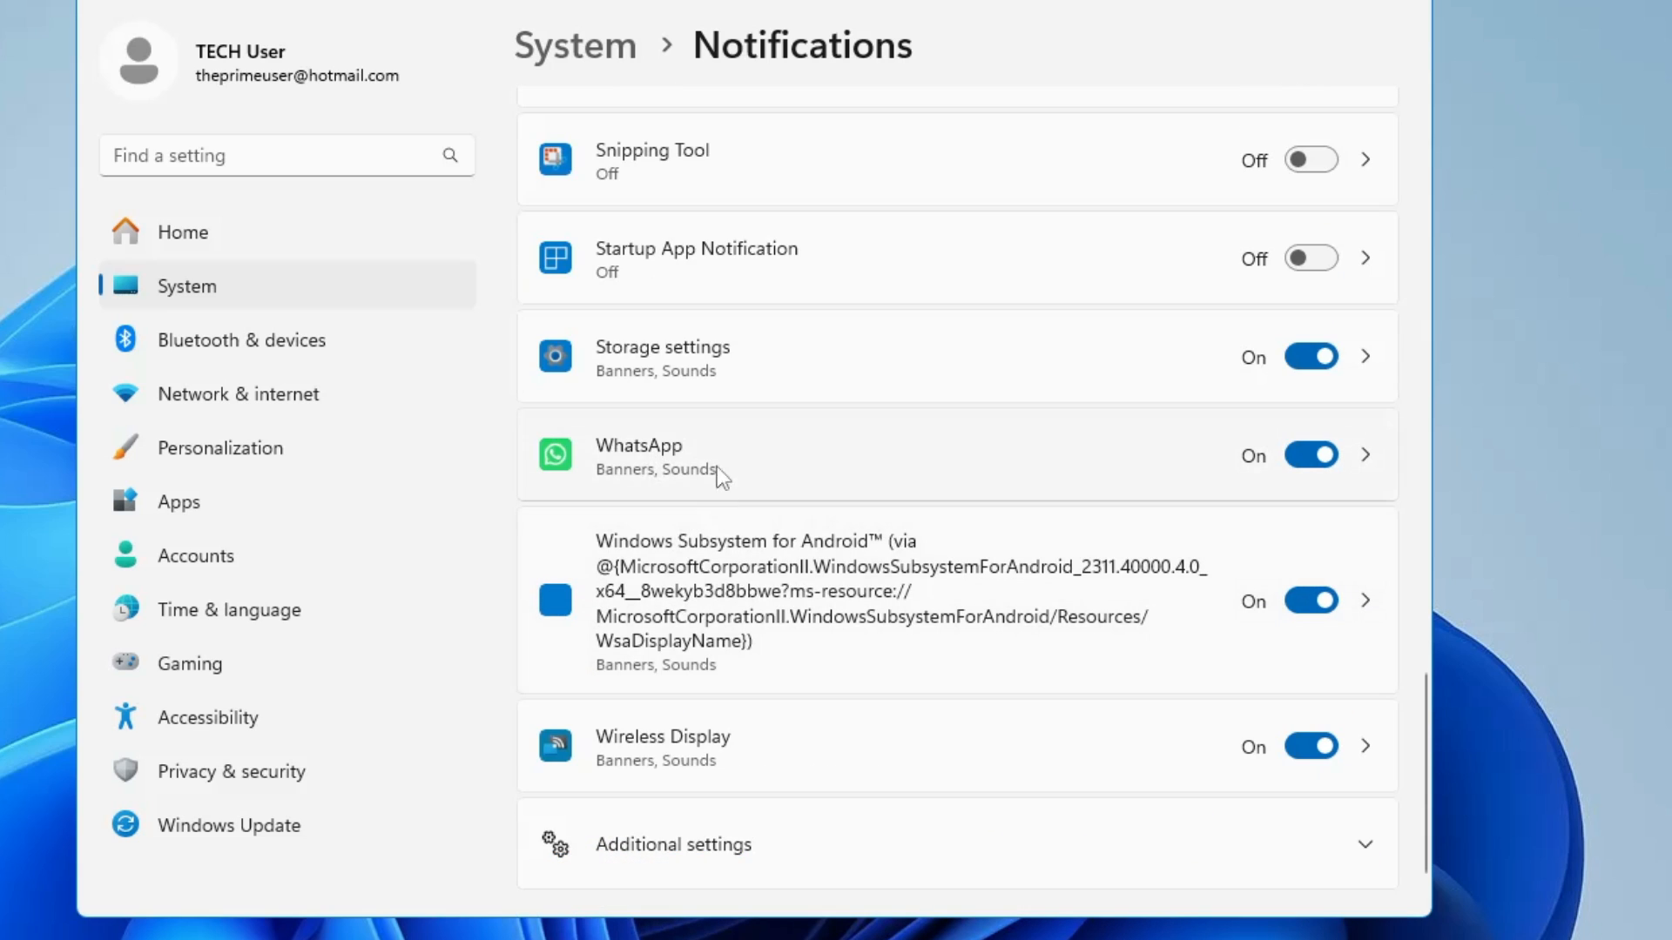
{"action": "mouse_move", "coordinate": [1167, 466]}
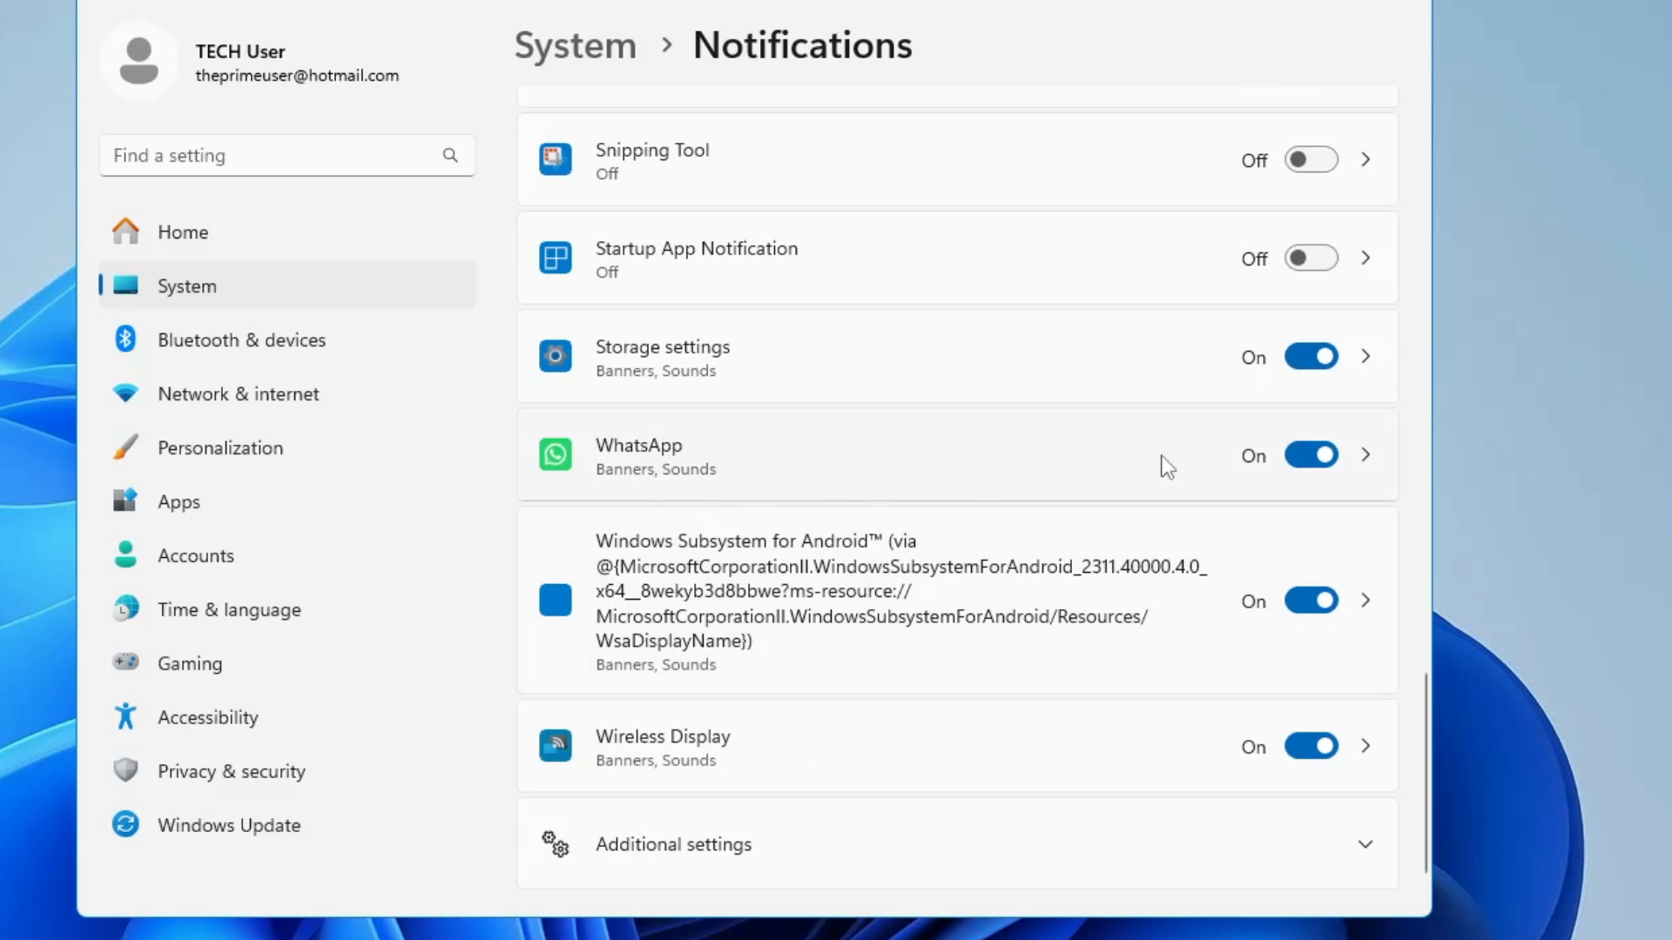
{"action": "scroll", "scroll_direction": "down", "scroll_amount": 3}
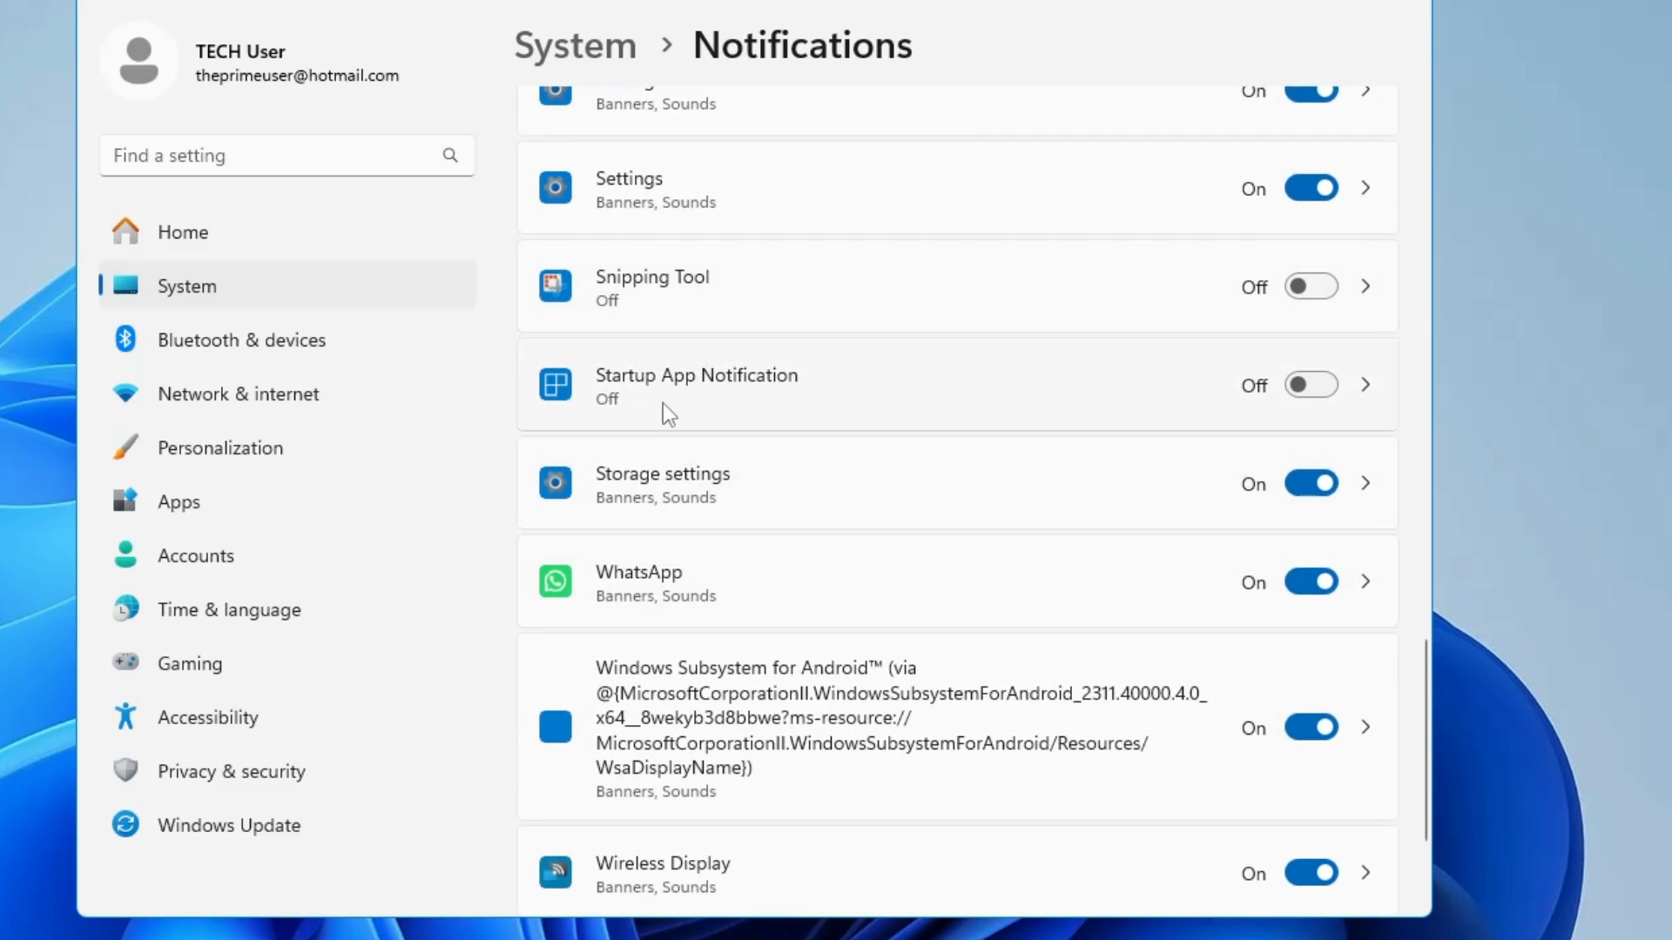
{"action": "mouse_move", "coordinate": [700, 523]}
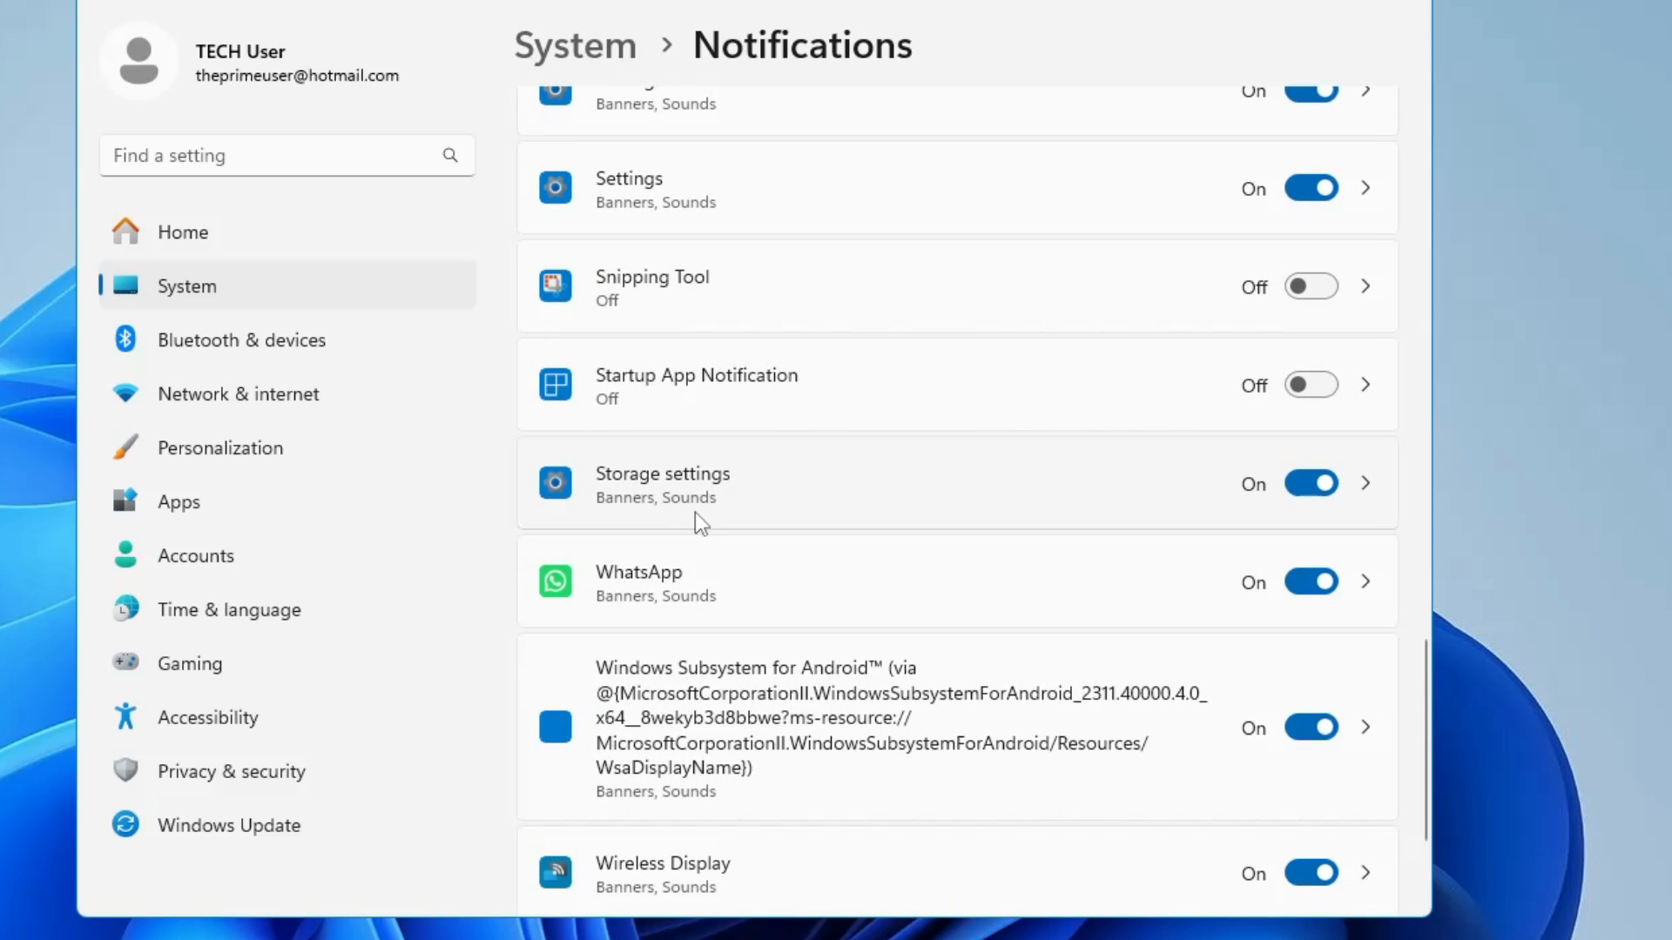
{"action": "mouse_move", "coordinate": [742, 419]}
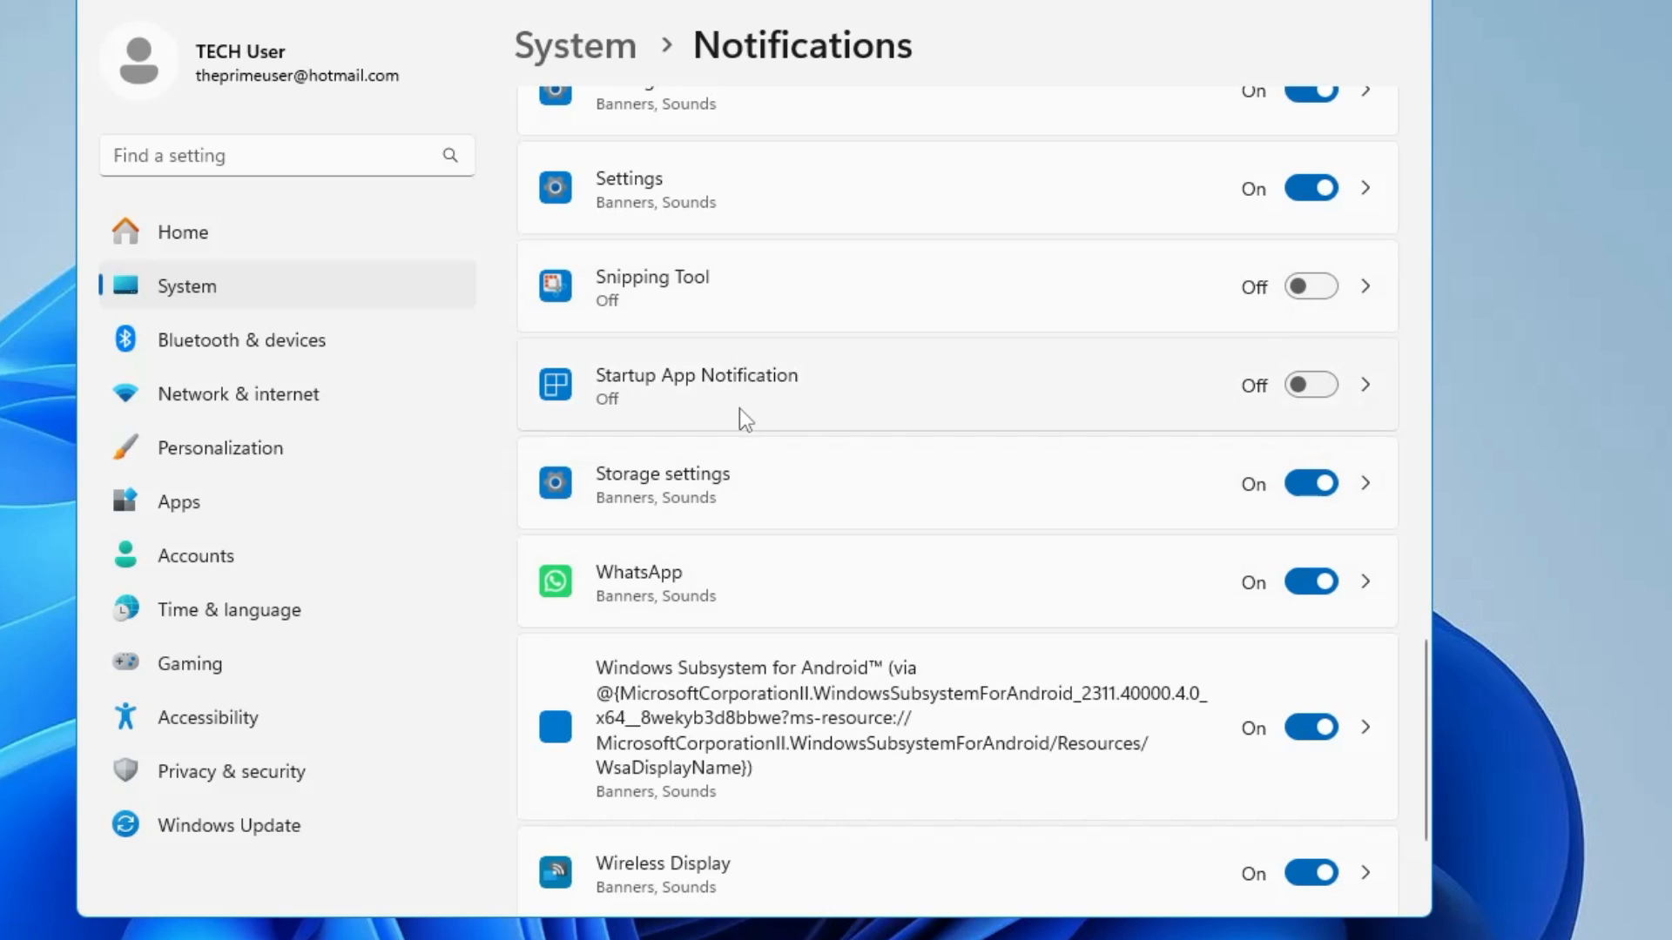
{"action": "mouse_move", "coordinate": [1087, 528]}
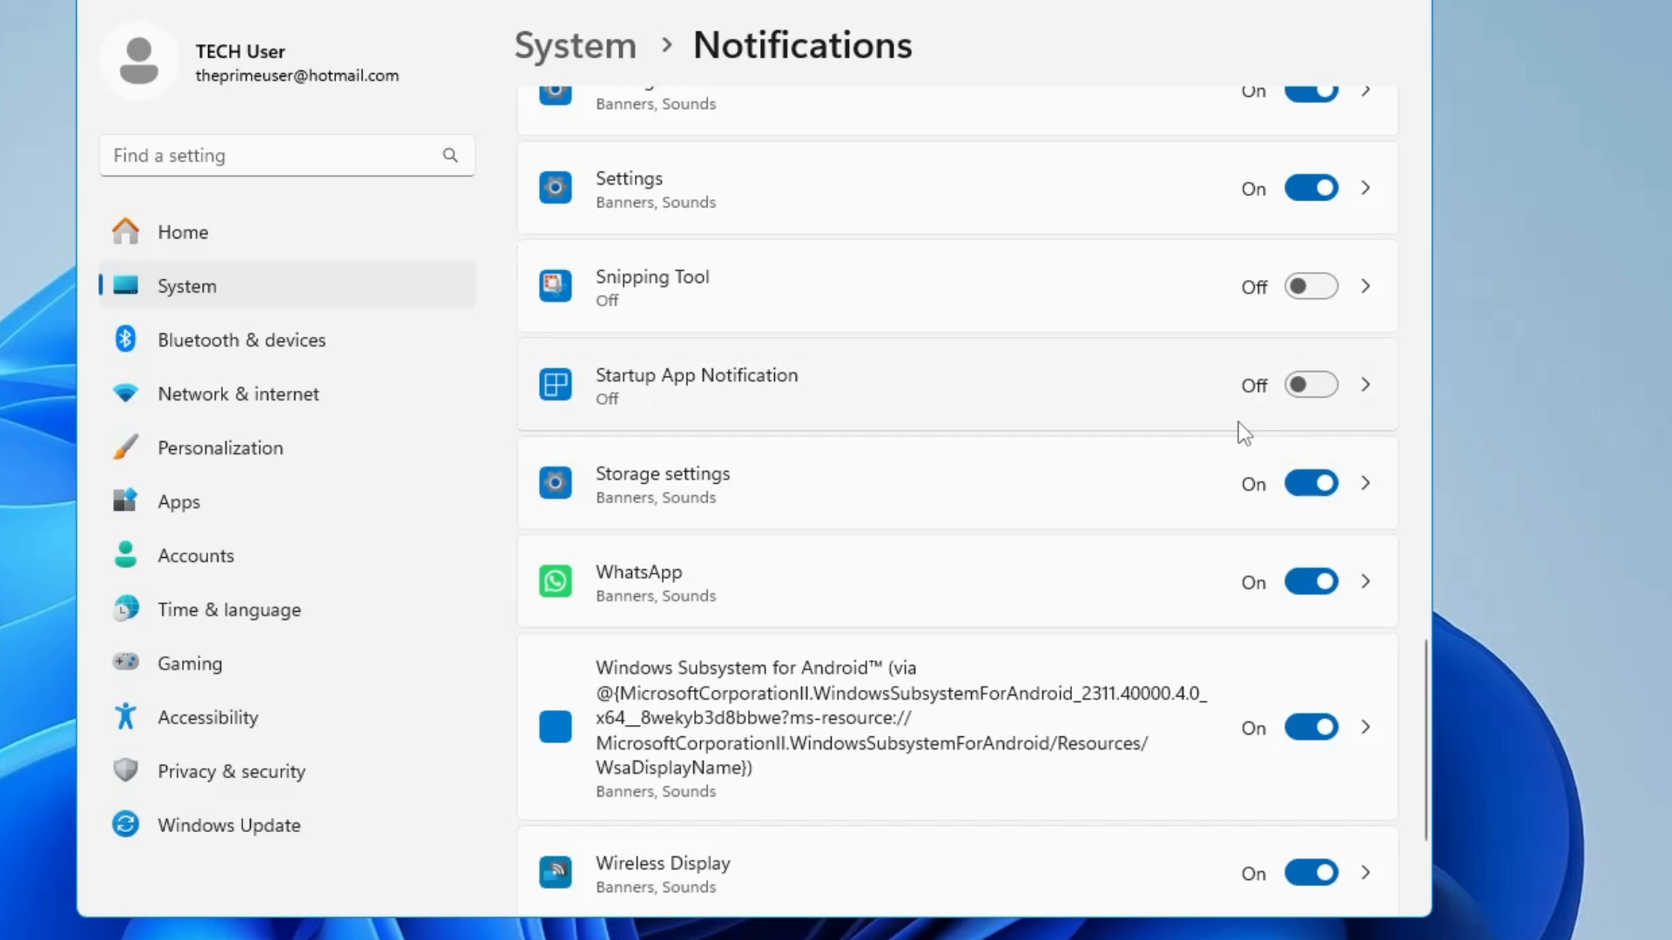
{"action": "scroll", "scroll_direction": "down", "scroll_amount": 3}
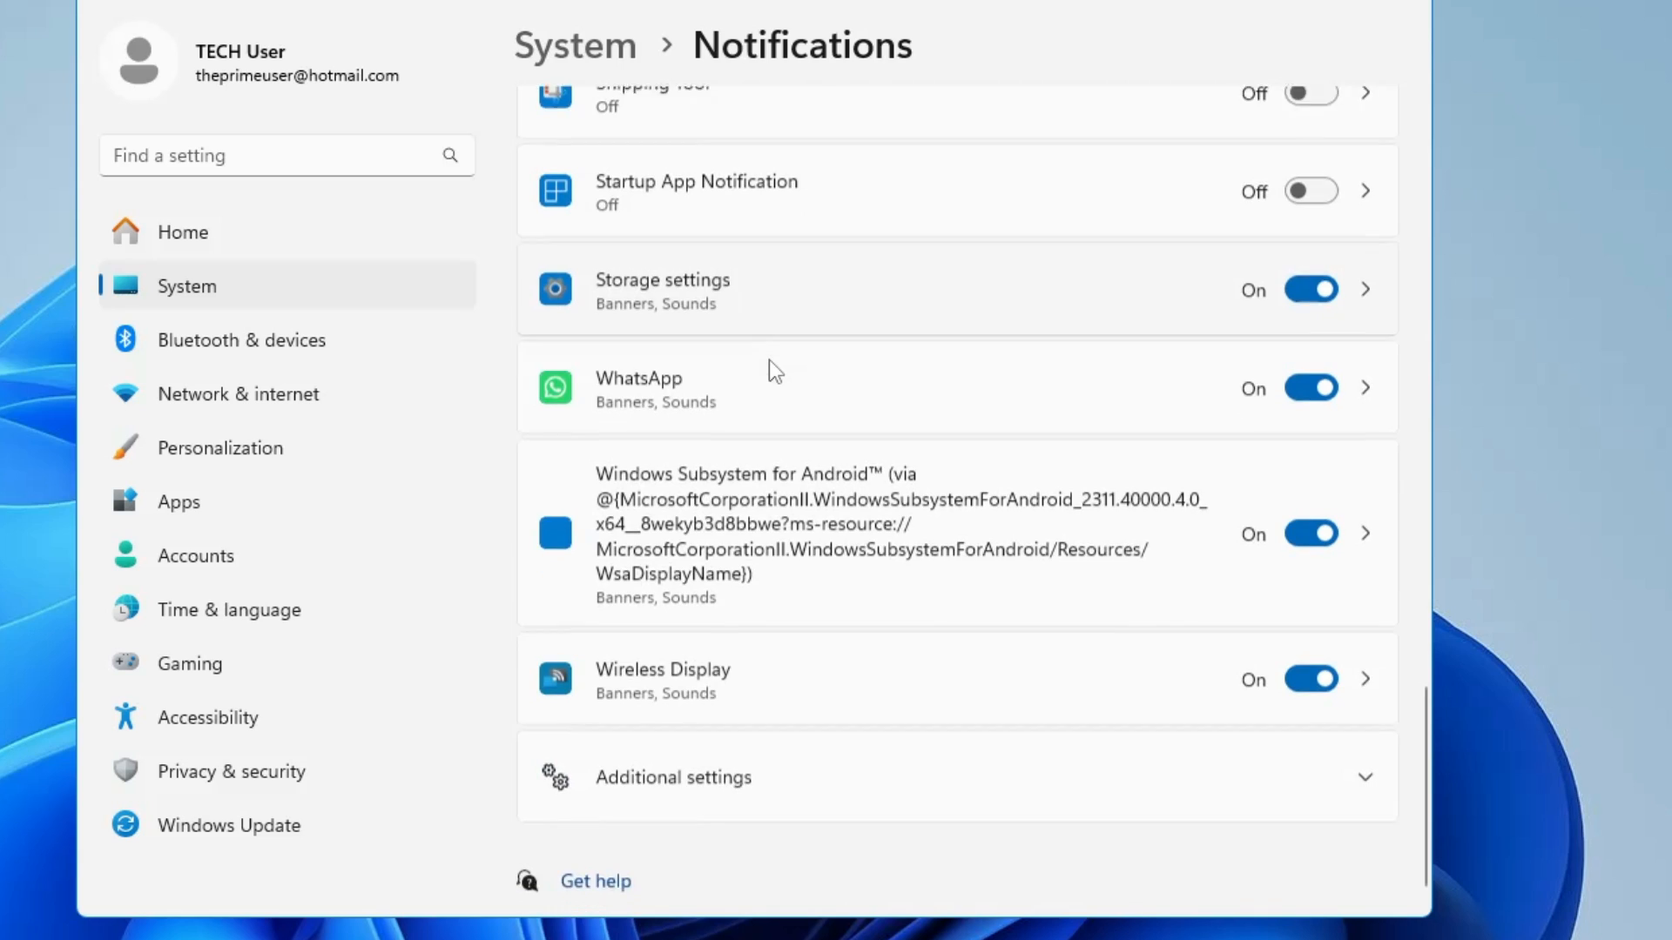
{"action": "scroll", "scroll_direction": "down", "scroll_amount": 3}
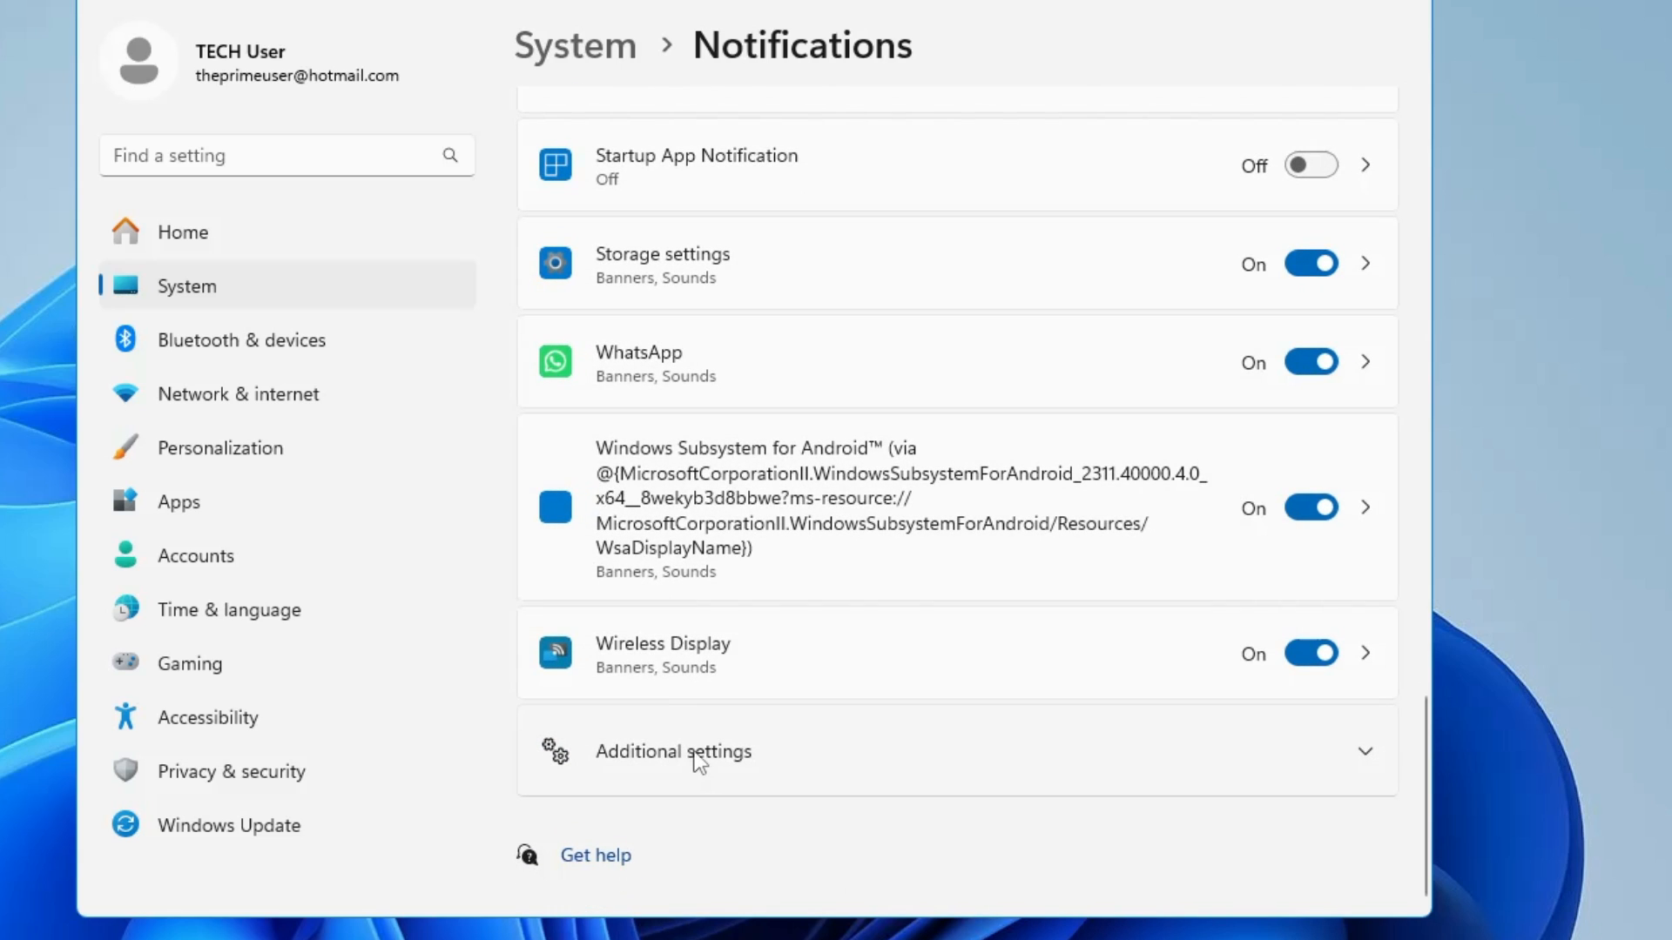
Step: Expand Additional settings and uncheck 'Suggest ways to get the most out of Windows'
{"action": "left_click", "coordinate": [673, 750]}
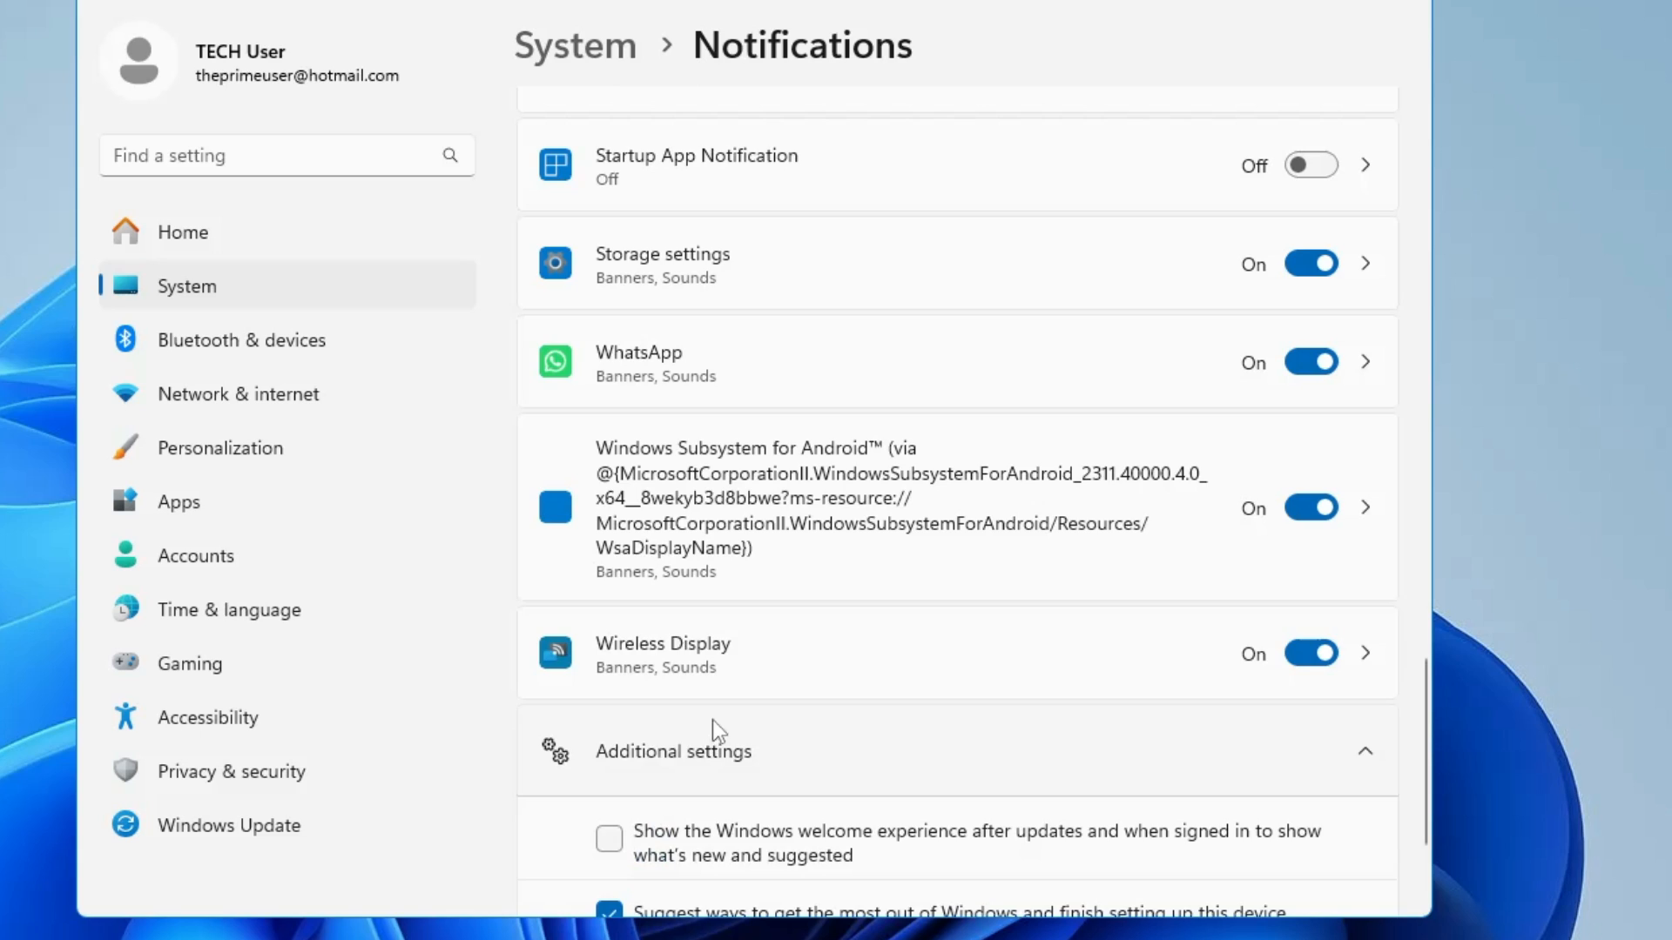
{"action": "scroll", "scroll_direction": "down", "scroll_amount": 3}
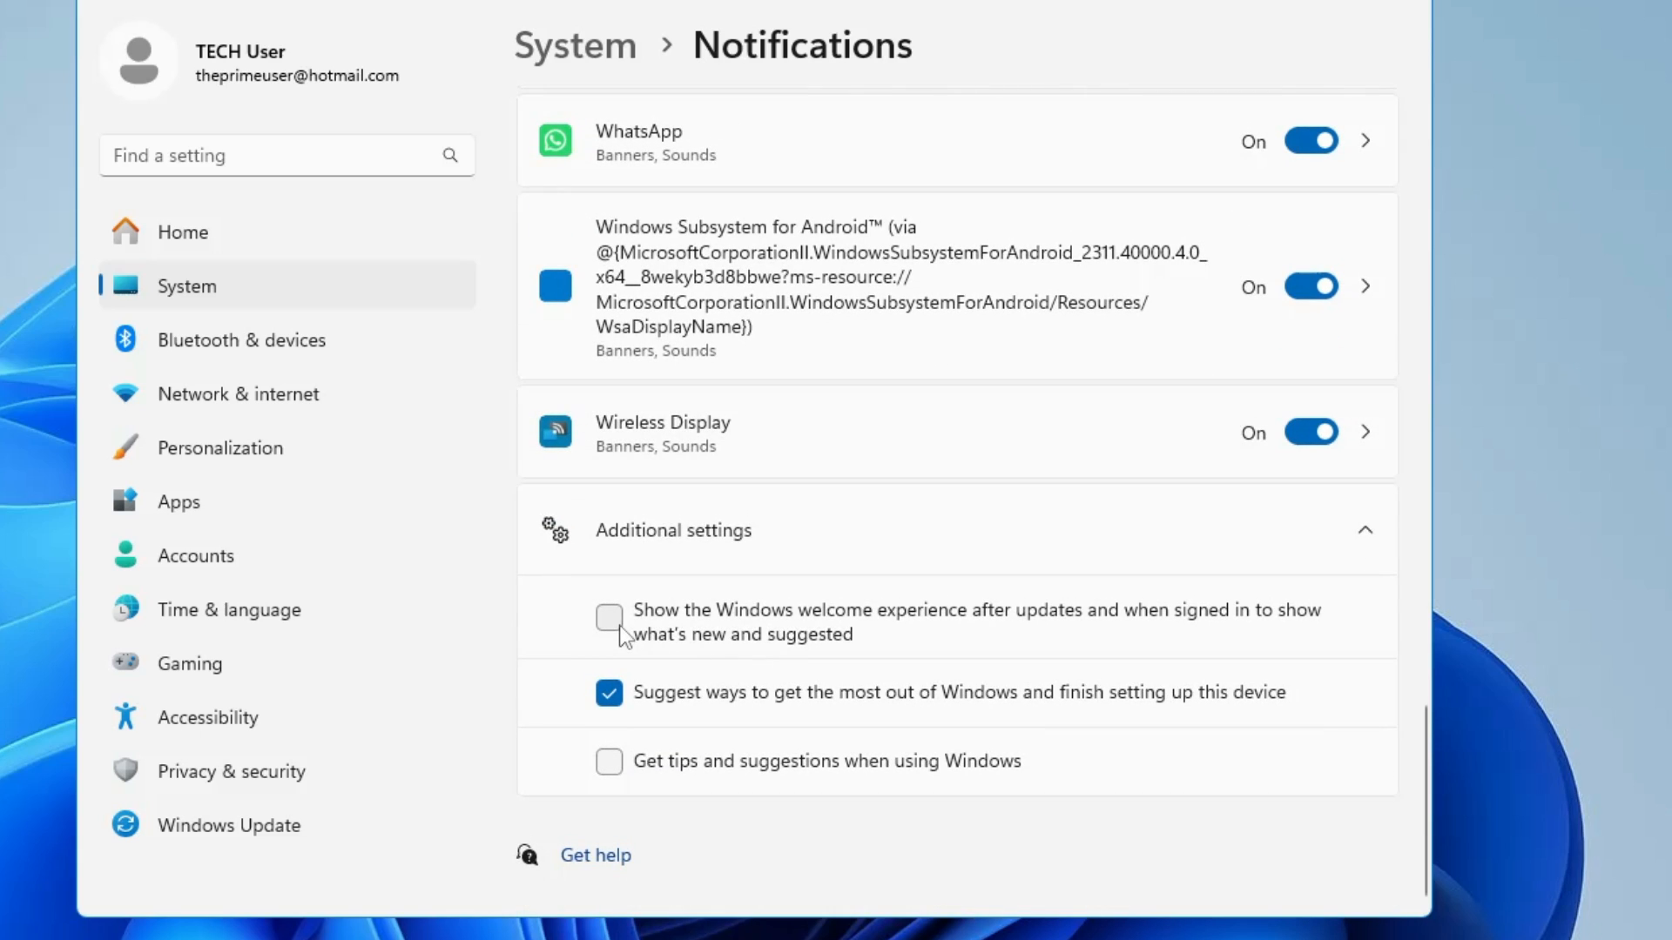
{"action": "left_click", "coordinate": [609, 693]}
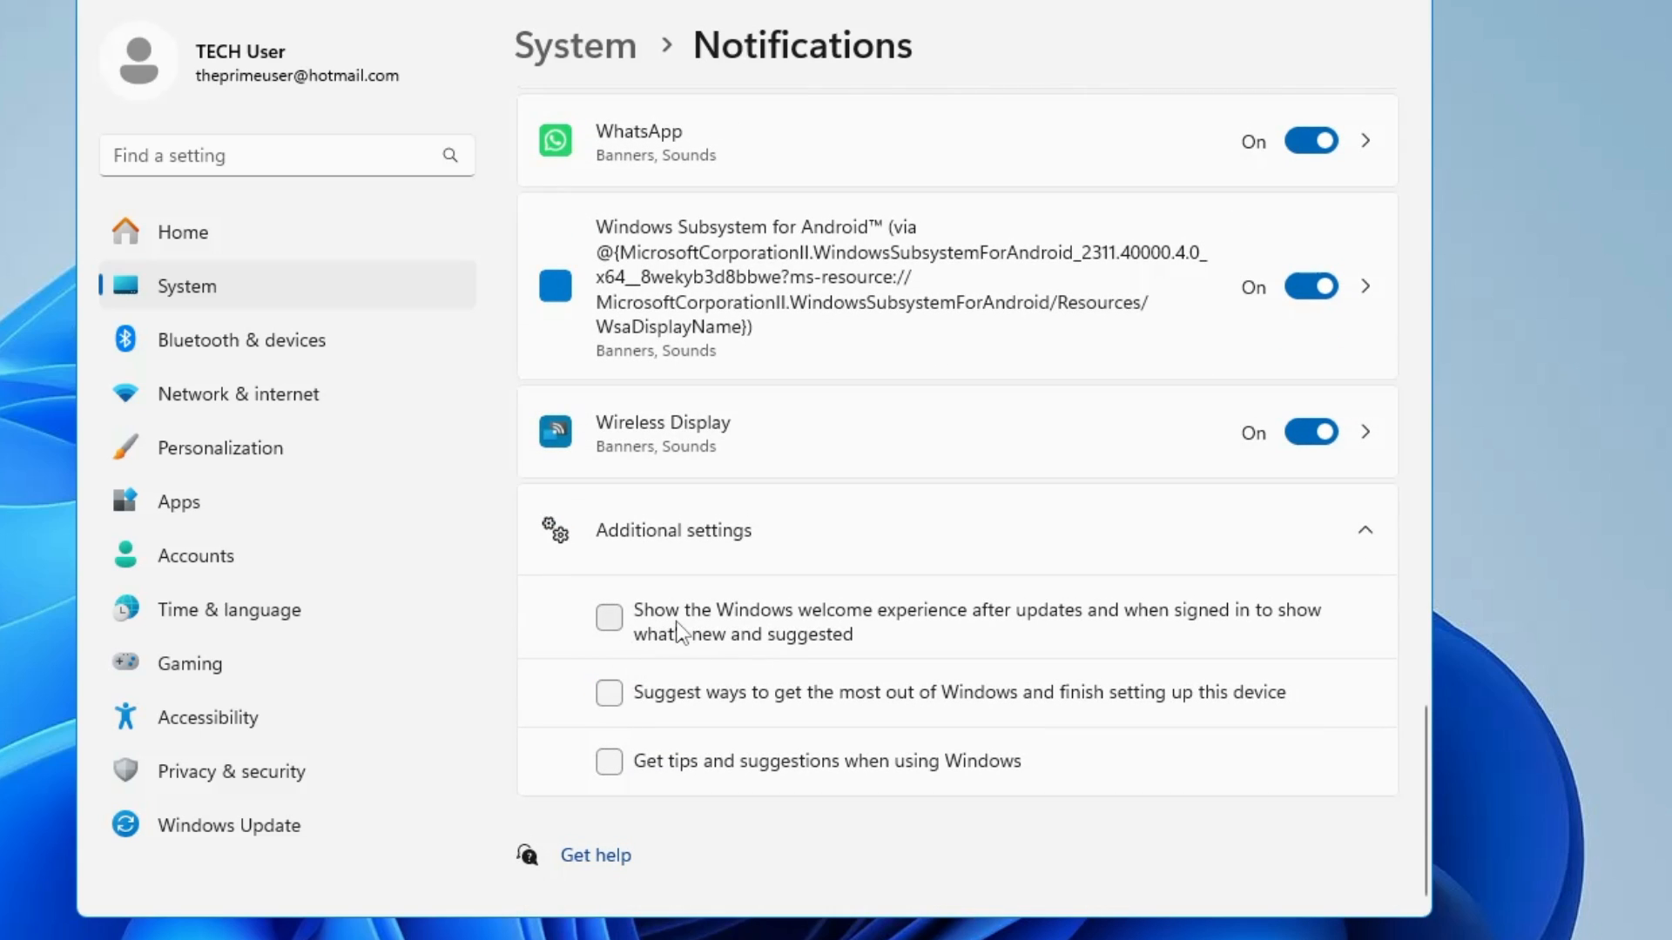
{"action": "mouse_move", "coordinate": [1082, 629]}
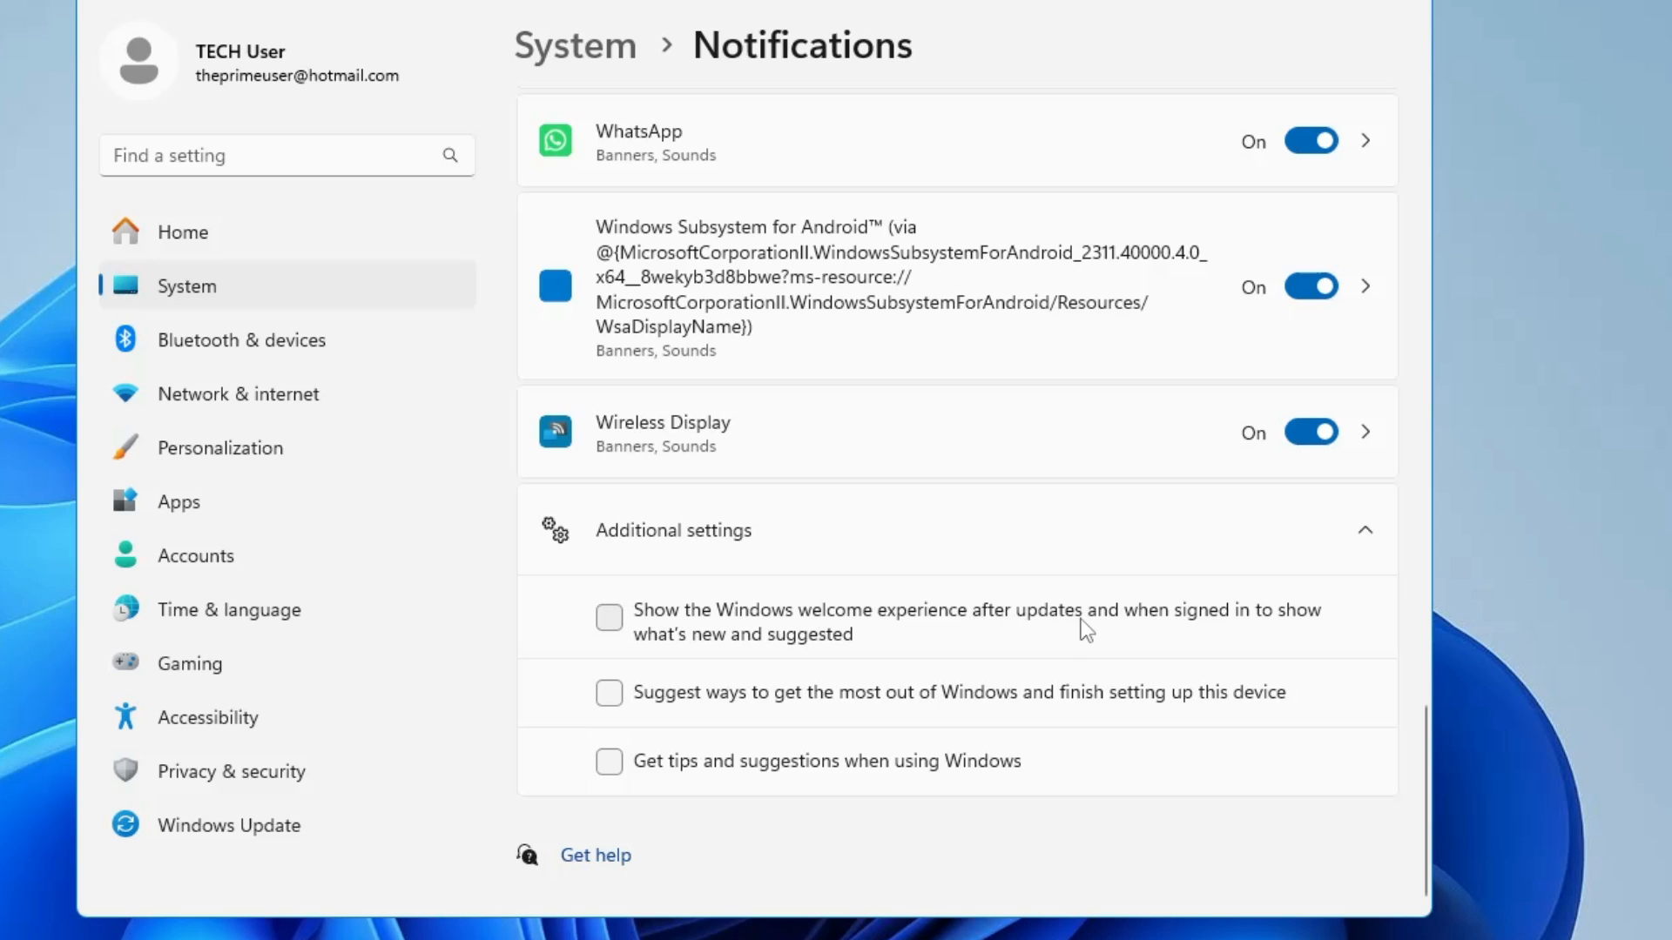
{"action": "mouse_move", "coordinate": [853, 709]}
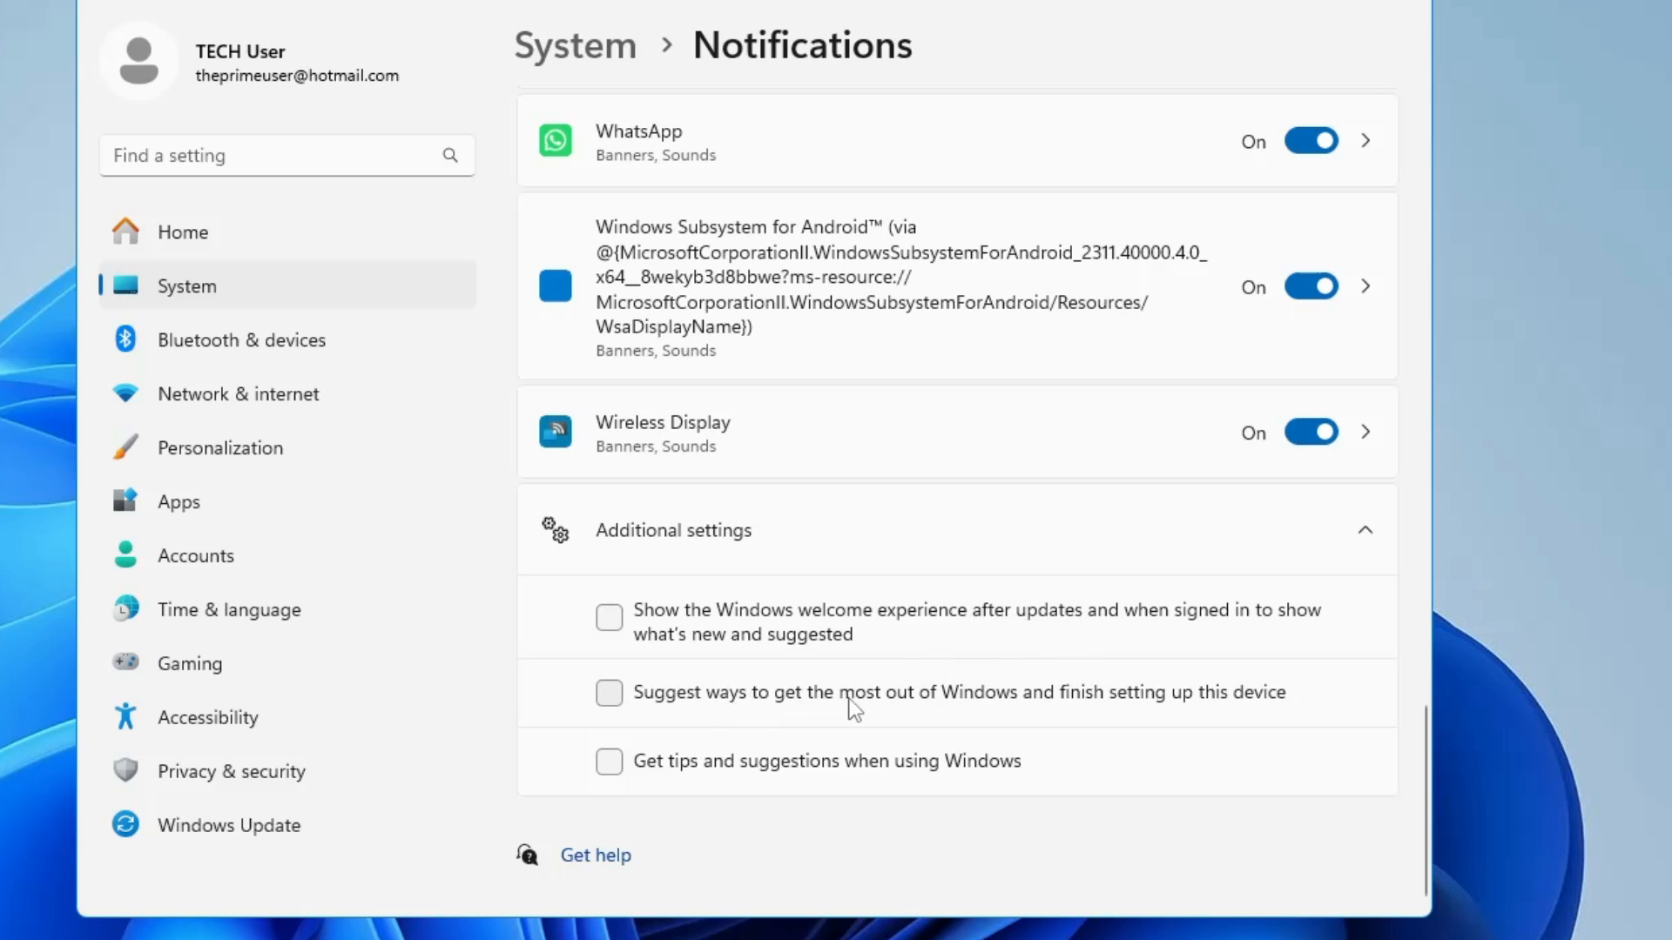
{"action": "mouse_move", "coordinate": [1122, 710]}
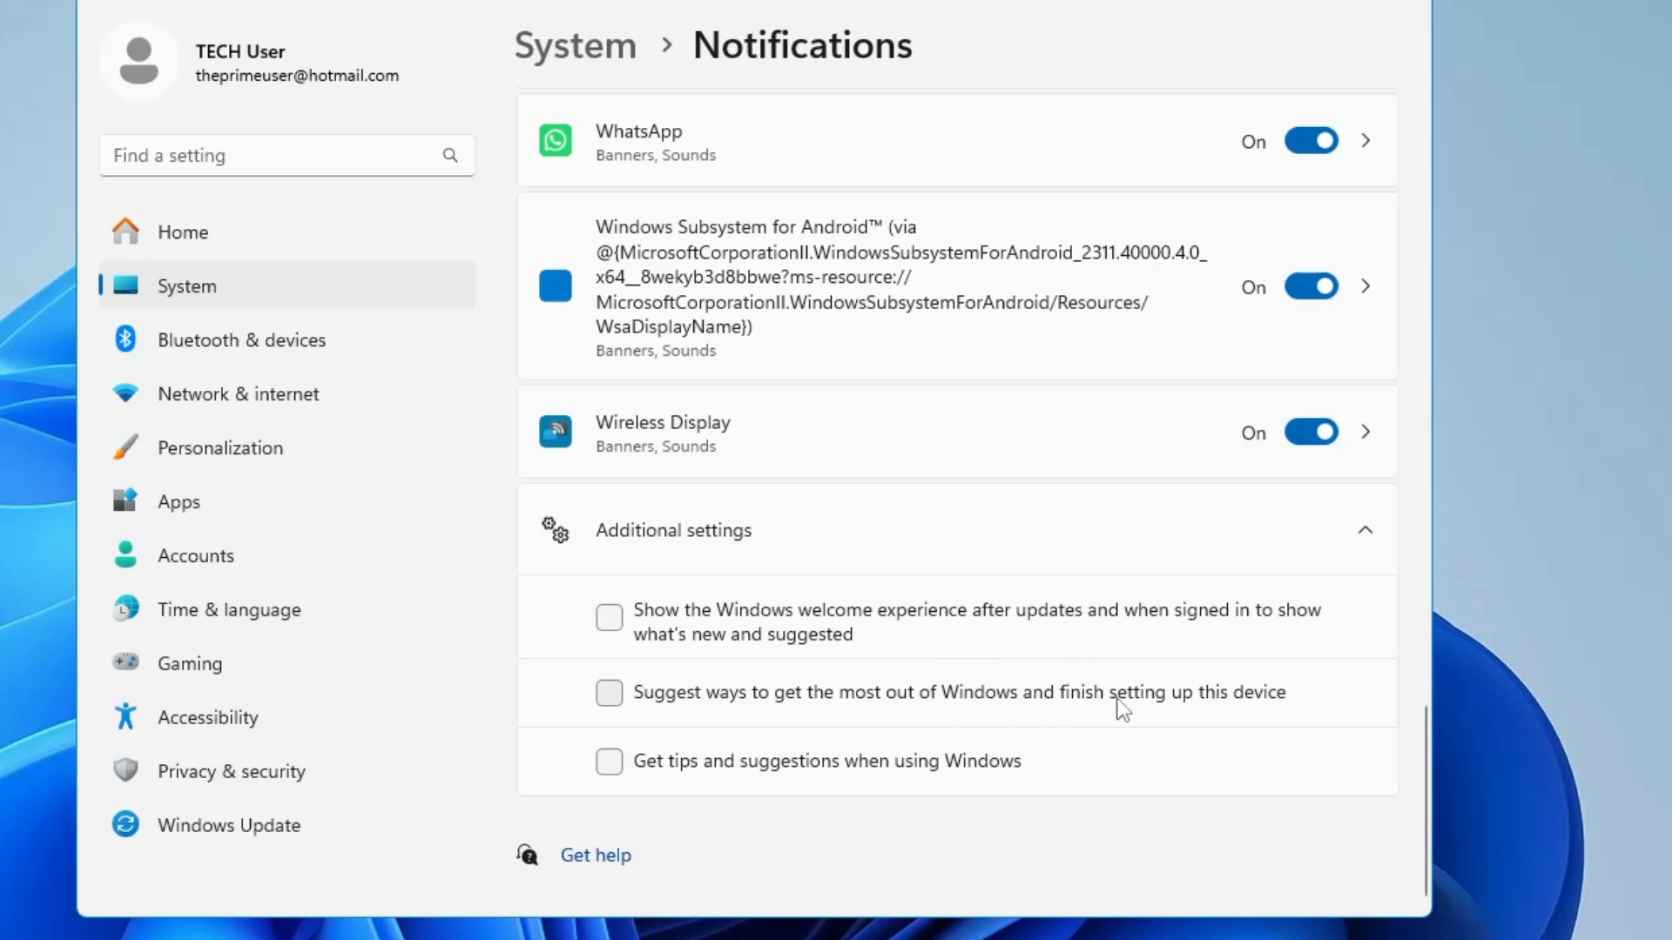
{"action": "mouse_move", "coordinate": [693, 788]}
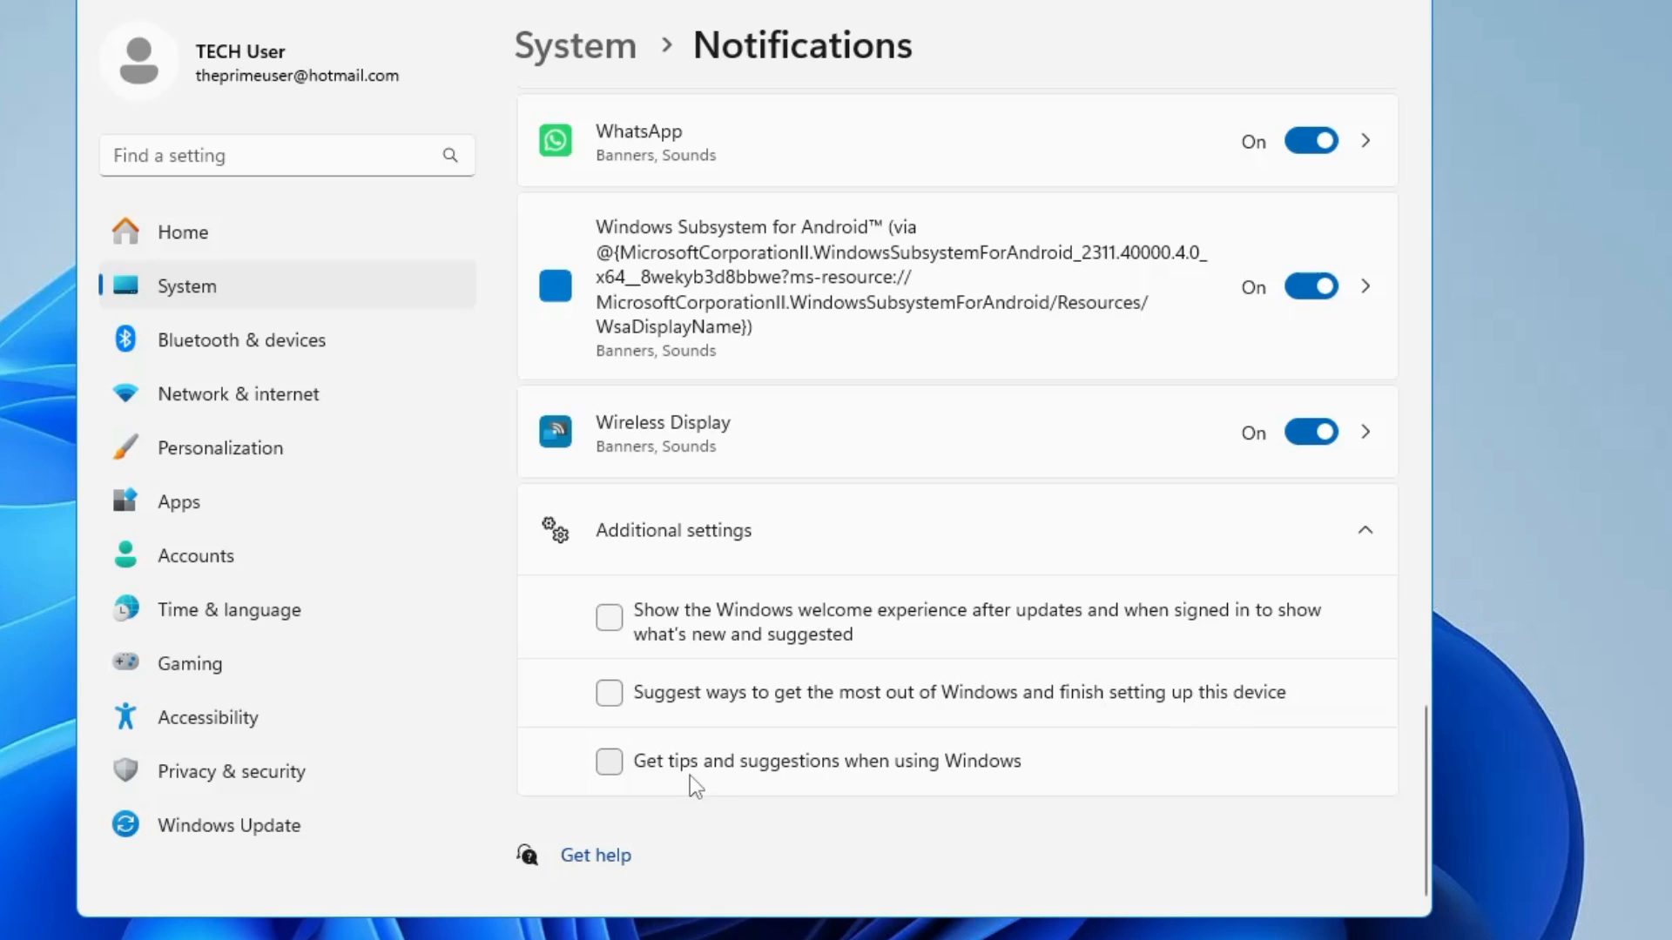
{"action": "mouse_move", "coordinate": [960, 782]}
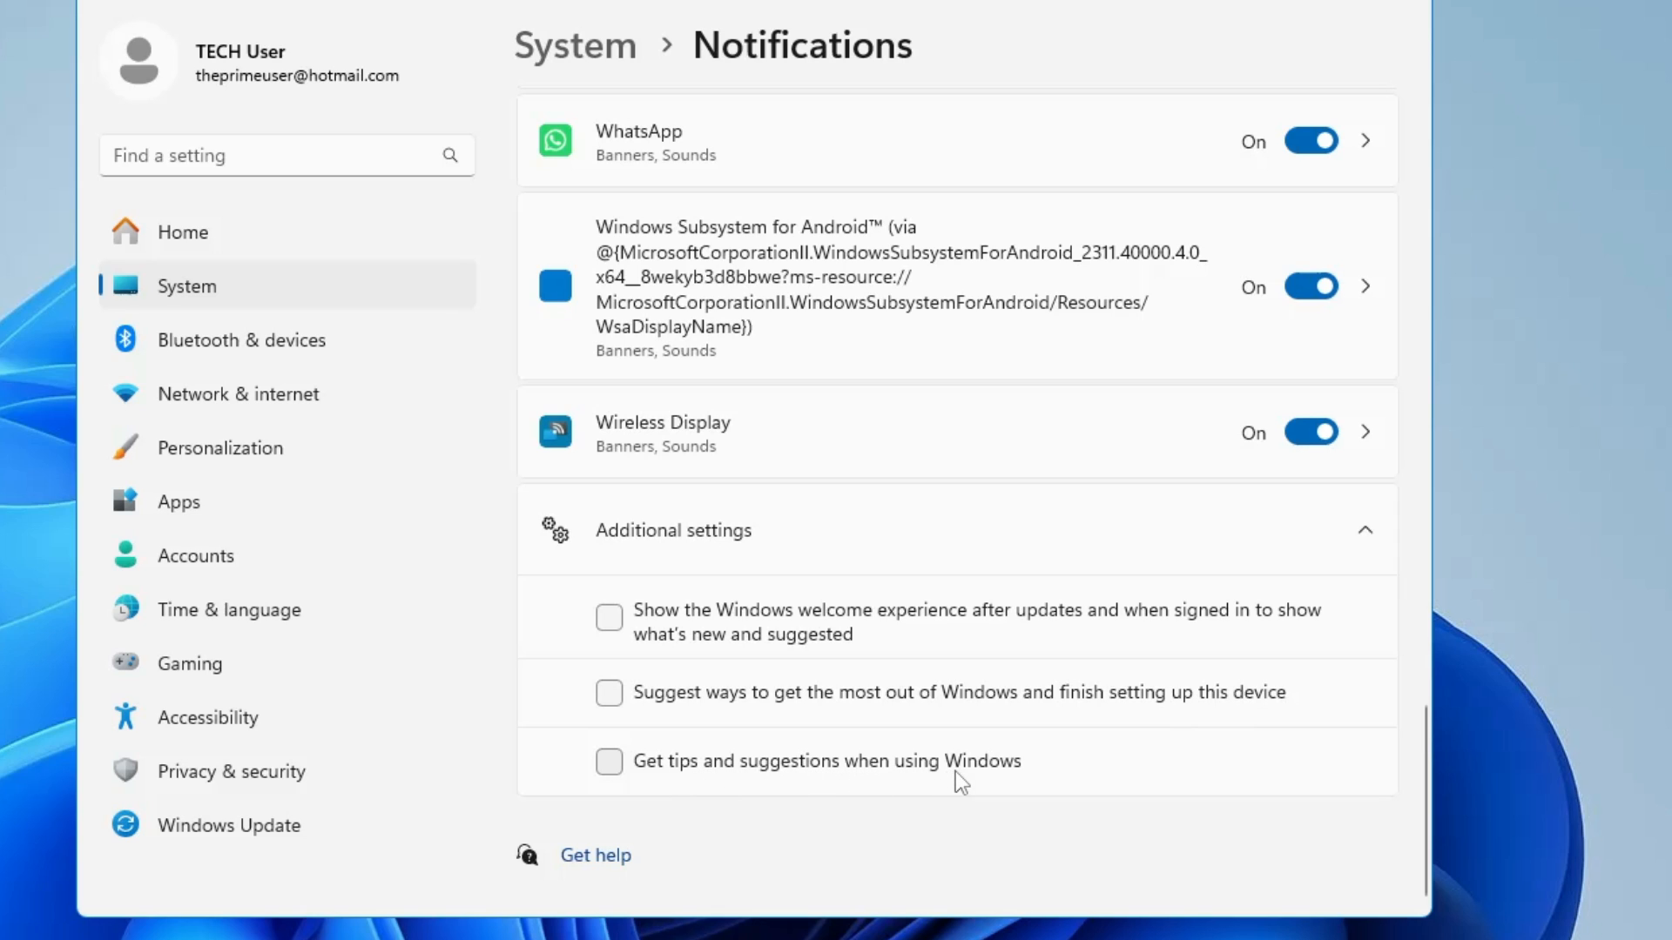
{"action": "mouse_move", "coordinate": [720, 640]}
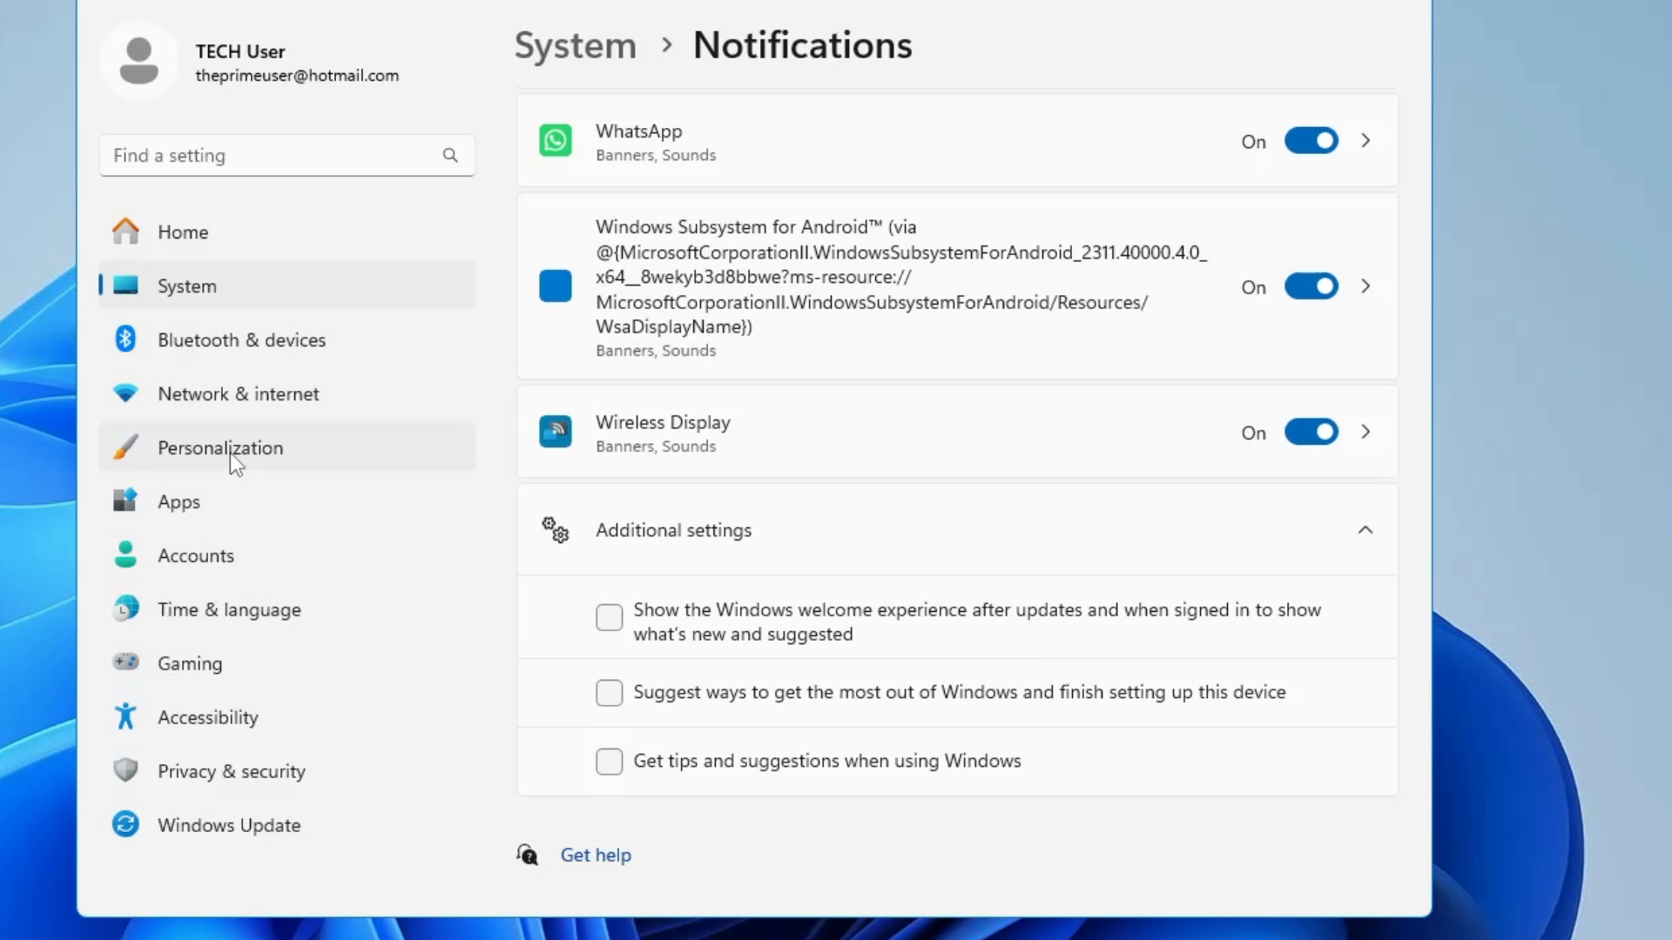
Step: Open Personalization > Device usage and confirm Development through Business are all Off
{"action": "left_click", "coordinate": [219, 446]}
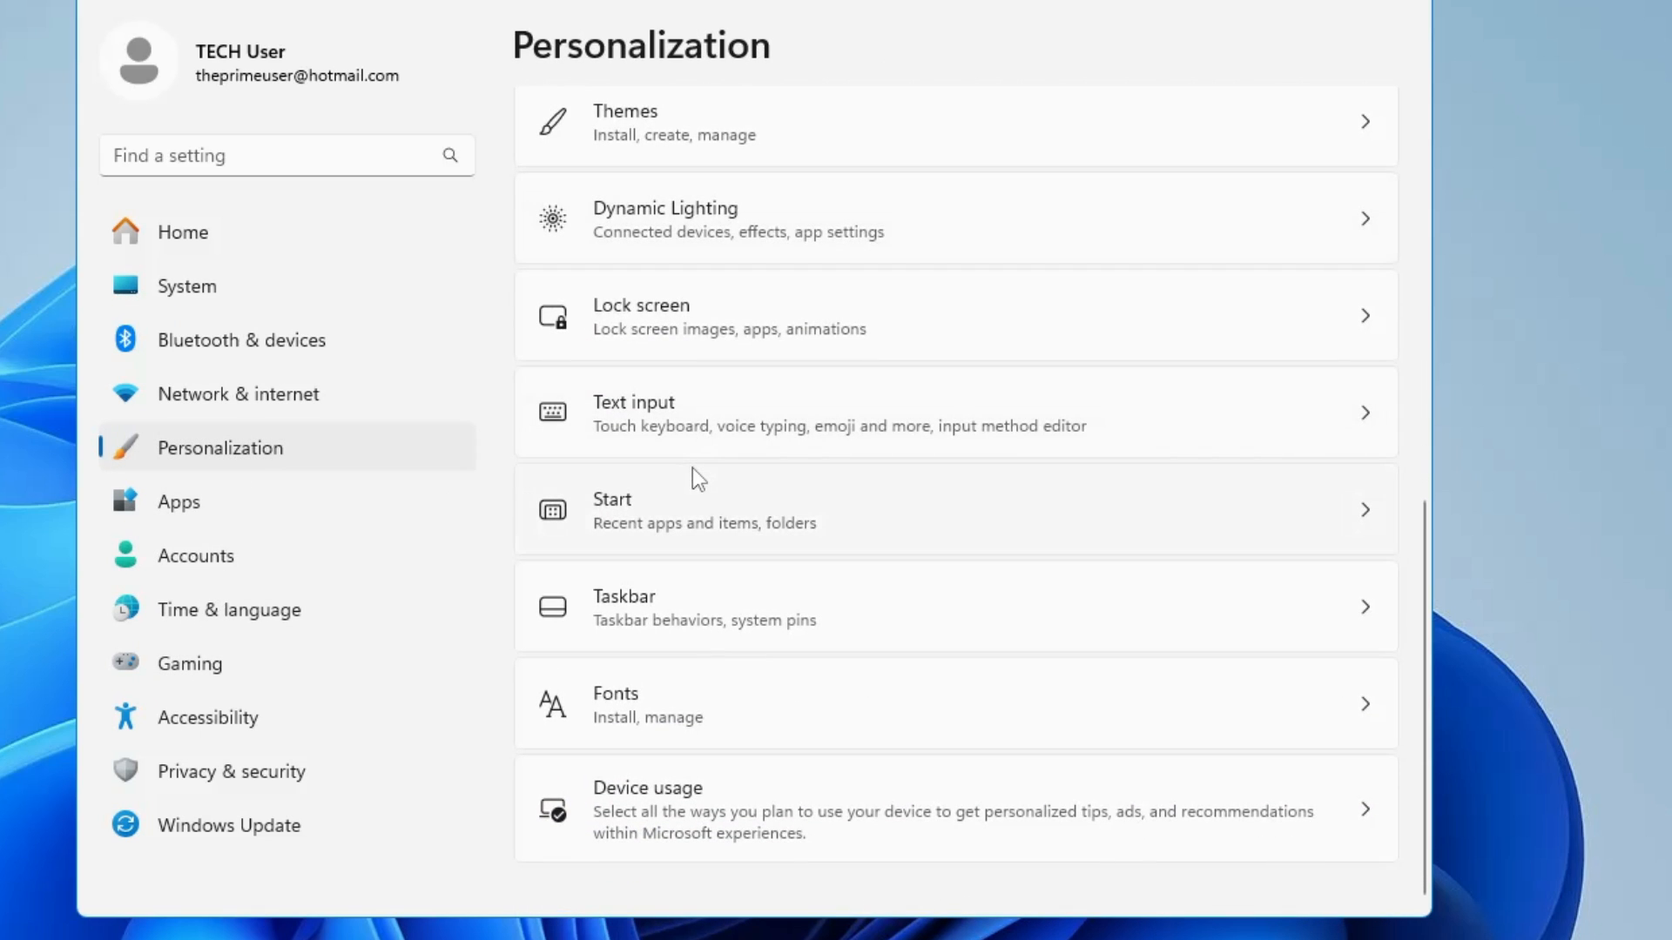
{"action": "mouse_move", "coordinate": [675, 821]}
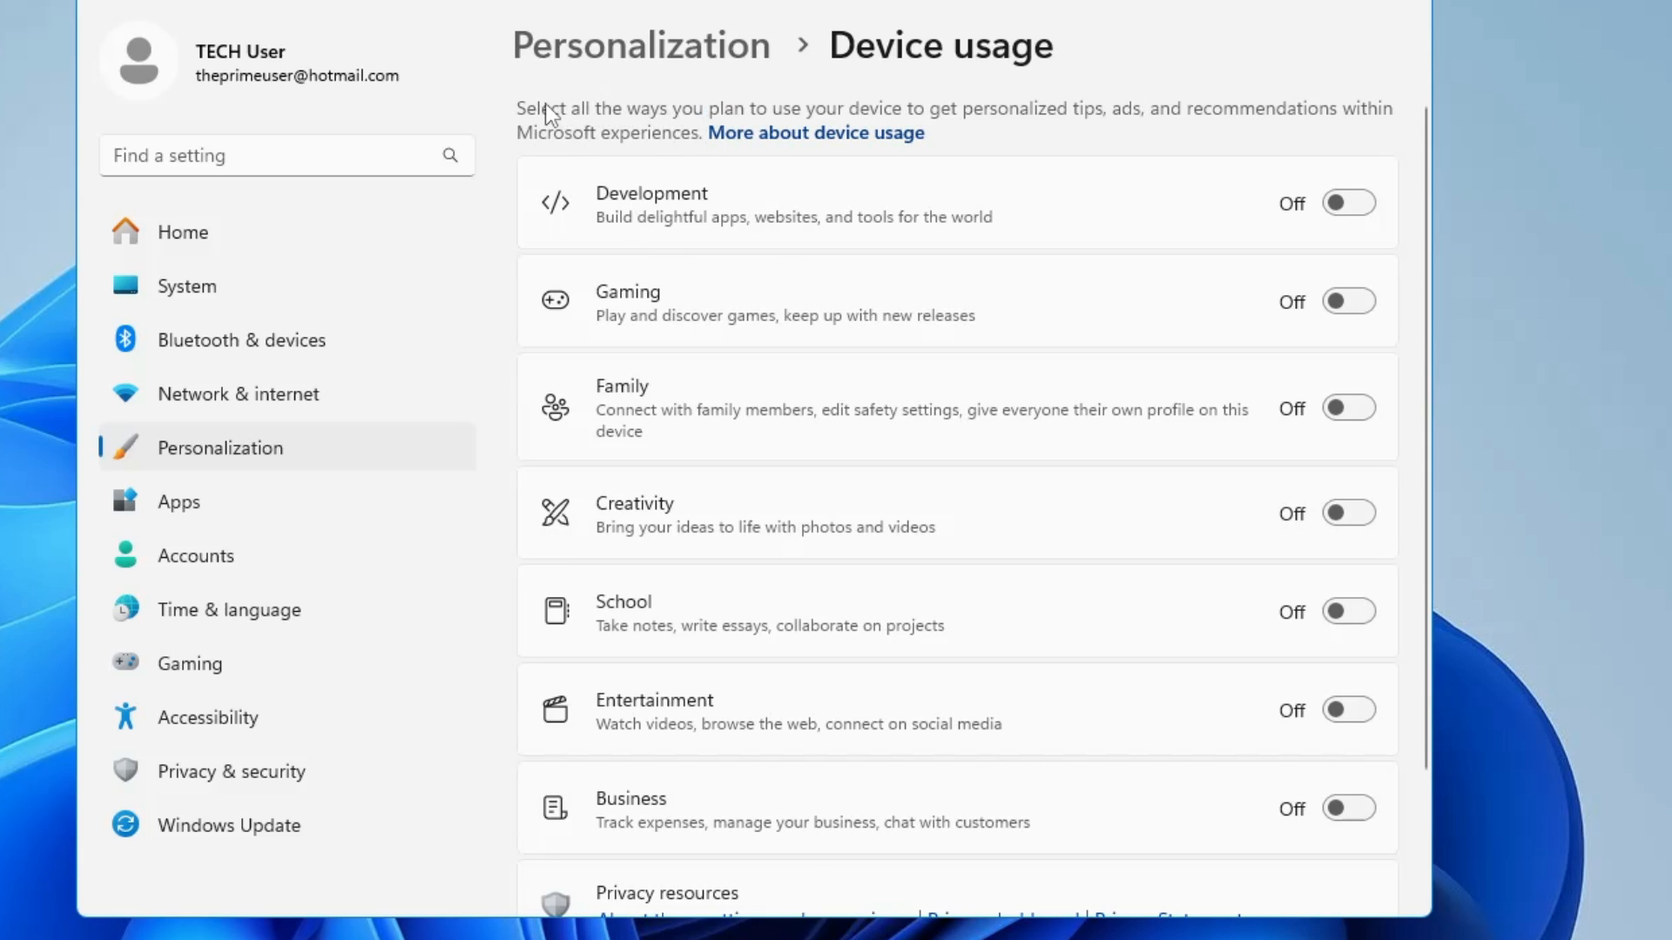
{"action": "mouse_move", "coordinate": [923, 122]}
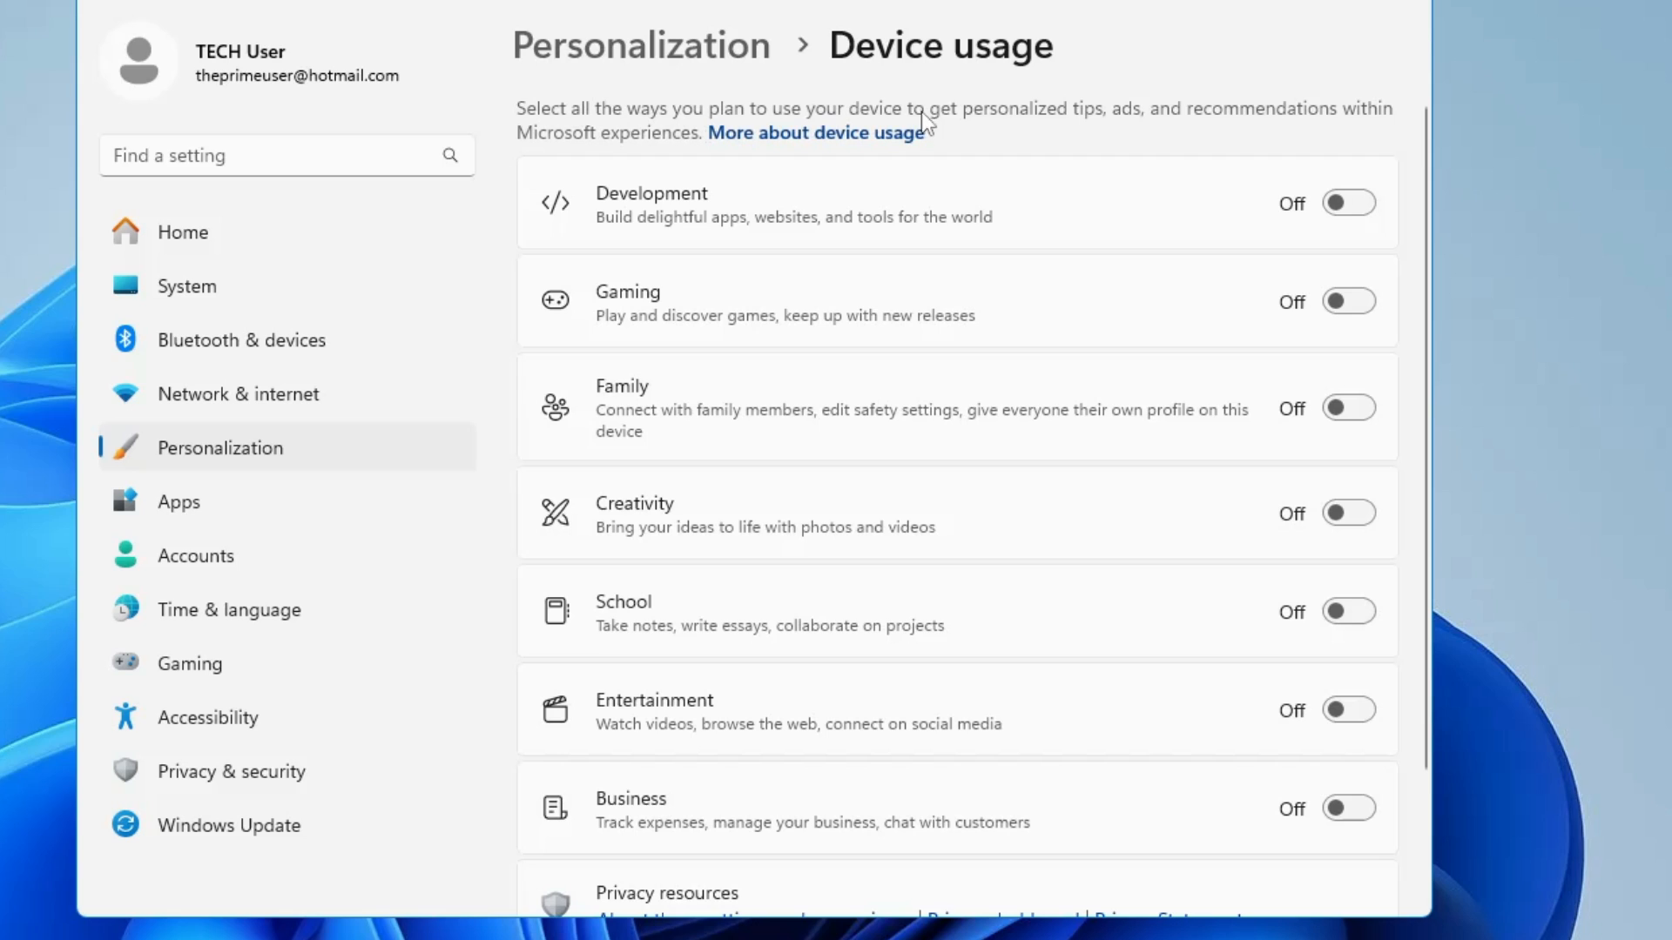
{"action": "mouse_move", "coordinate": [1211, 128]}
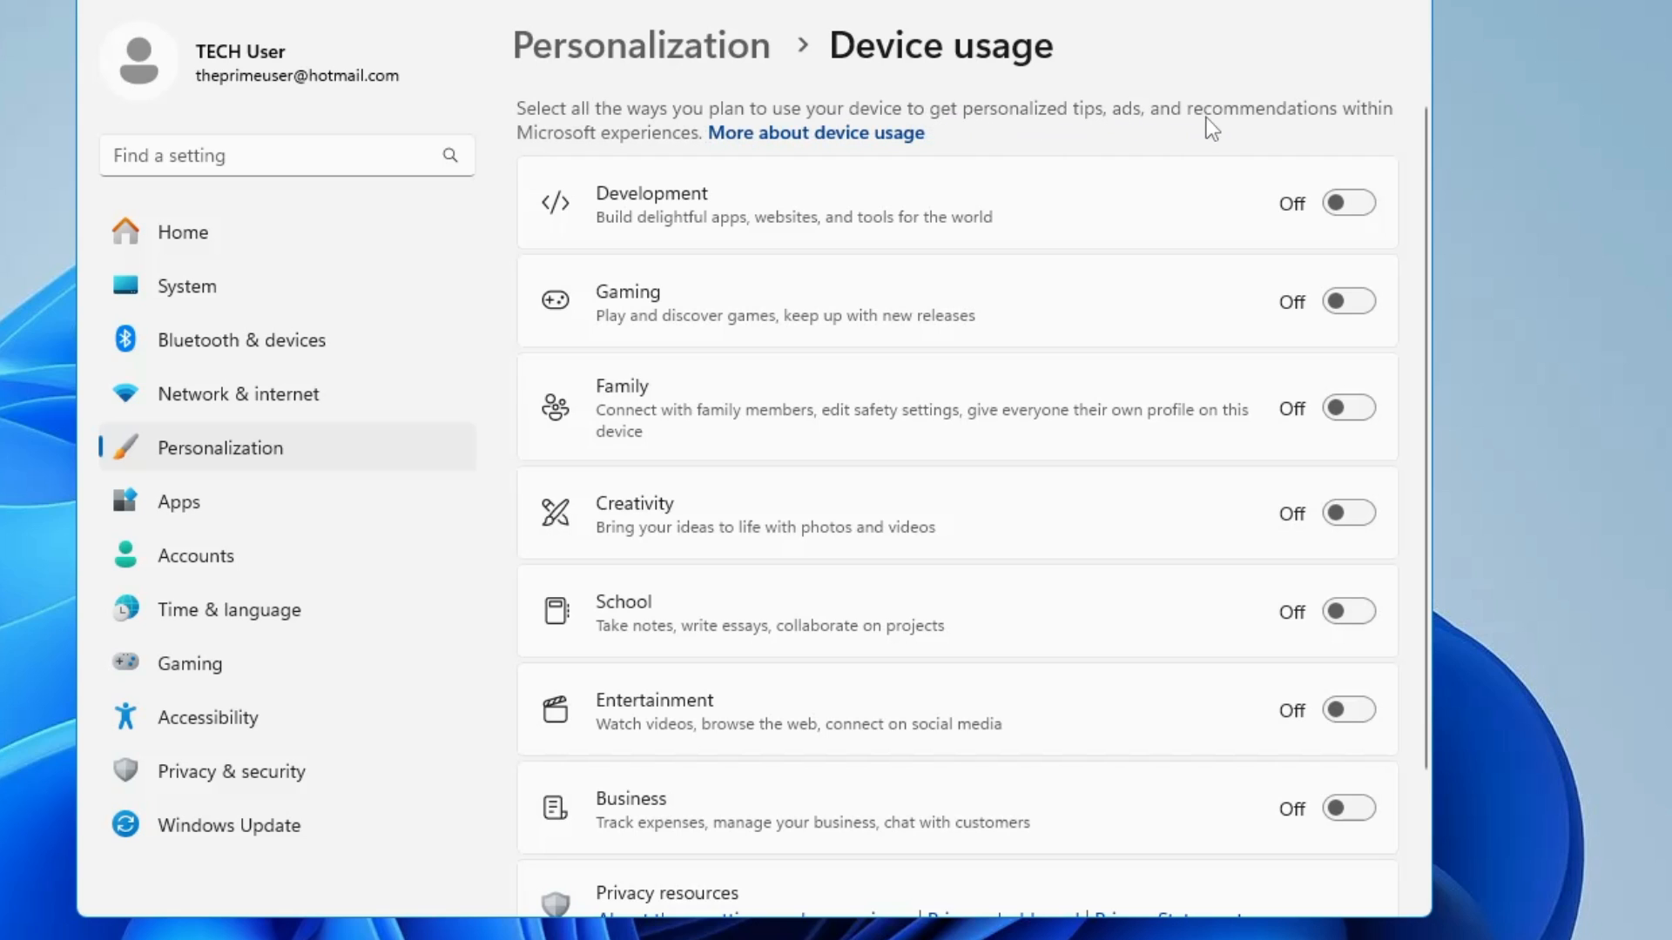
{"action": "mouse_move", "coordinate": [641, 134]}
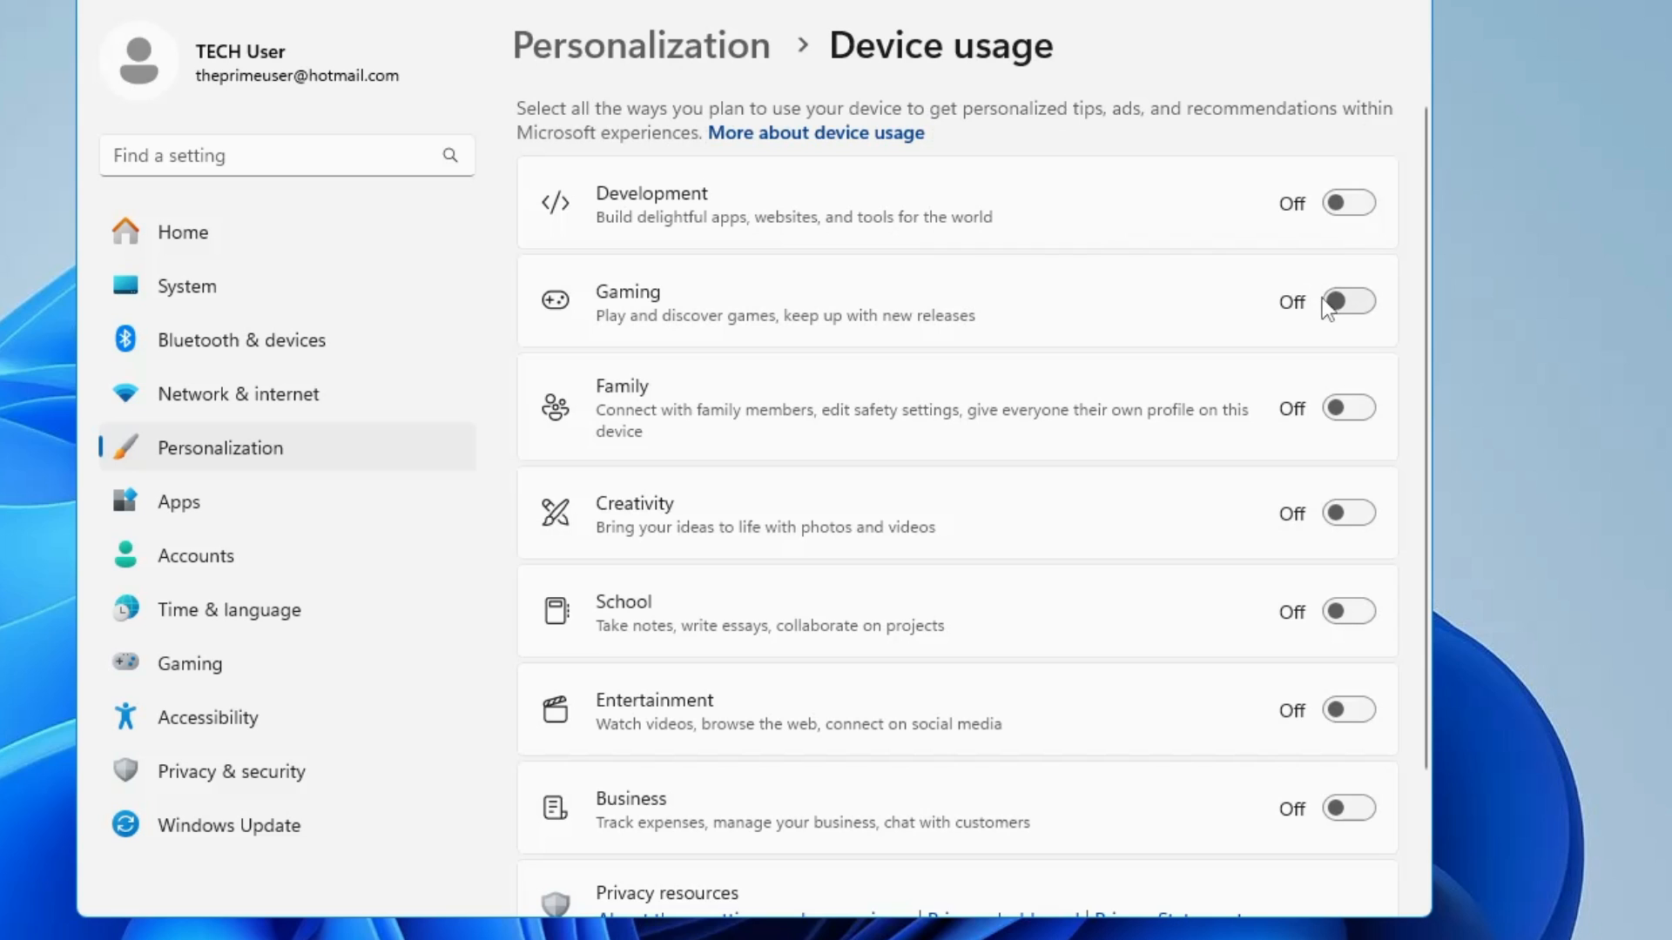
{"action": "scroll", "scroll_direction": "down", "scroll_amount": 3}
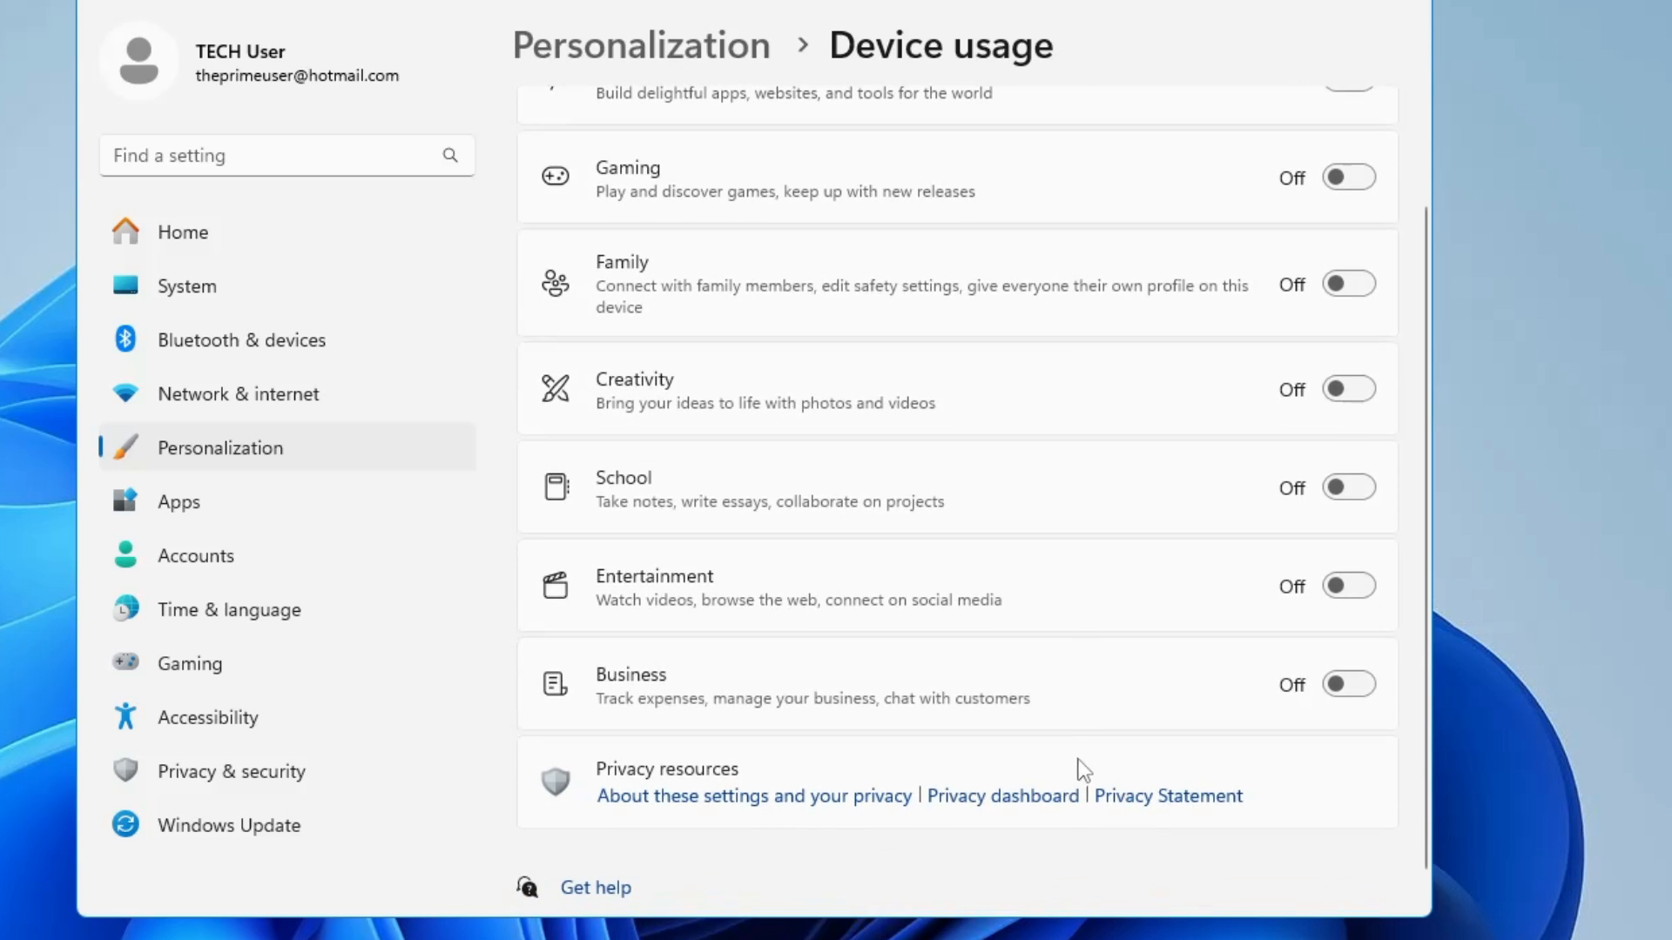
{"action": "mouse_move", "coordinate": [976, 438]}
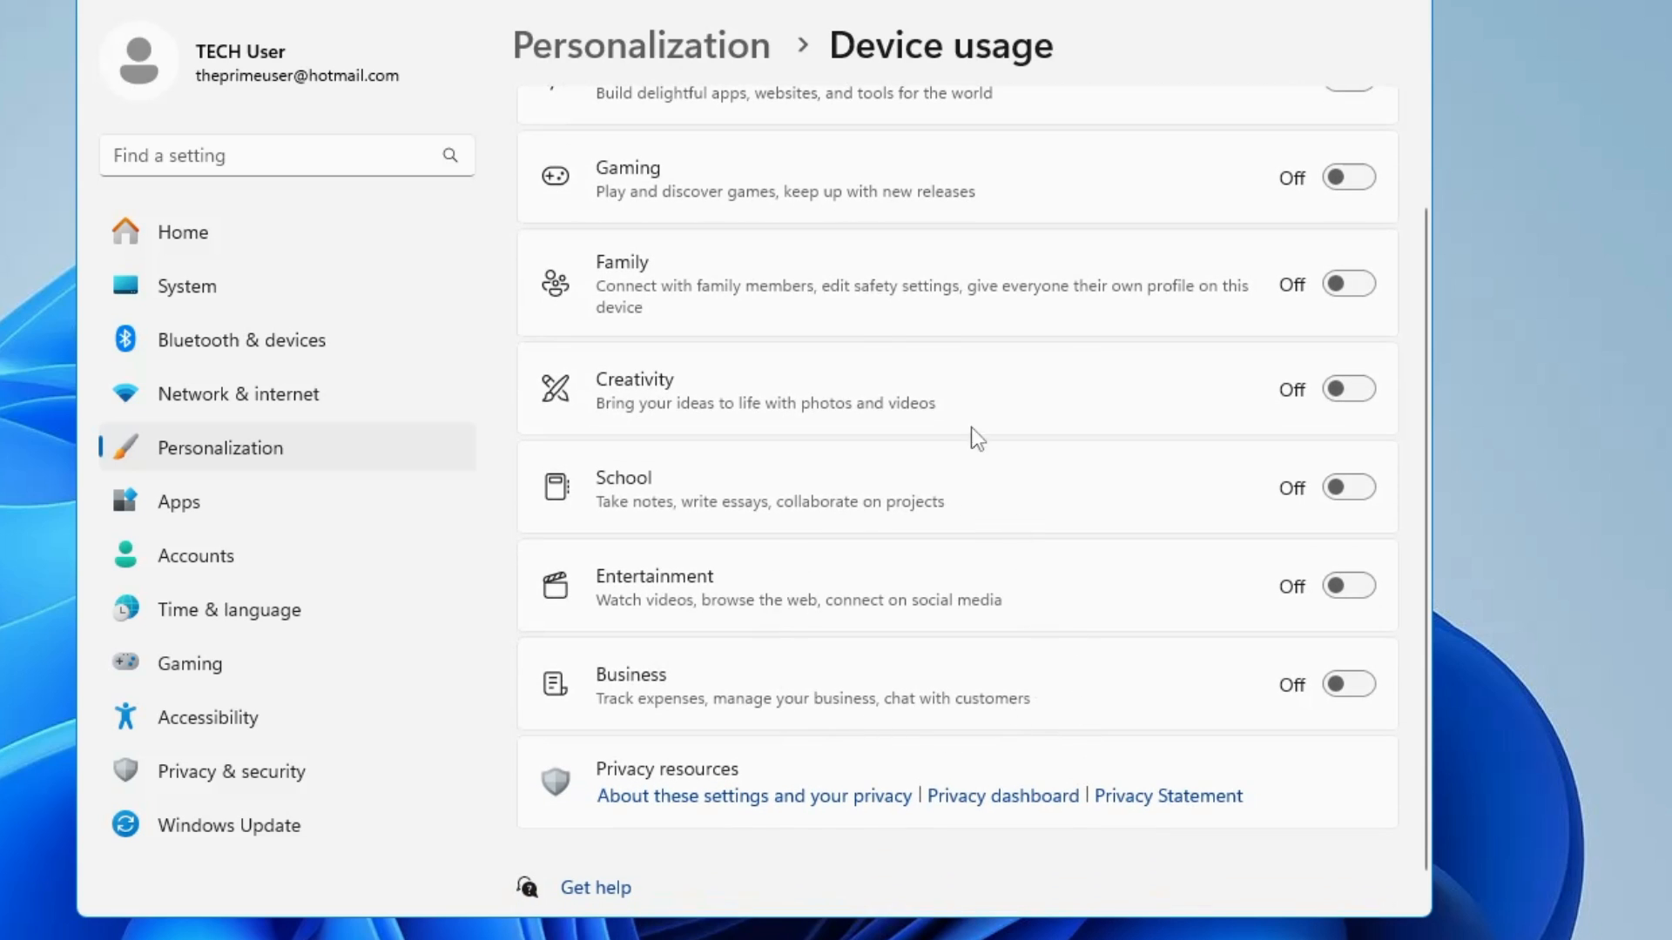
{"action": "mouse_move", "coordinate": [661, 469]}
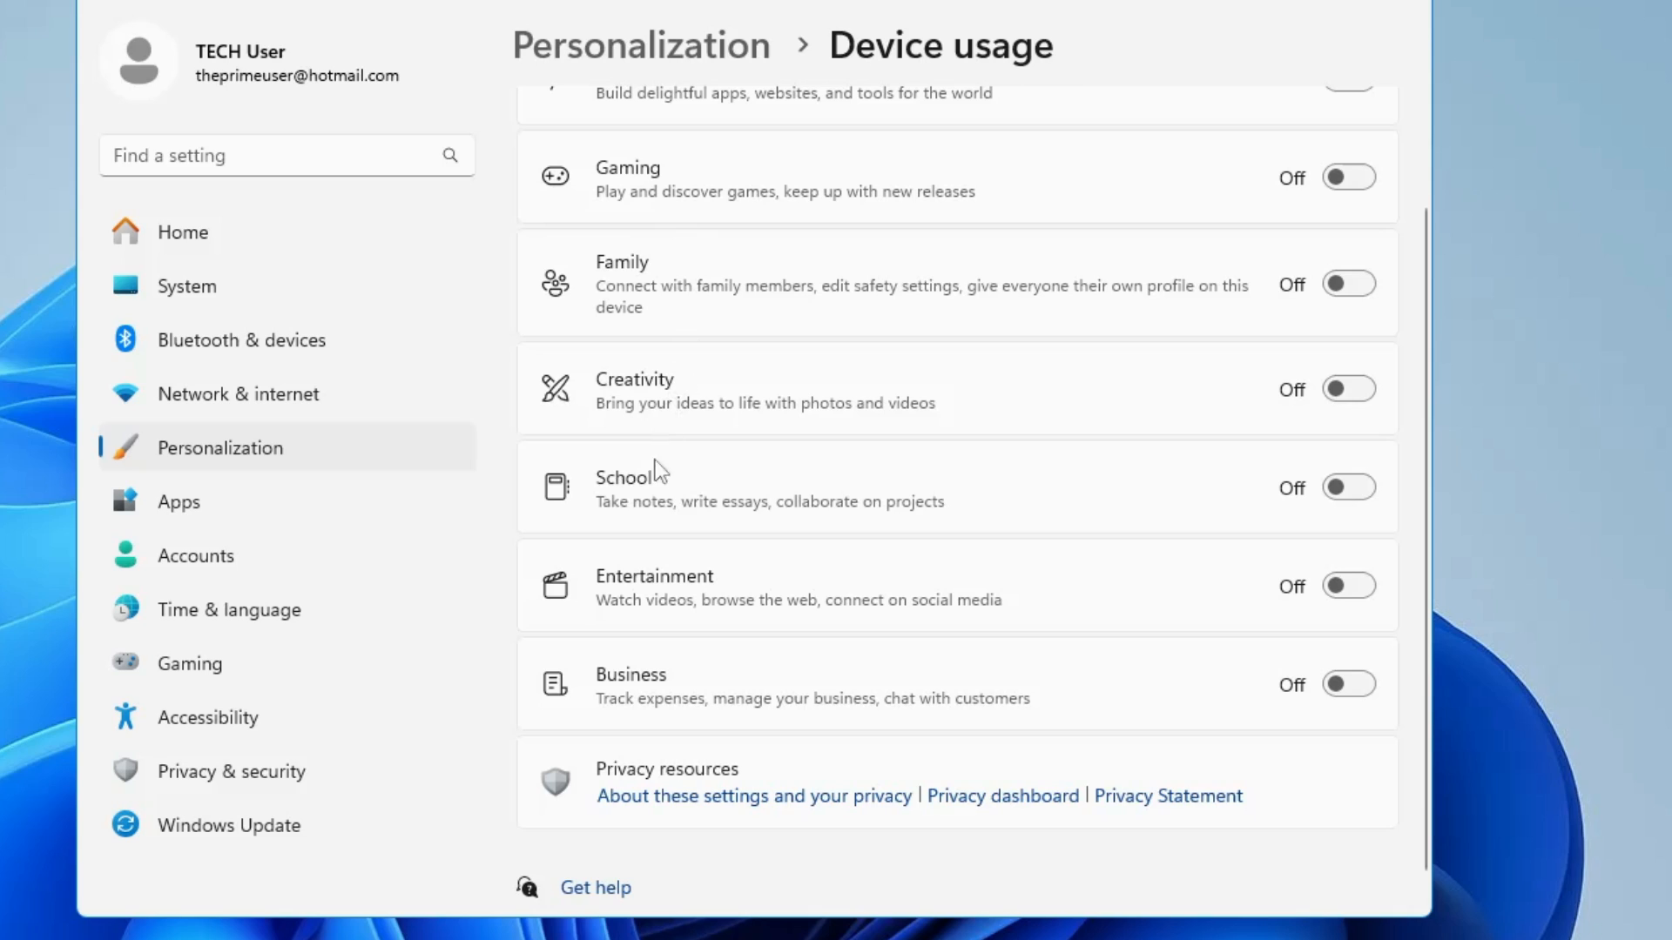
{"action": "mouse_move", "coordinate": [1278, 376]}
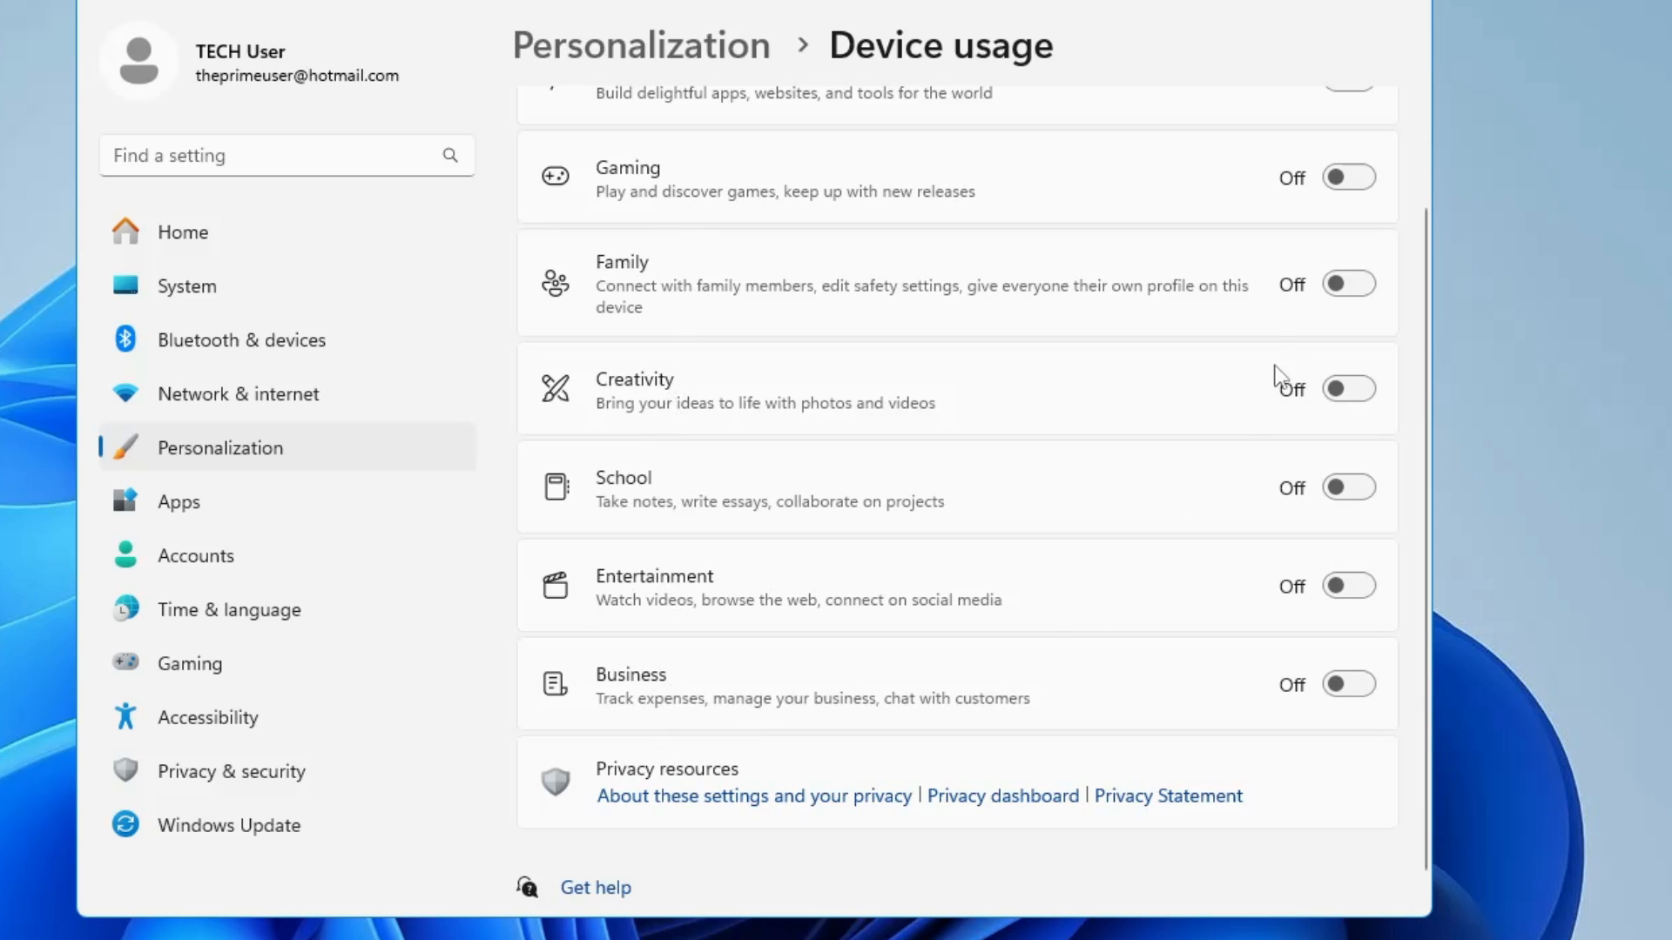
{"action": "mouse_move", "coordinate": [1223, 362]}
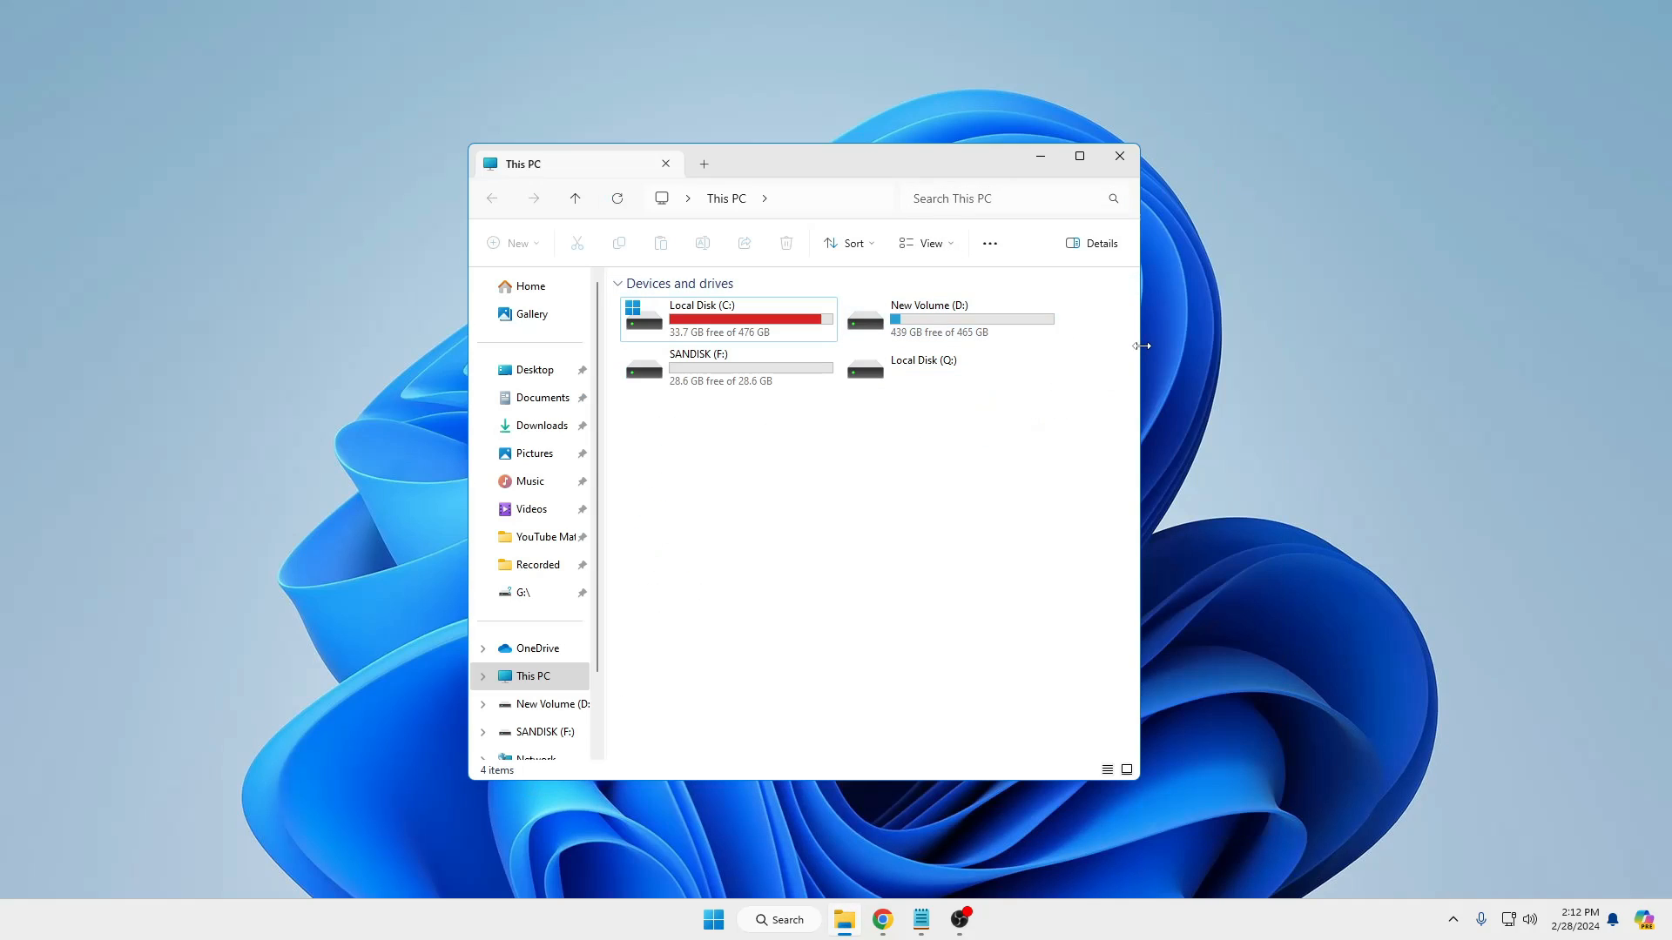
Step: Widen the This PC window and show the command bar's '...' See more menu
{"action": "left_click_drag", "start_coordinate": [1141, 346], "coordinate": [1311, 345]}
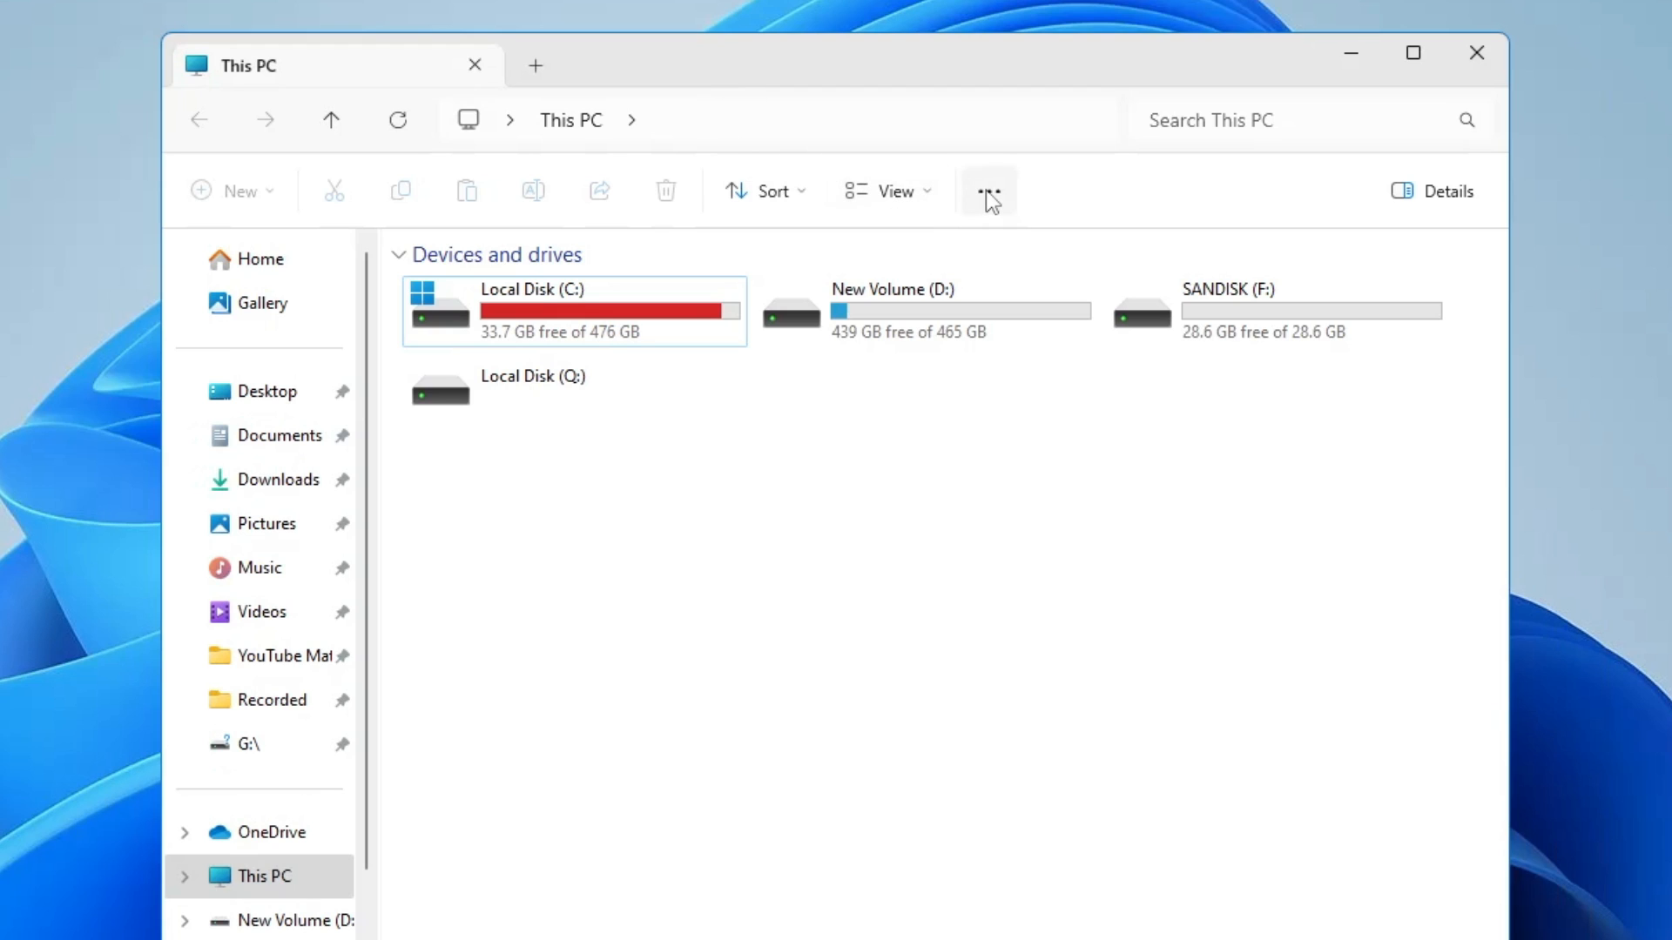
{"action": "mouse_move", "coordinate": [984, 202]}
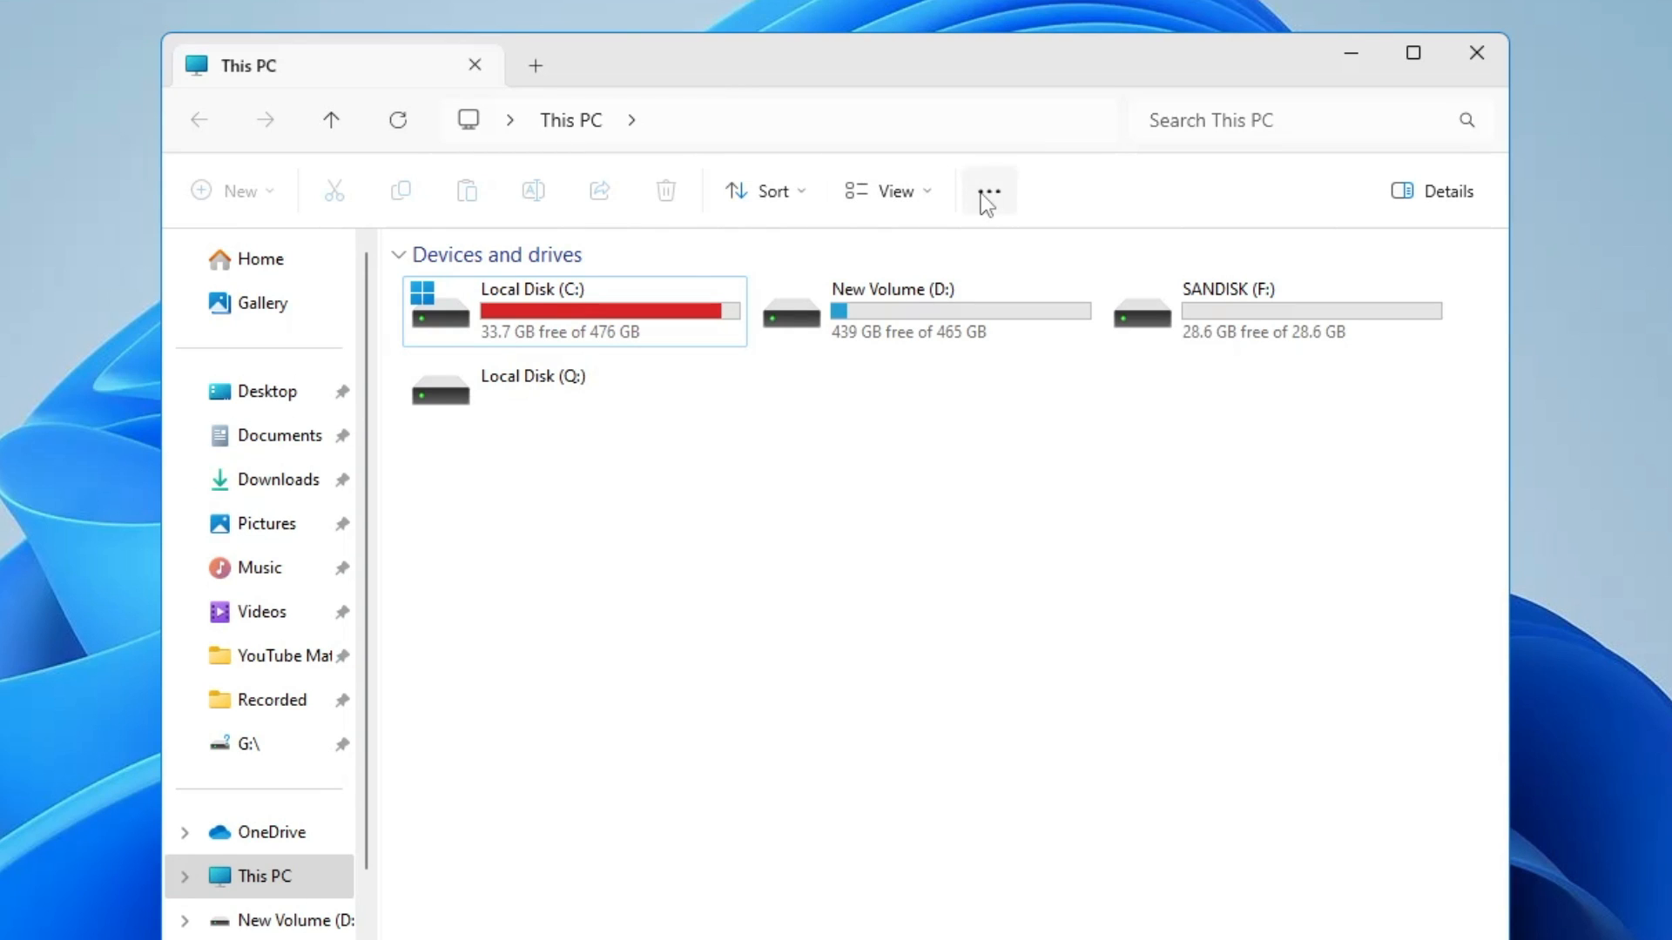
{"action": "left_click", "coordinate": [987, 190]}
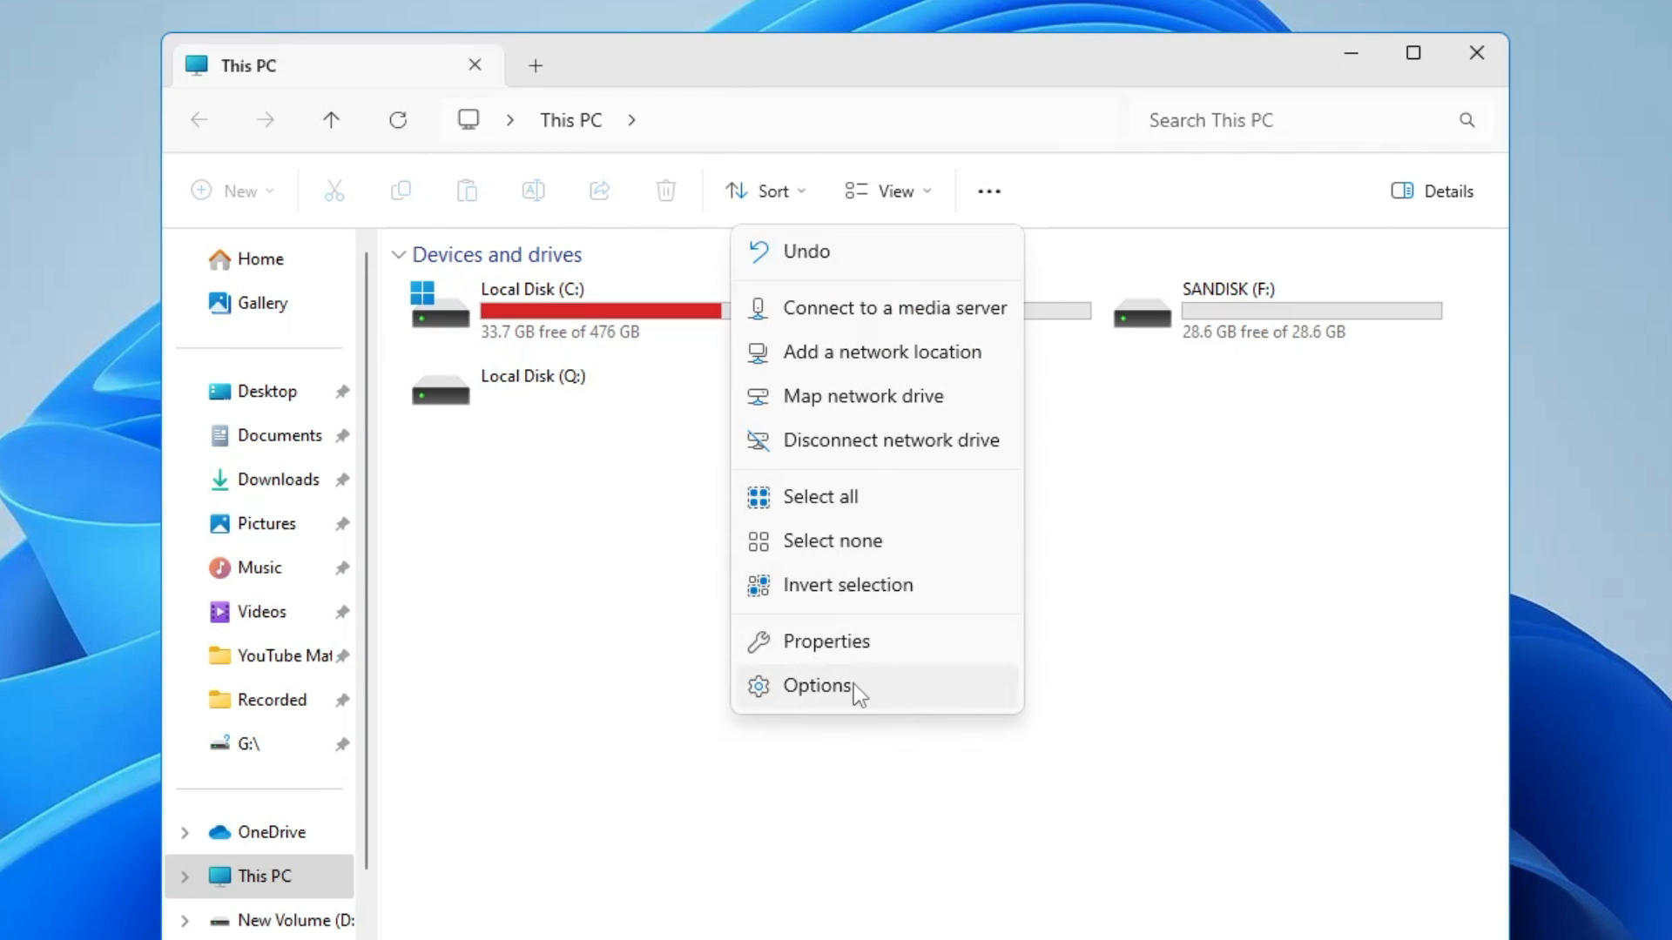
Step: In Folder Options' View tab, uncheck 'Show sync provider notifications', then apply and OK
{"action": "left_click", "coordinate": [816, 686]}
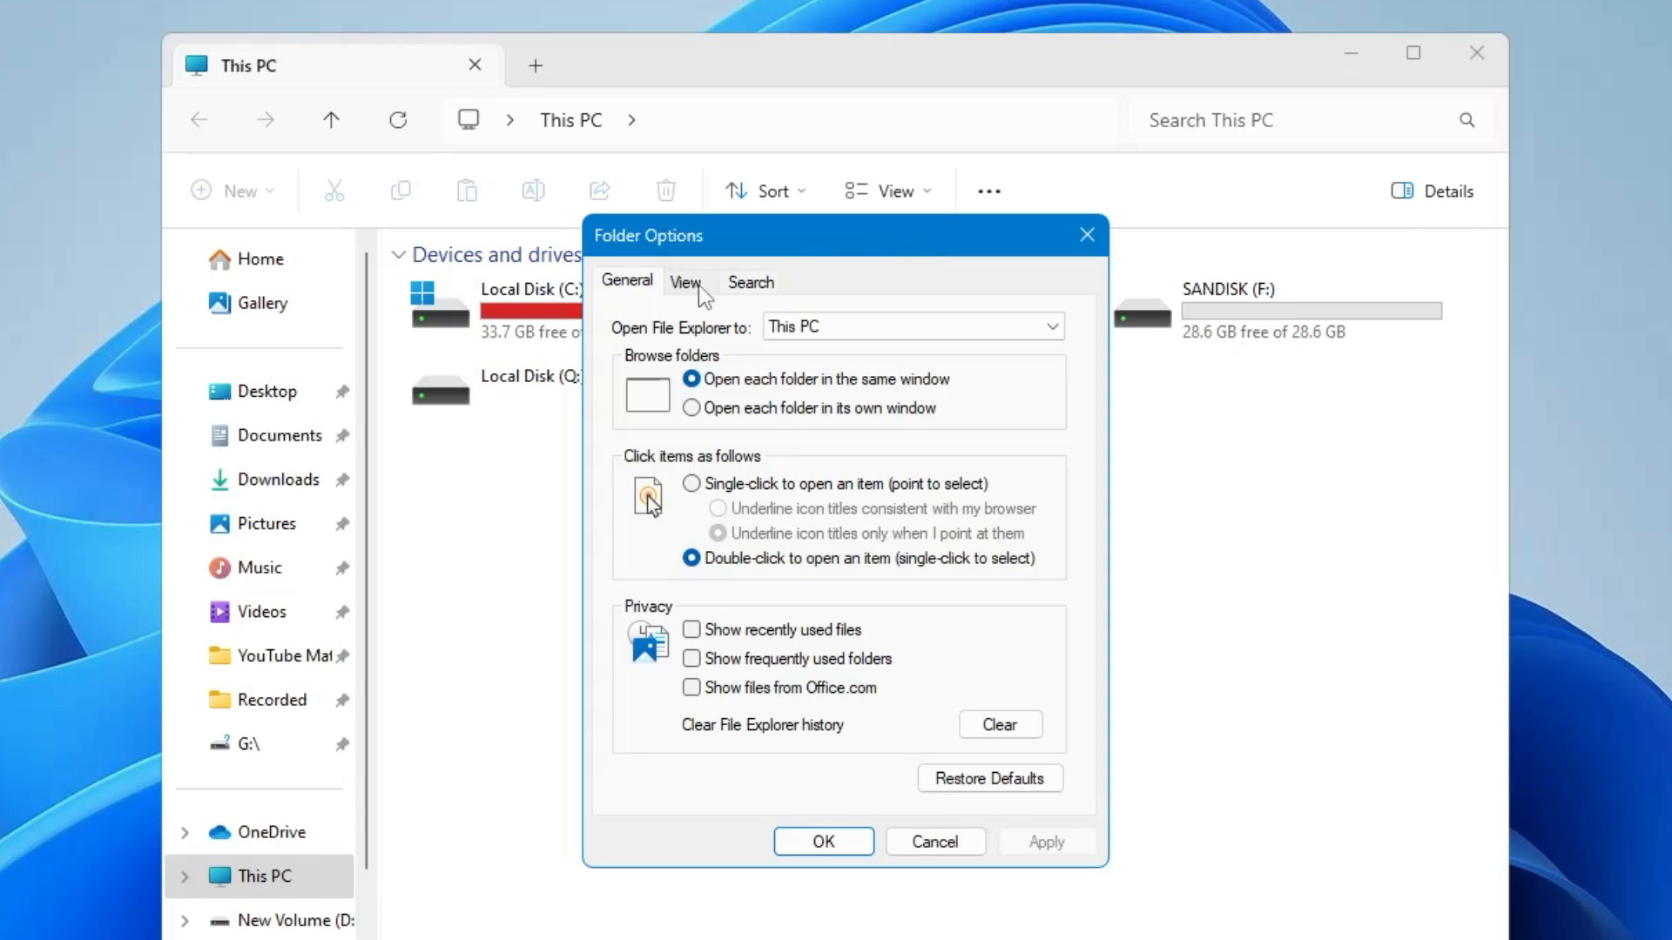
{"action": "left_click", "coordinate": [685, 281]}
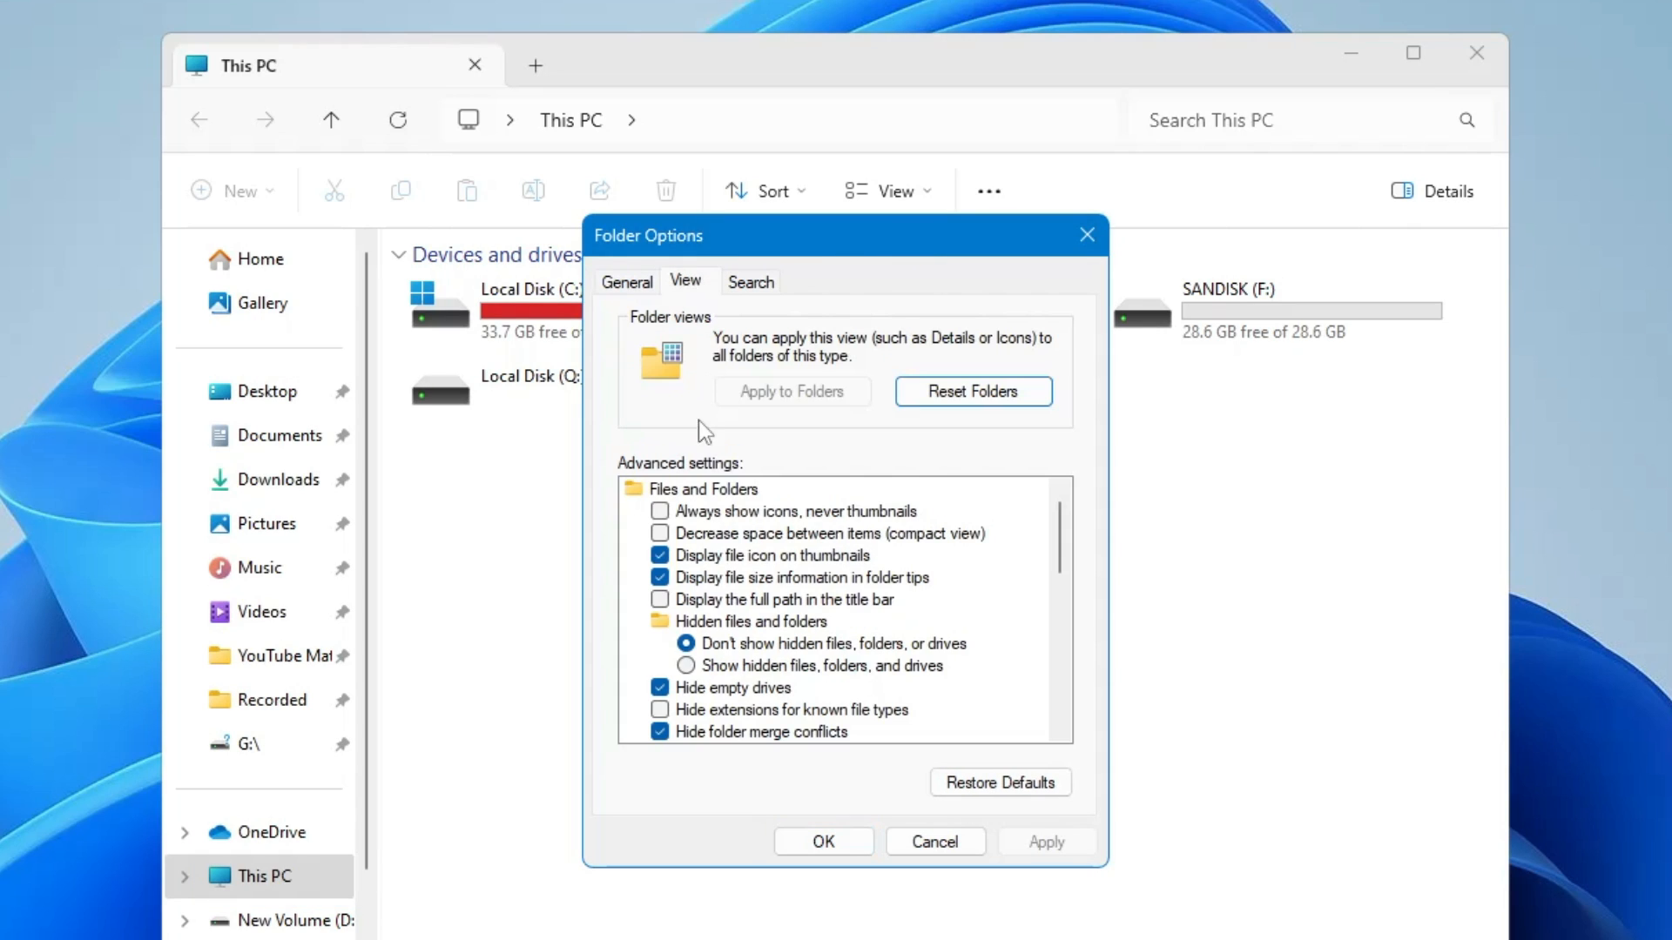
{"action": "mouse_move", "coordinate": [794, 627]}
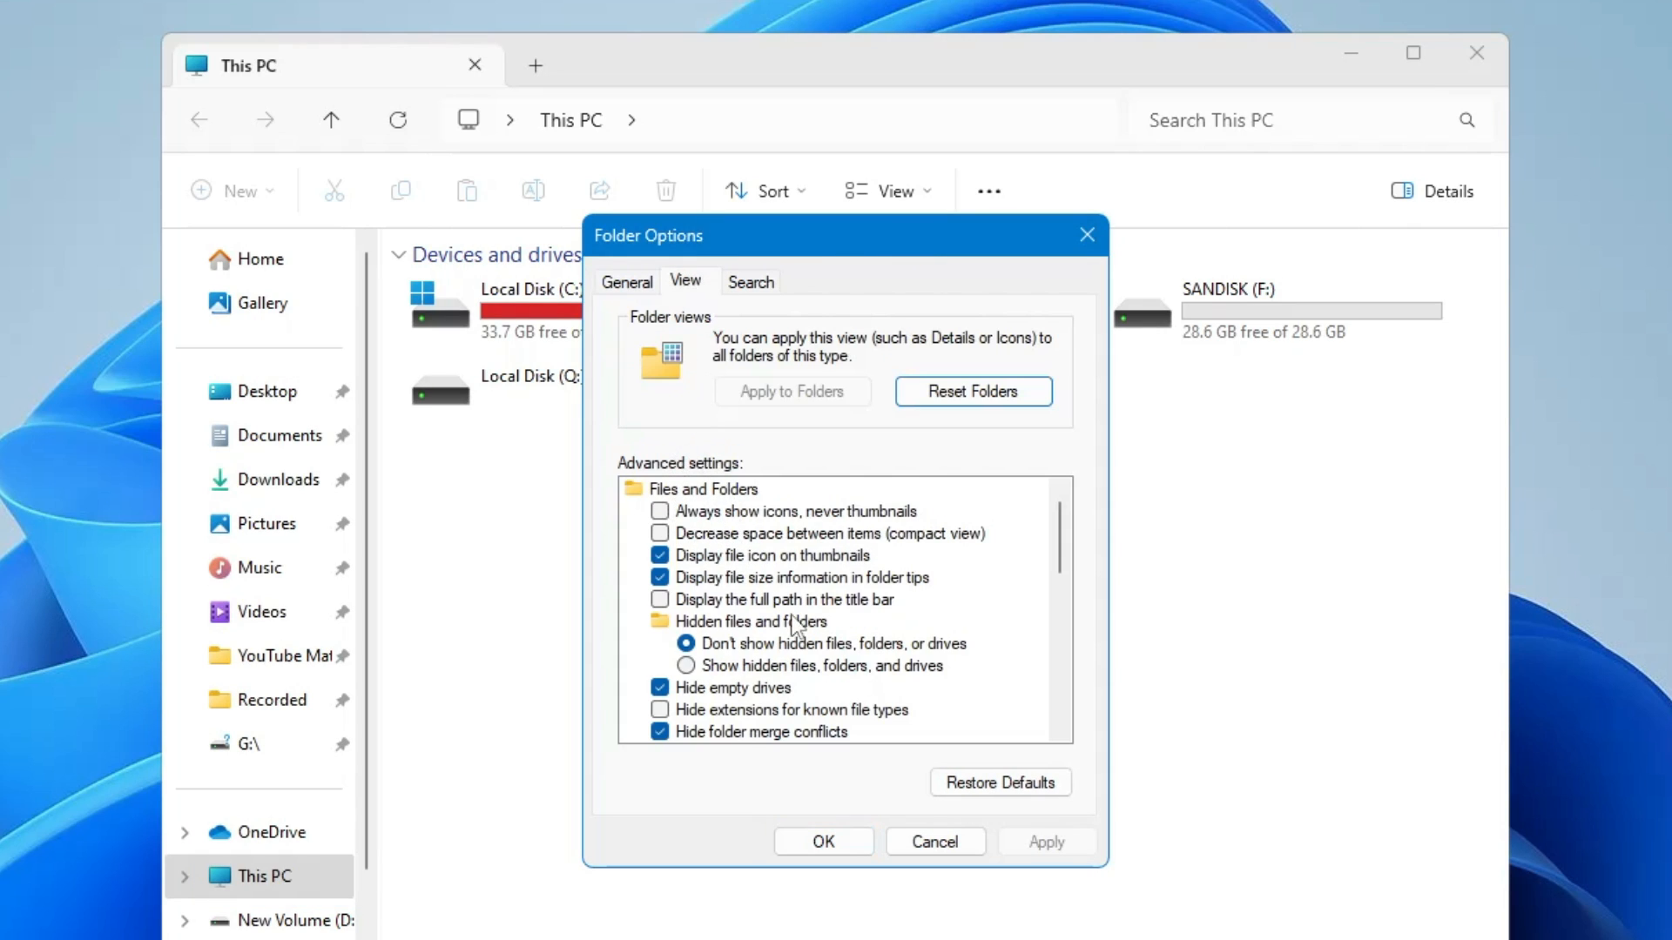
{"action": "scroll", "scroll_direction": "down", "scroll_amount": 3}
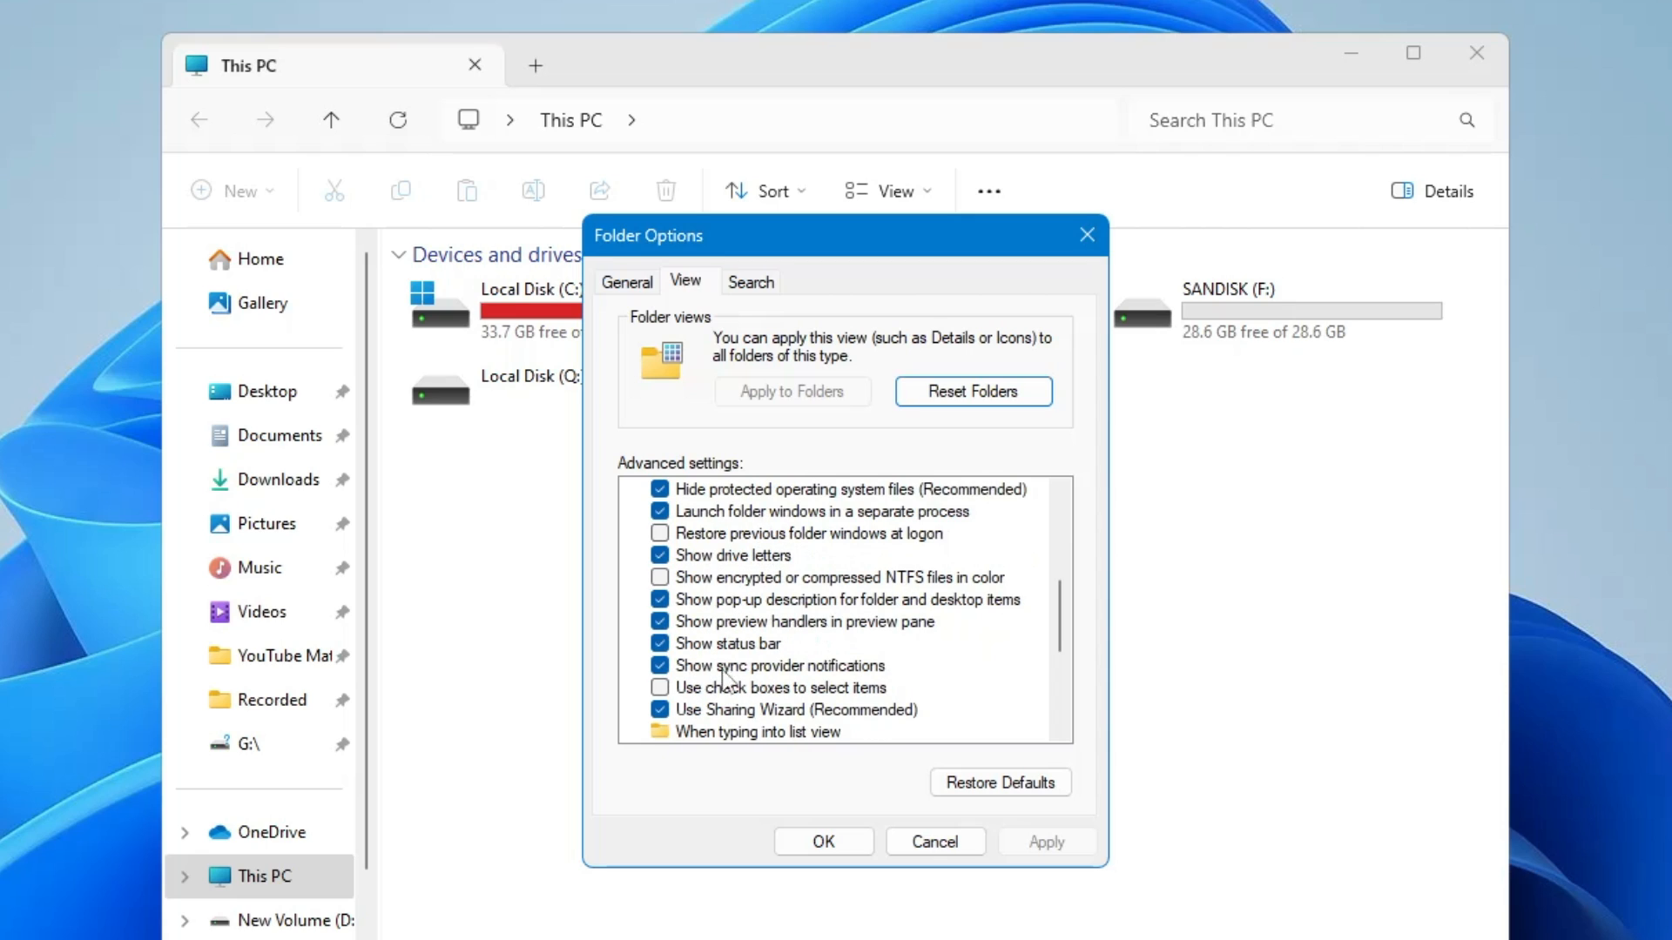
{"action": "mouse_move", "coordinate": [846, 679]}
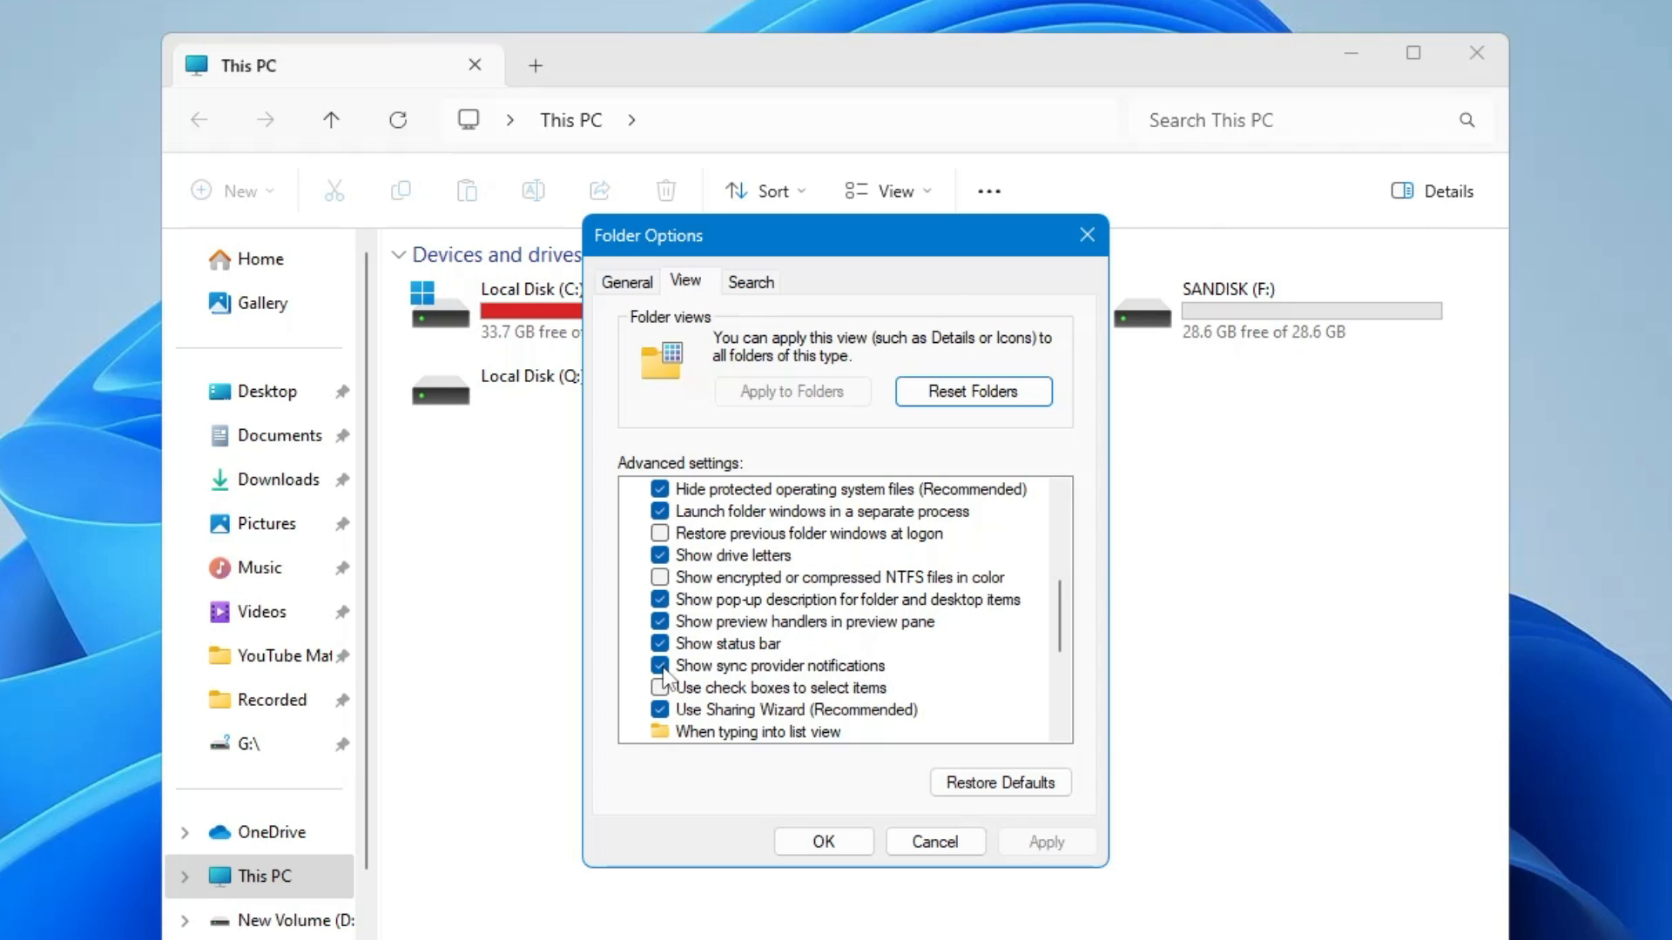
{"action": "left_click", "coordinate": [660, 665]}
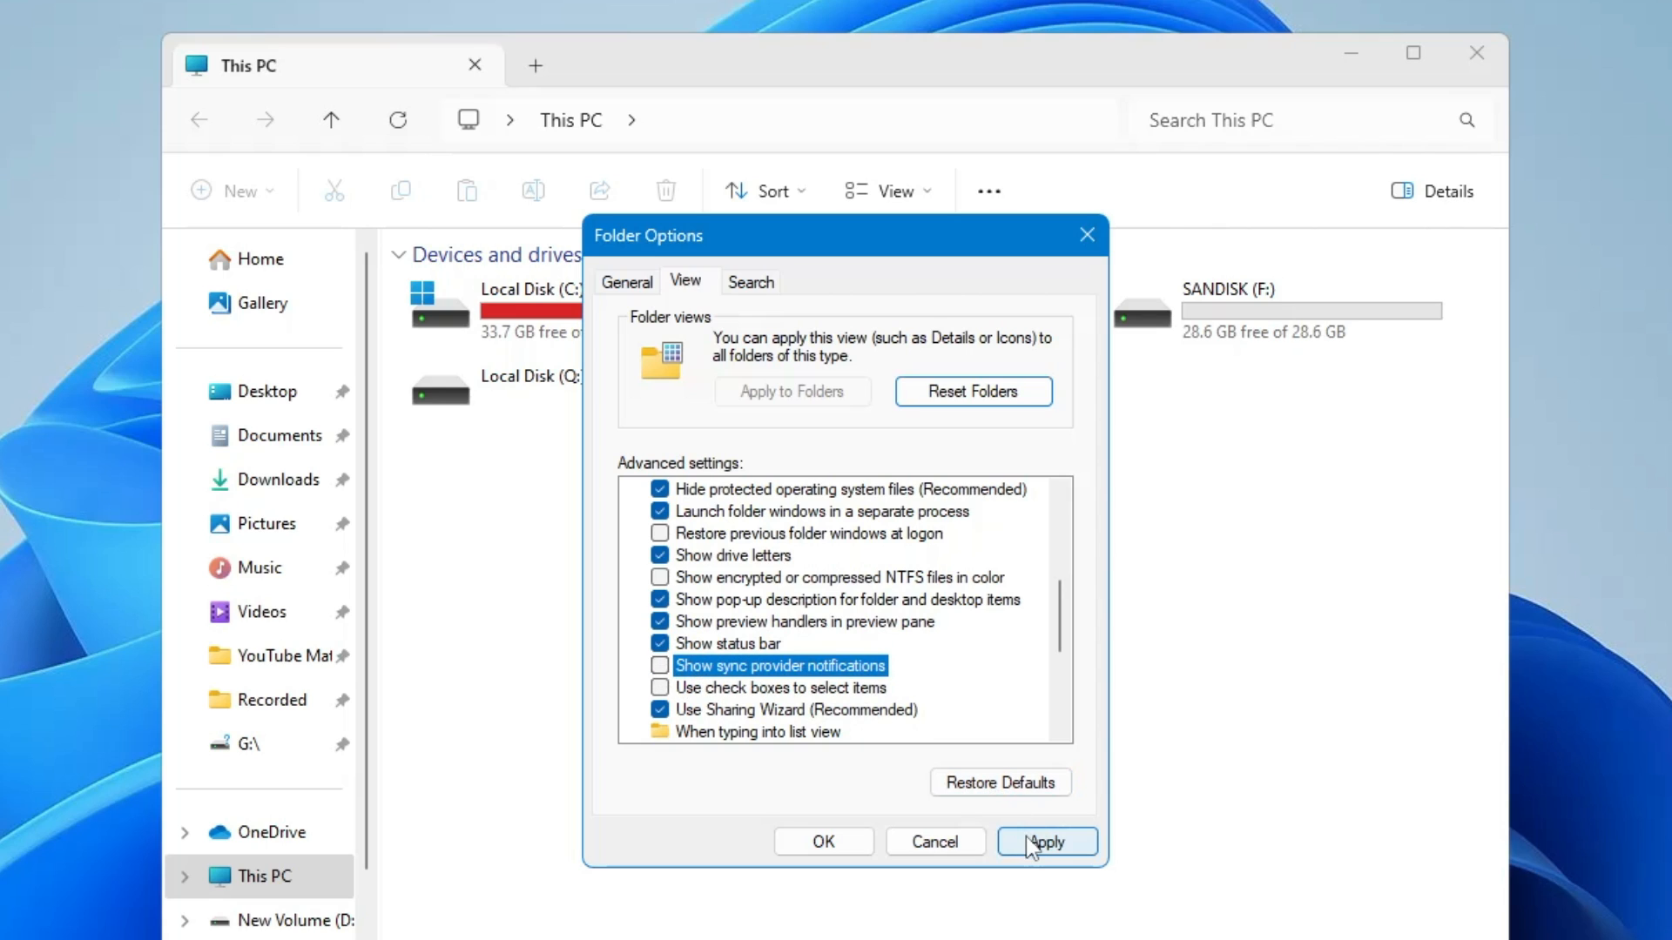
{"action": "left_click", "coordinate": [1045, 841]}
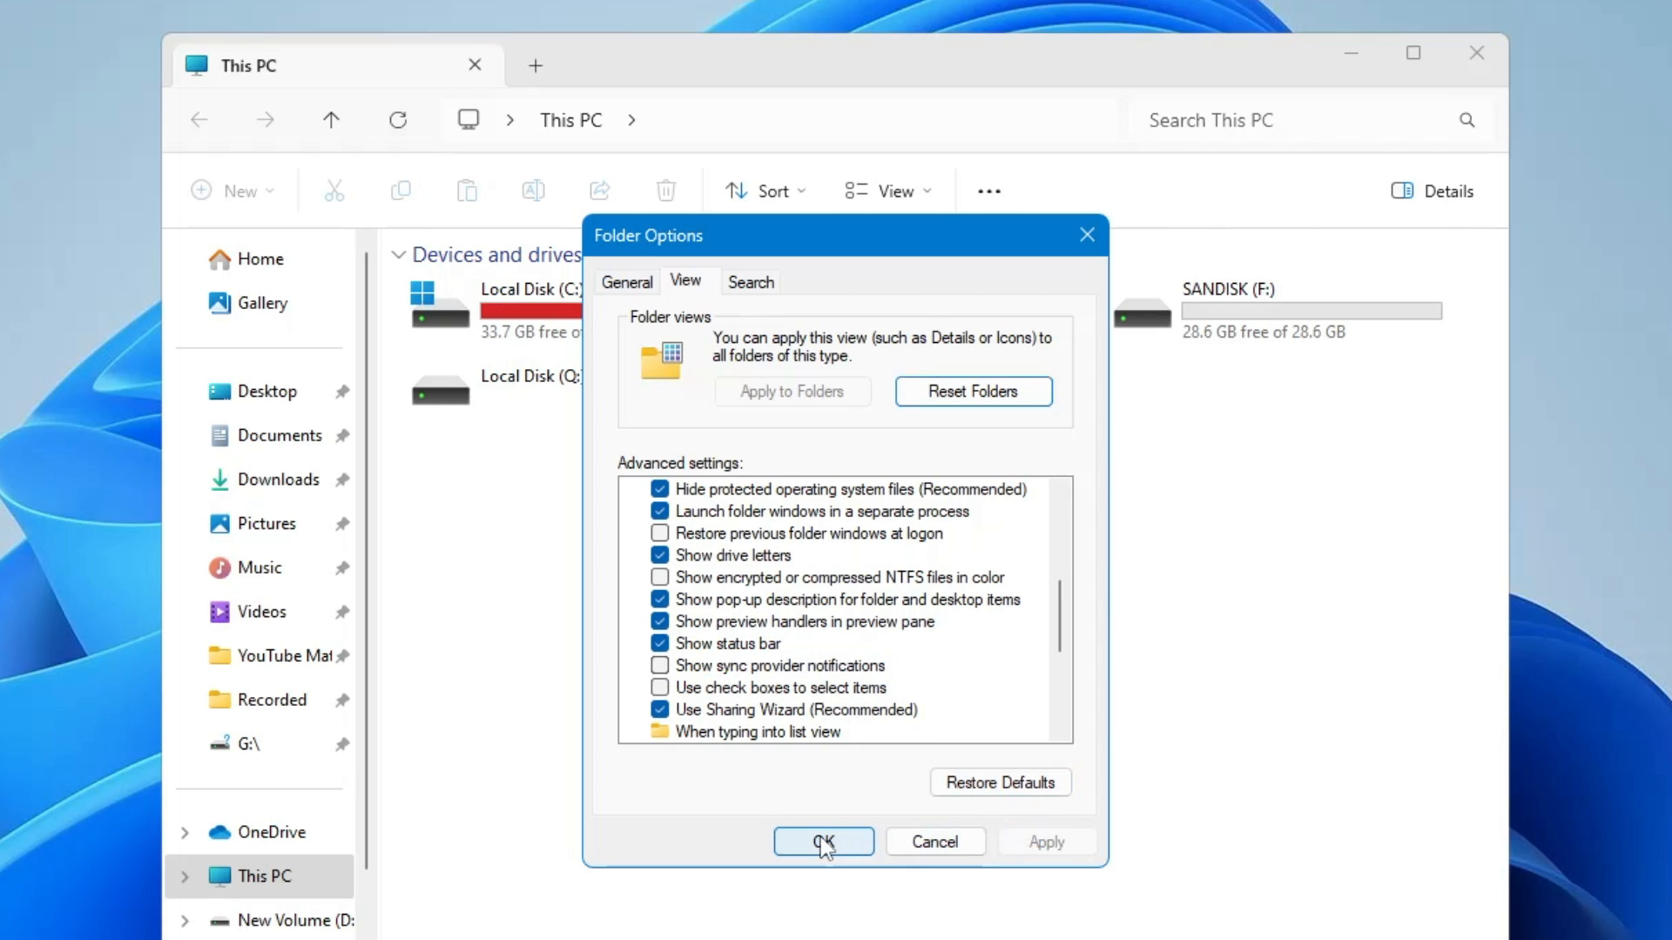
{"action": "left_click", "coordinate": [822, 841]}
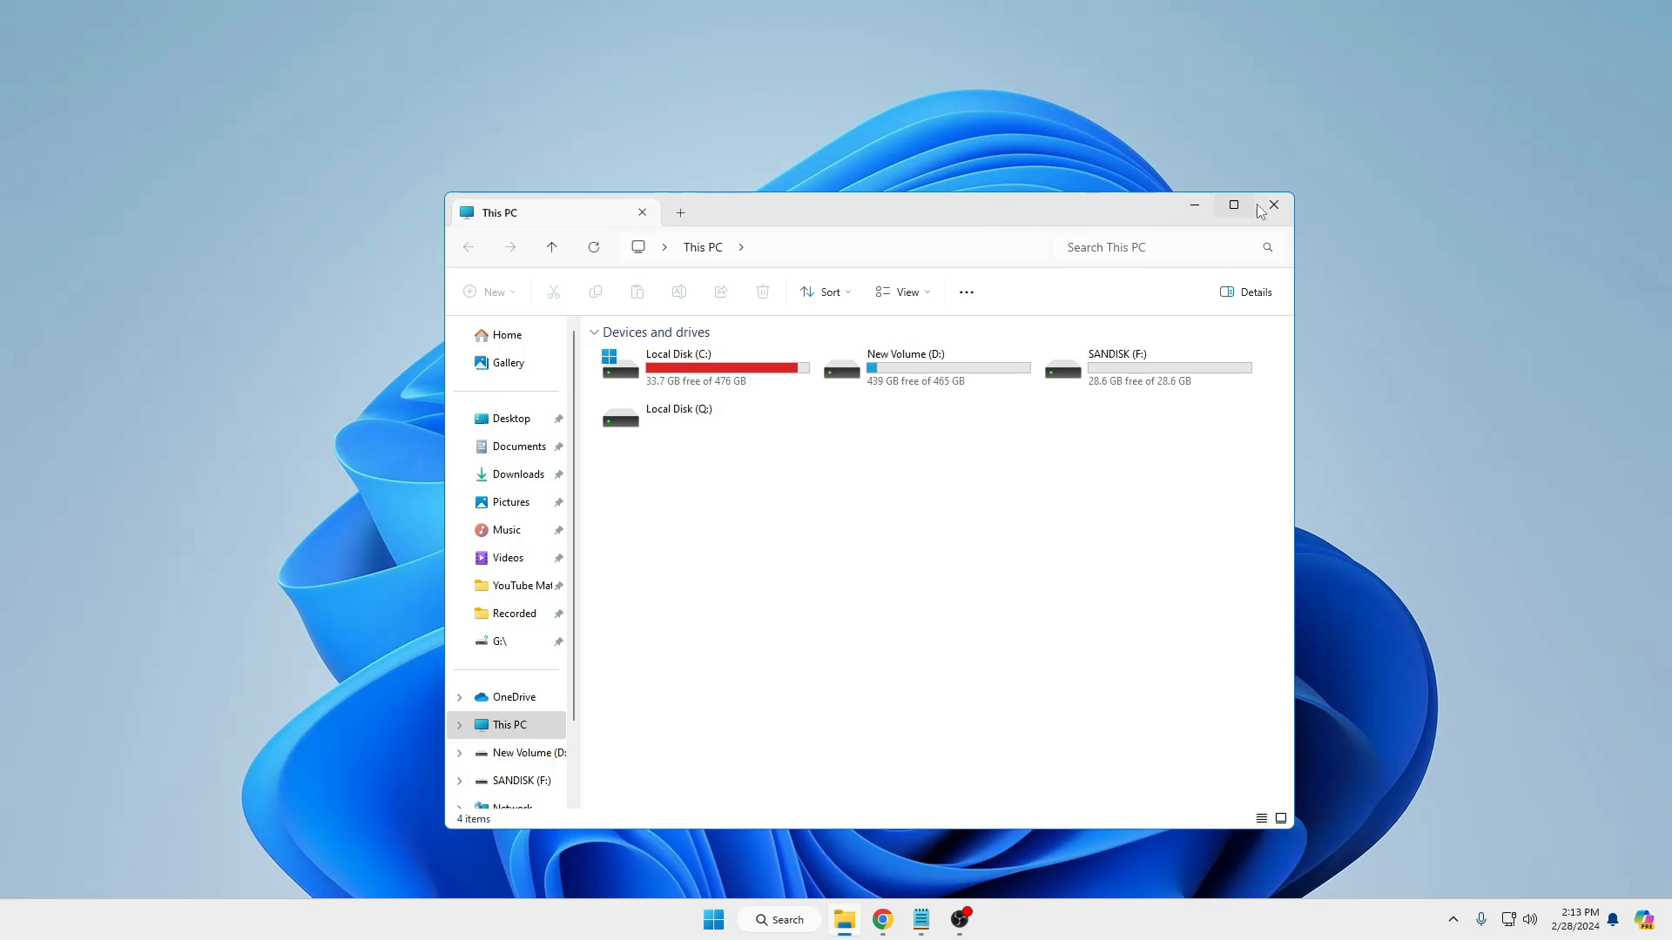
Step: Close the This PC File Explorer window to return to the desktop
{"action": "left_click", "coordinate": [1272, 204]}
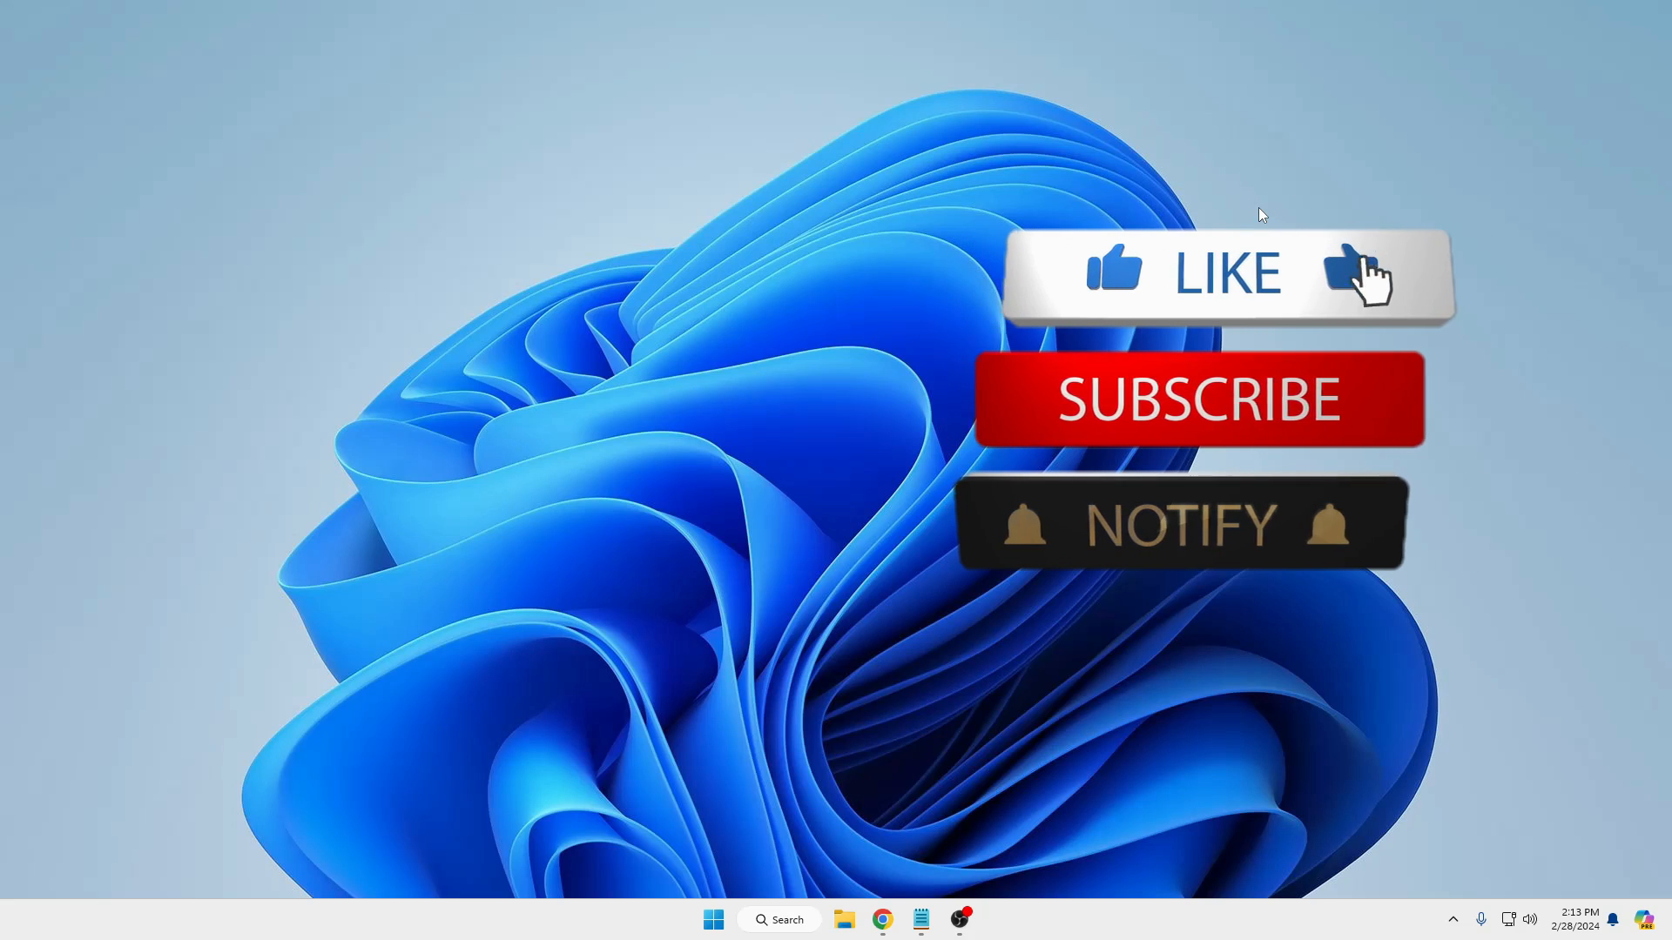
{"action": "left_click", "coordinate": [1226, 272]}
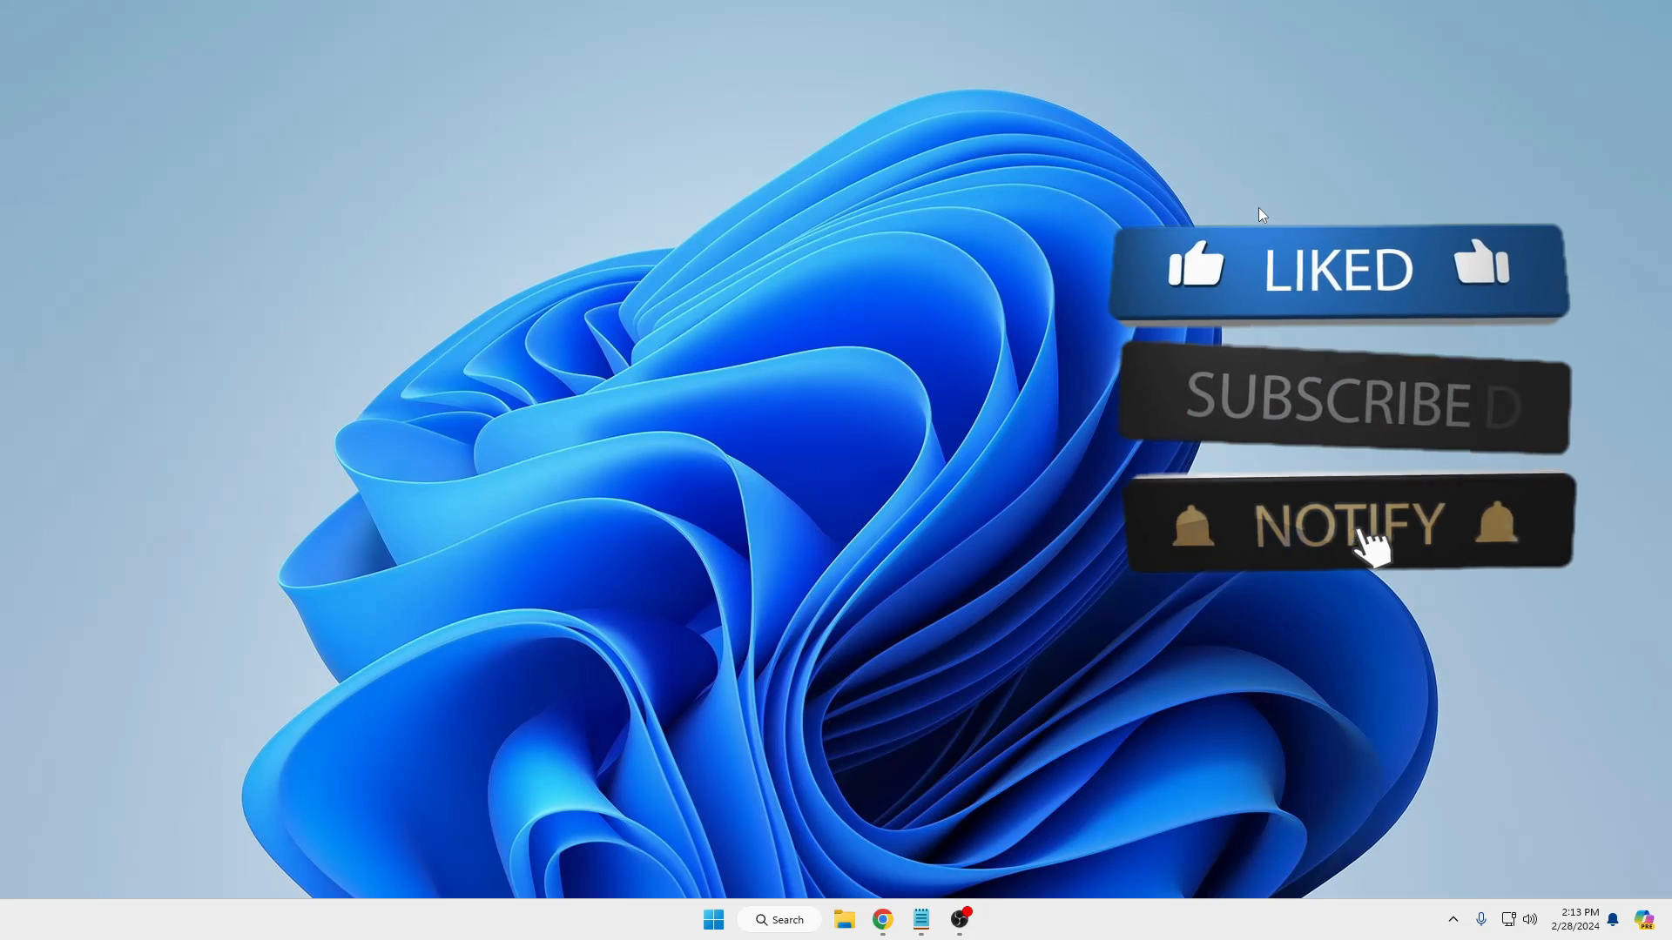
{"action": "left_click", "coordinate": [1349, 528]}
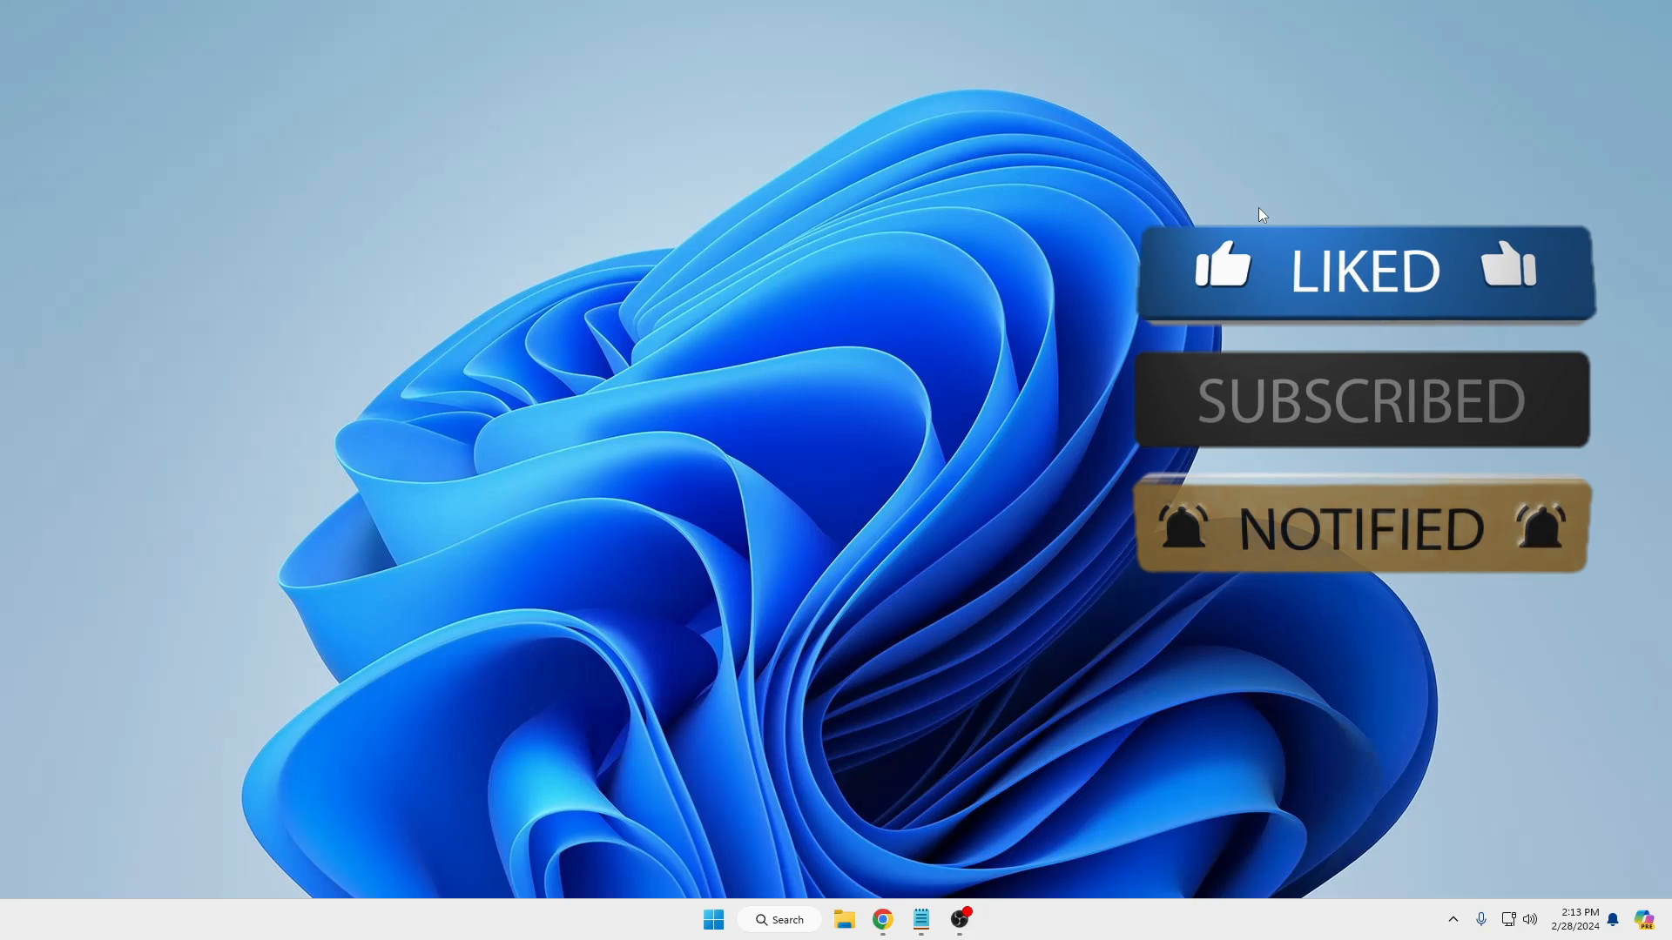